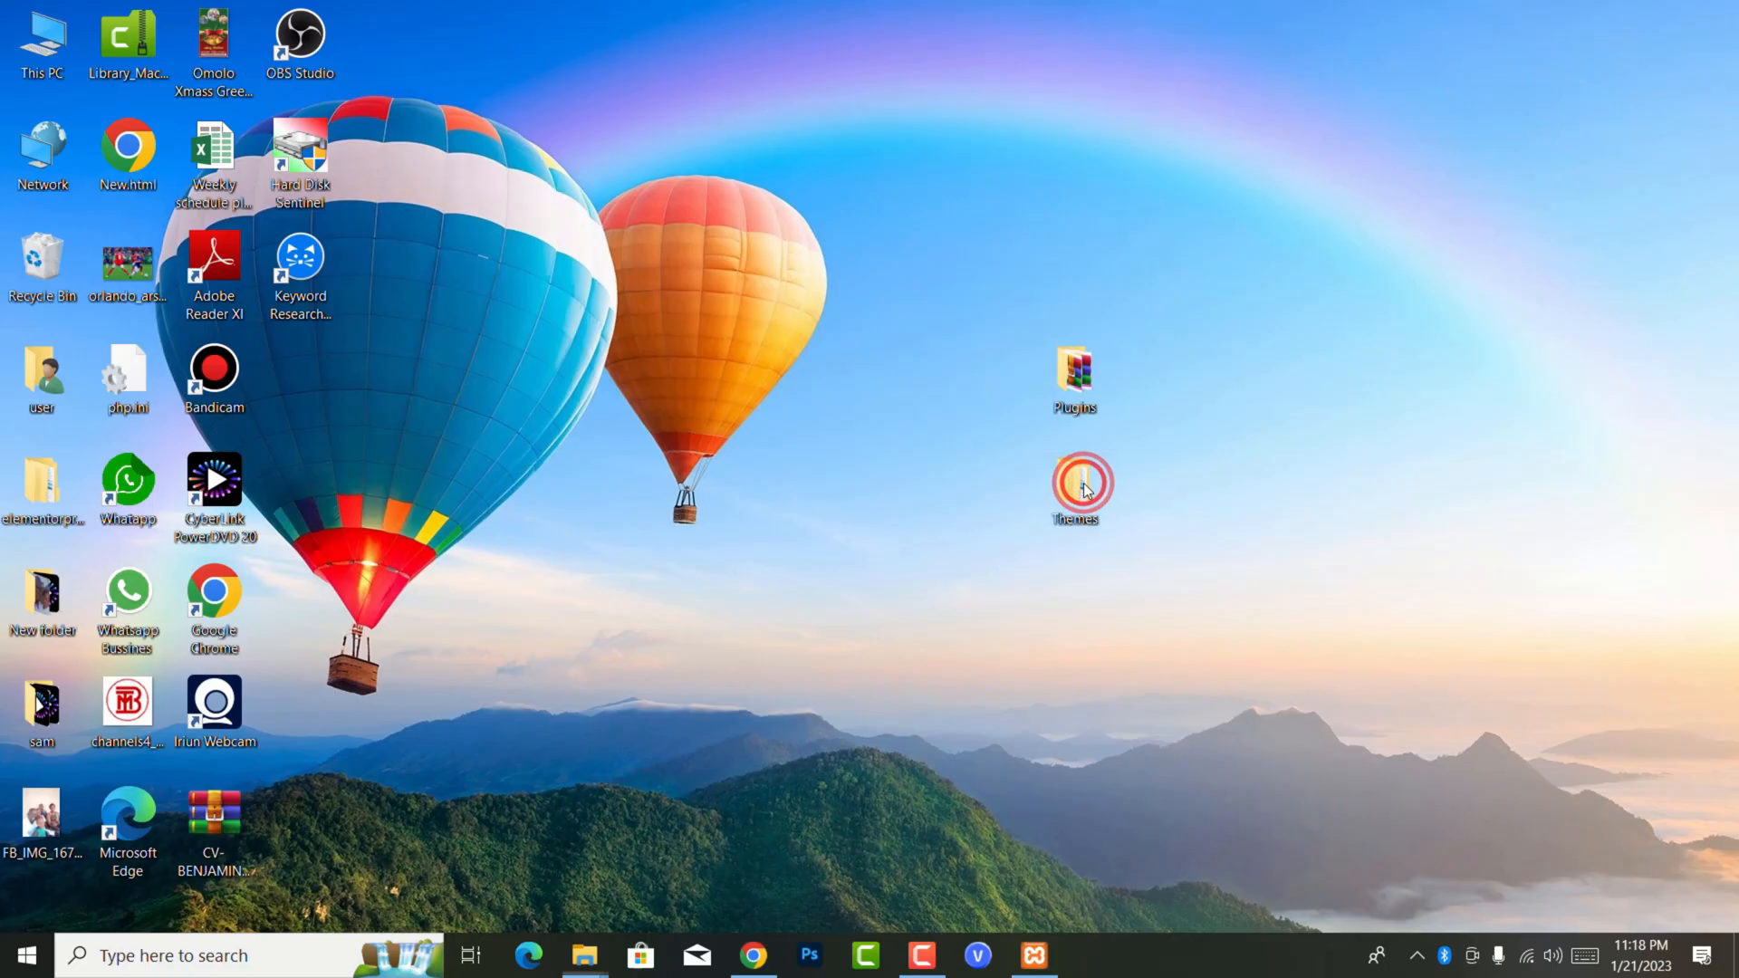
- Open the desktop Themes folder holding Newspaper.zip, then return to the WordPress Themes page
{"action": "double_click", "coordinate": [1072, 480]}
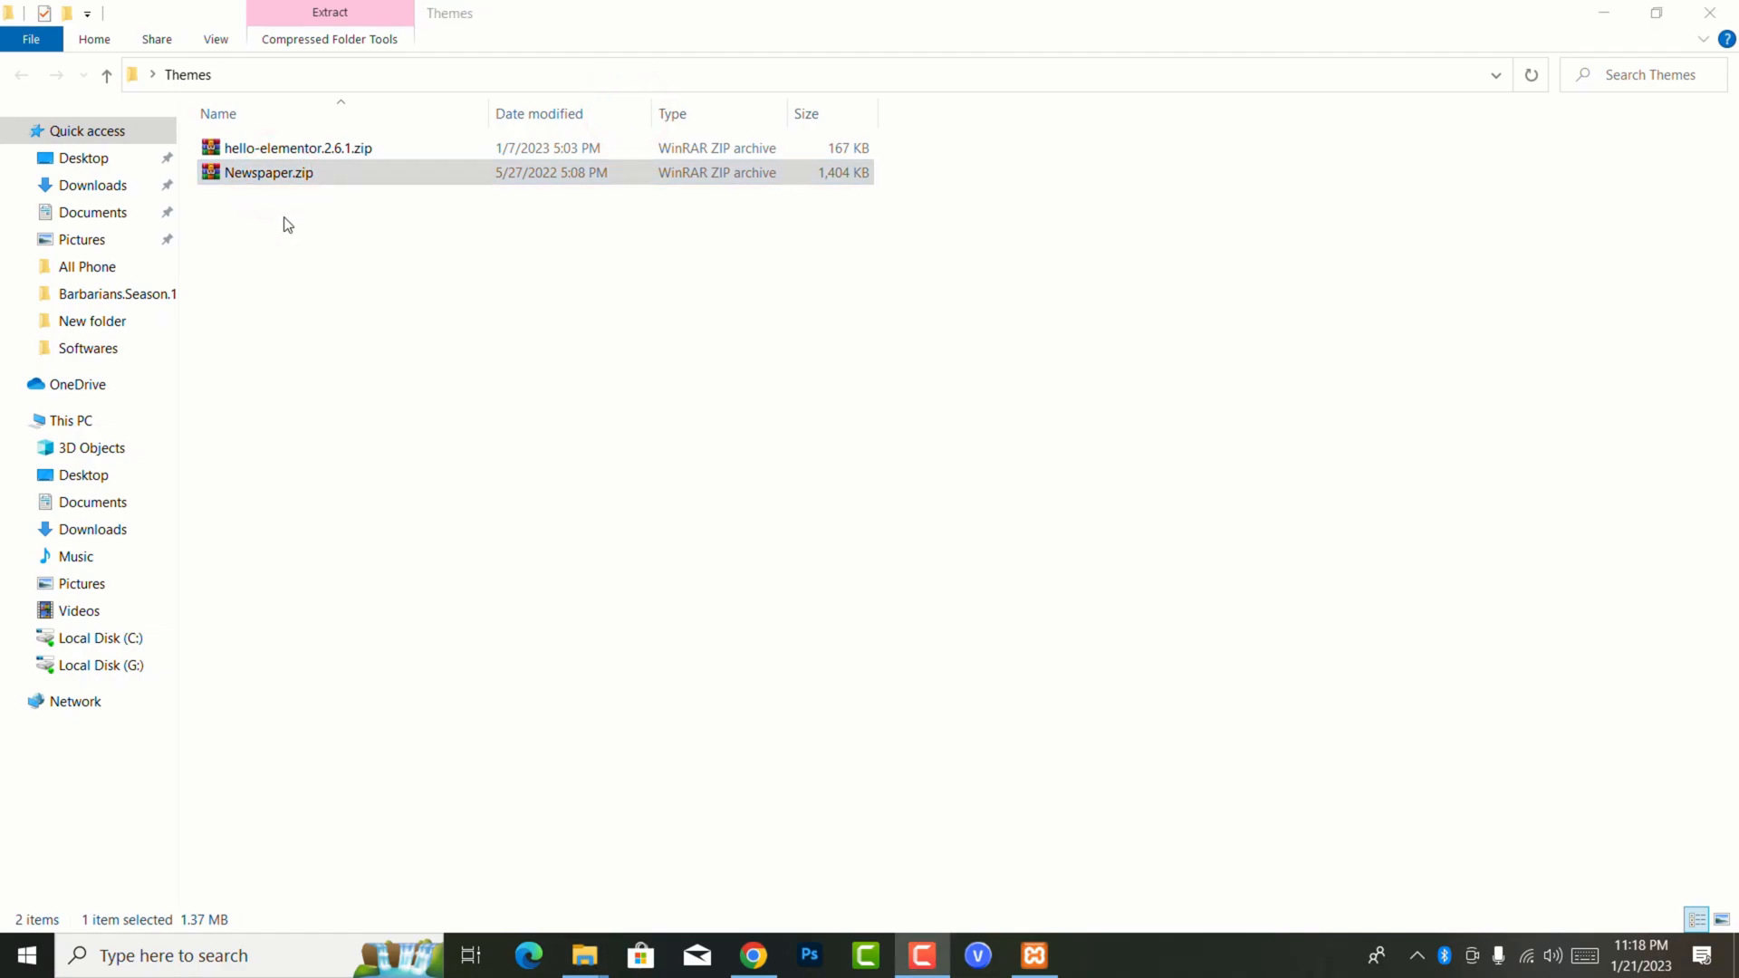
{"action": "left_click", "coordinate": [751, 954]}
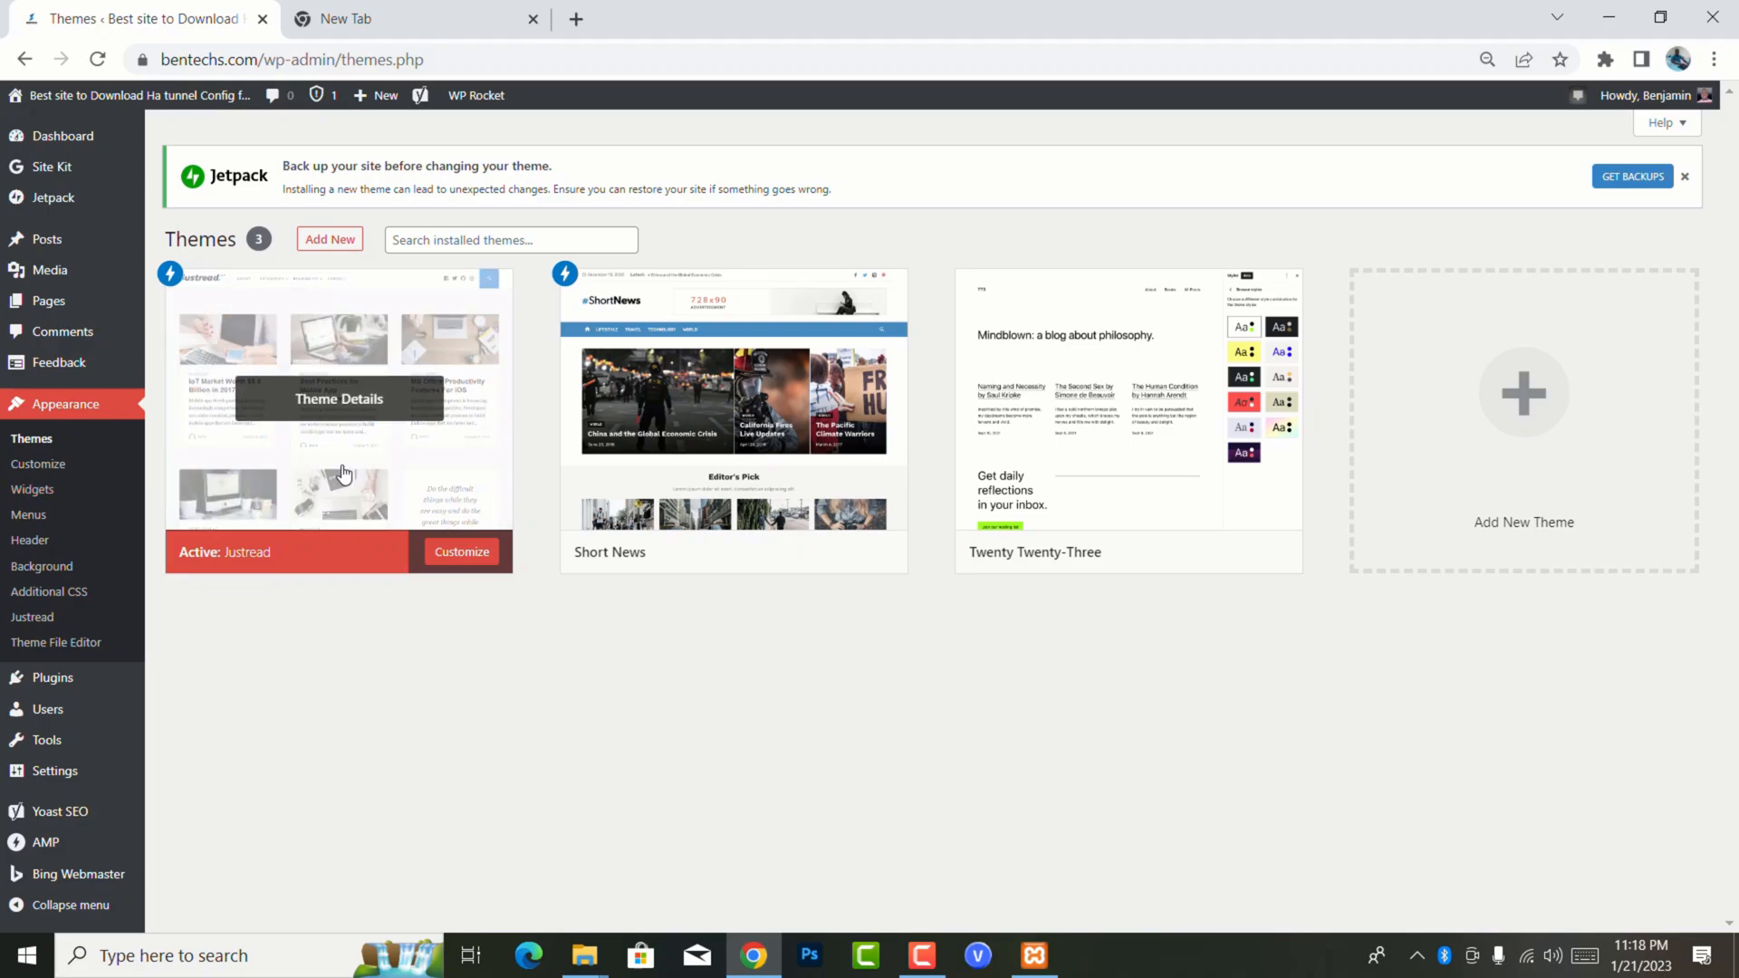
{"action": "mouse_move", "coordinate": [576, 473]}
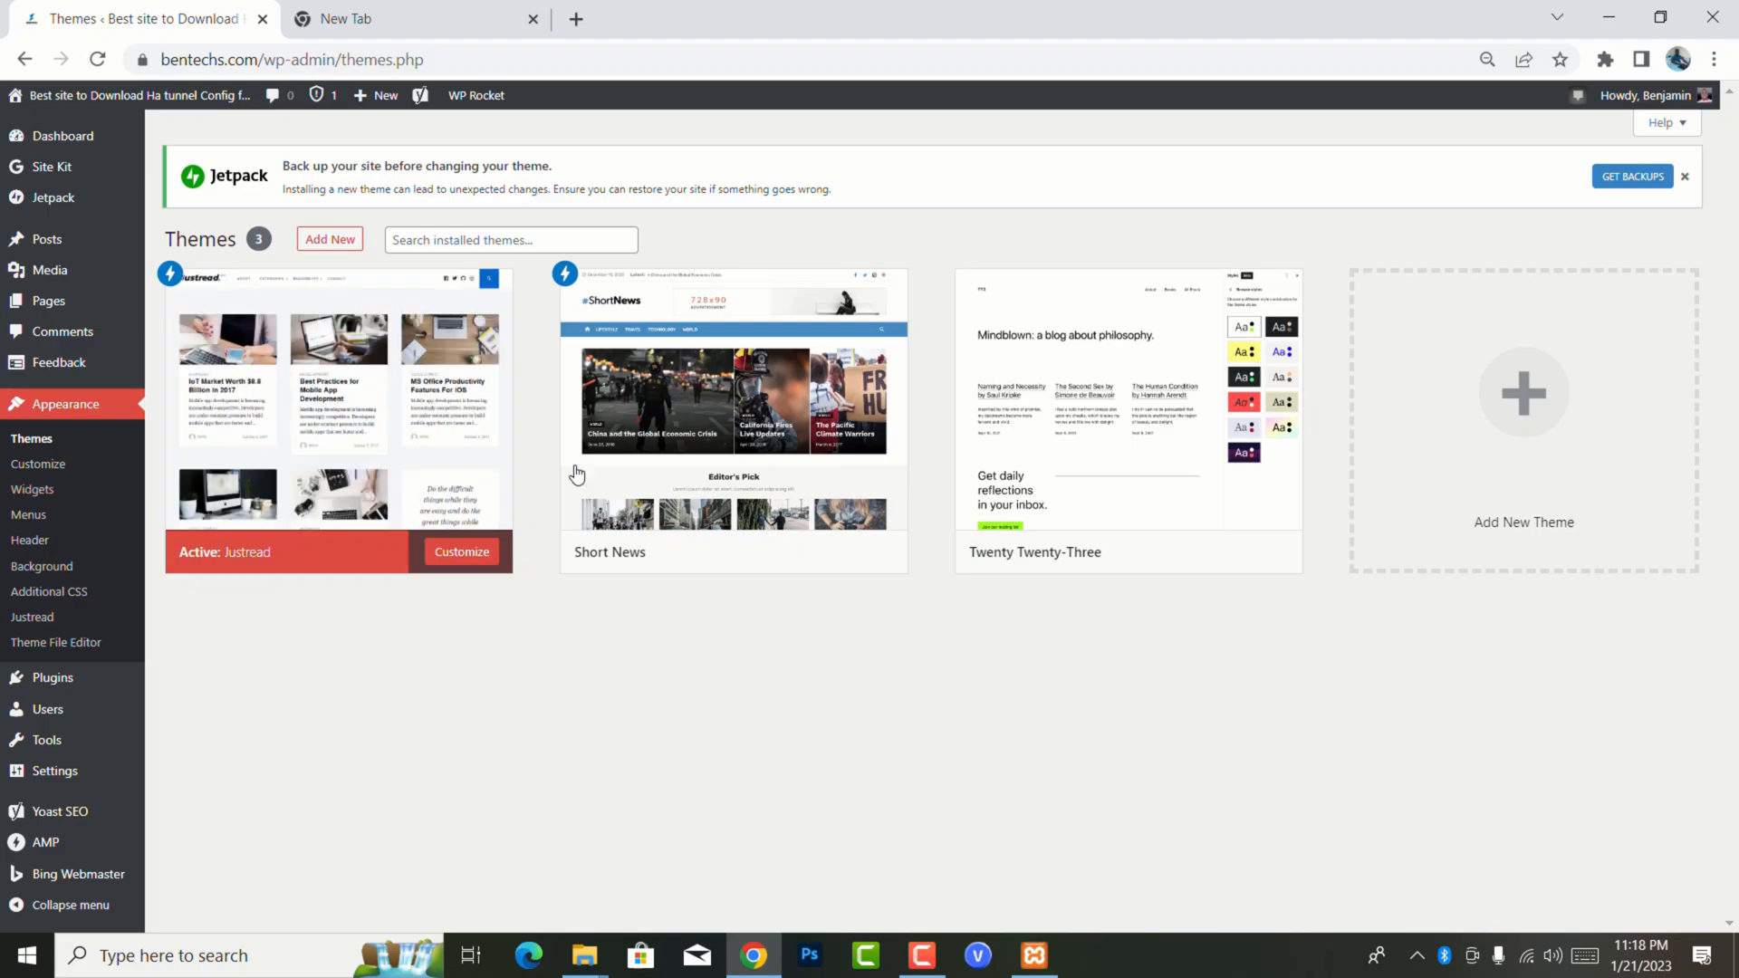
- Open deletezero.com in a new browser tab and scroll the home page
{"action": "left_click", "coordinate": [410, 19]}
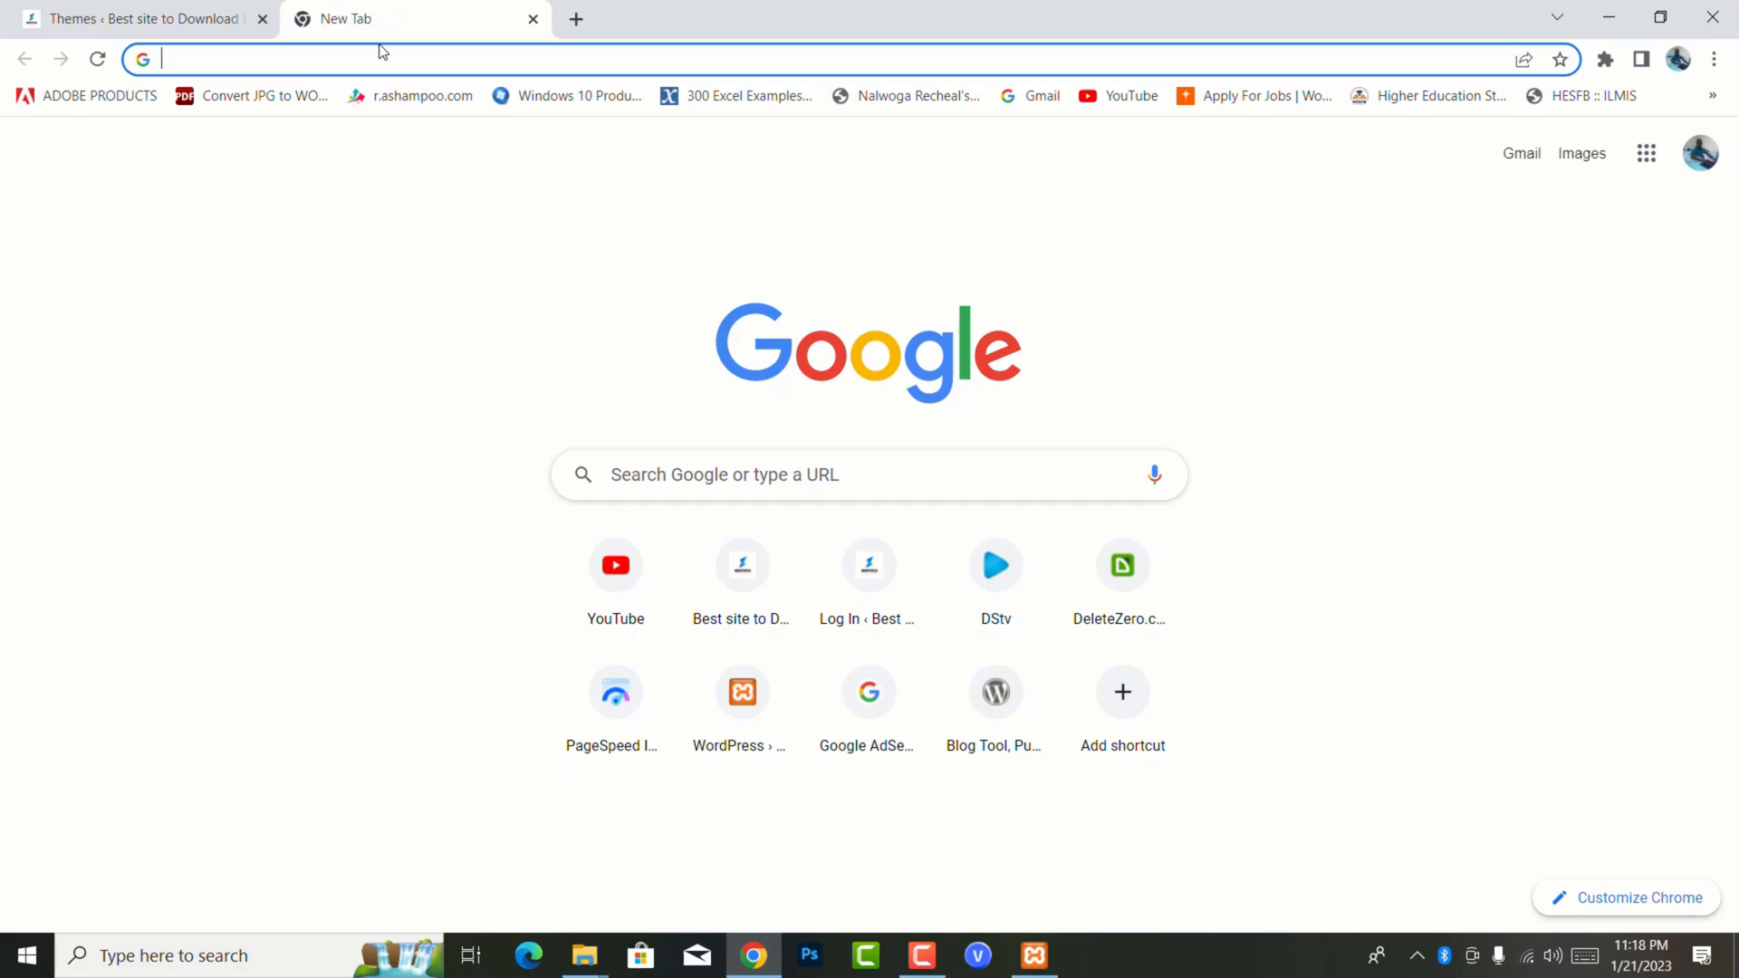
{"action": "type", "text": "deletezero.com/en-us"}
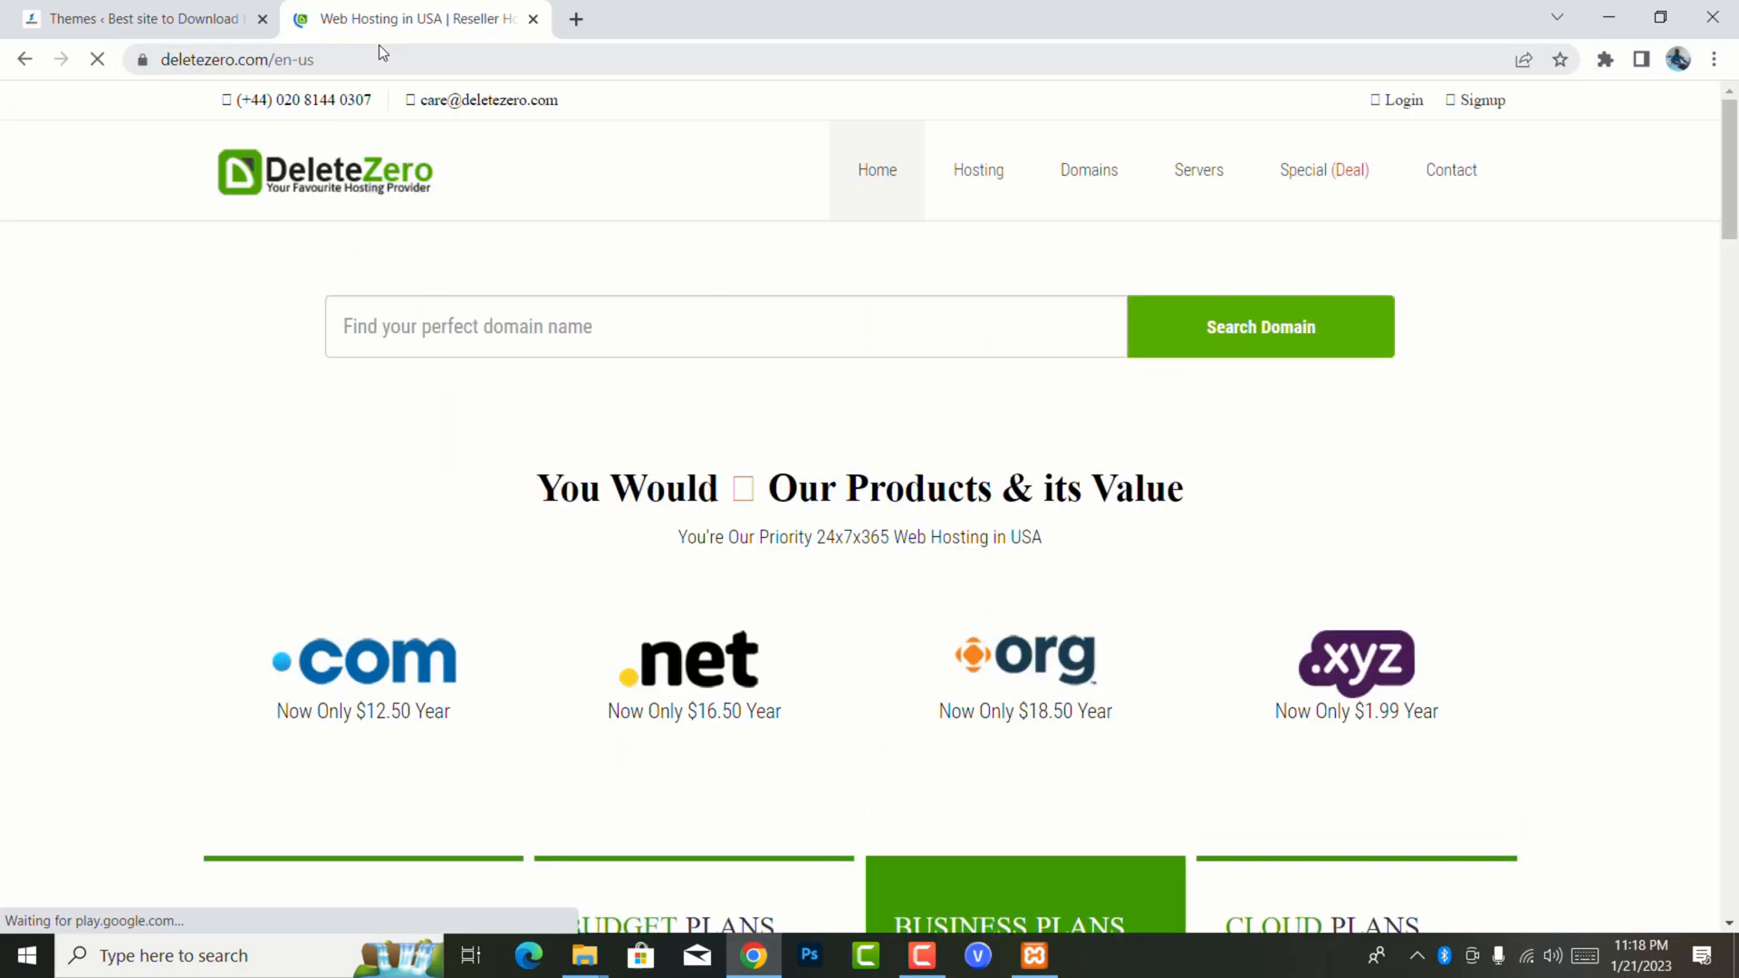
{"action": "scroll", "scroll_direction": "down", "scroll_amount": 3}
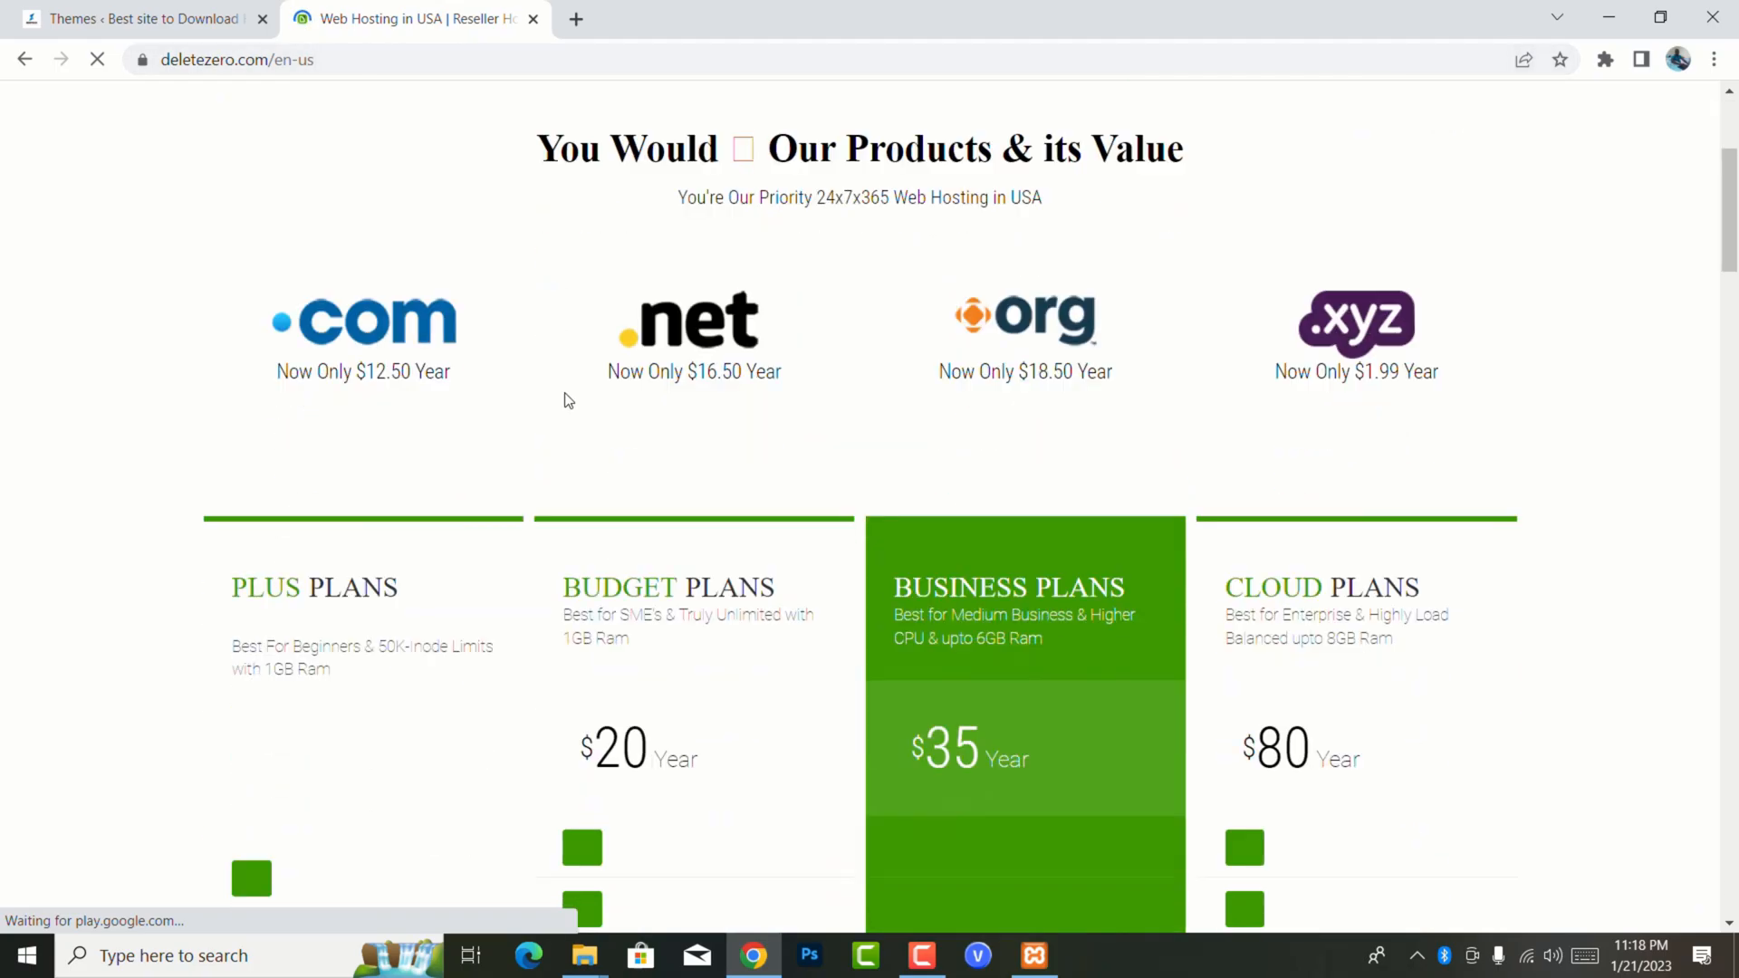
{"action": "scroll", "scroll_direction": "down", "scroll_amount": 3}
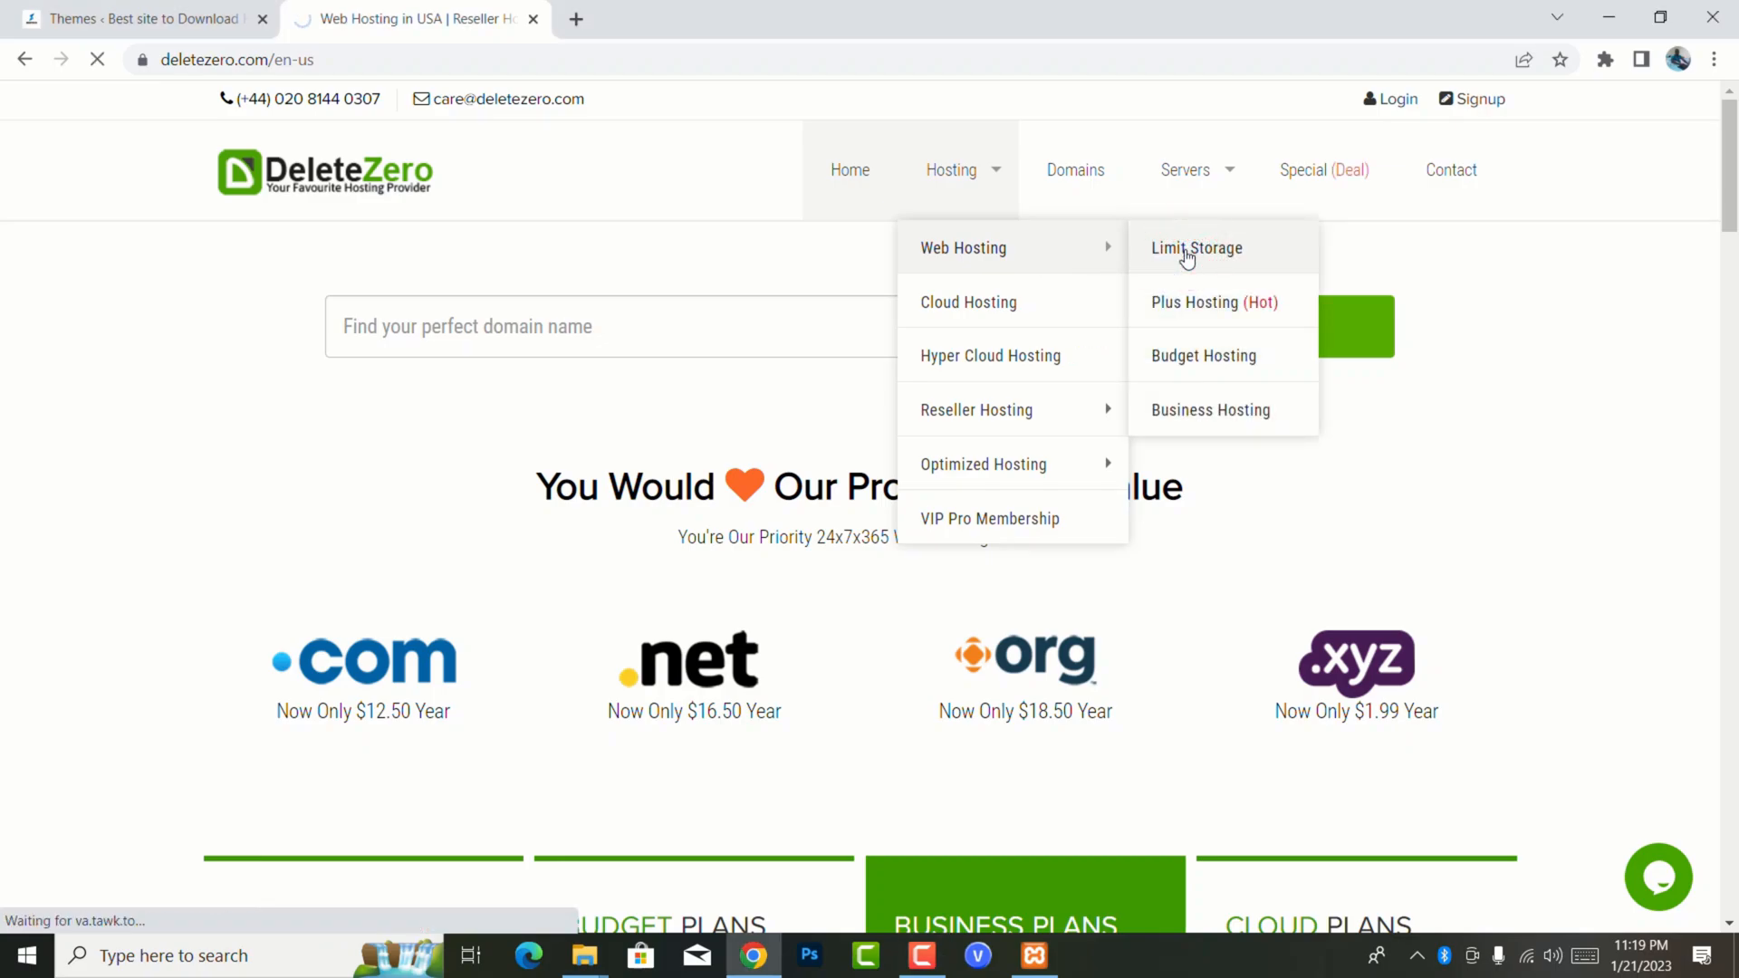
- Review the DeleteZero Limit Storage hosting plans and their 1GB–4GB pricing tiers
{"action": "left_click", "coordinate": [1197, 247]}
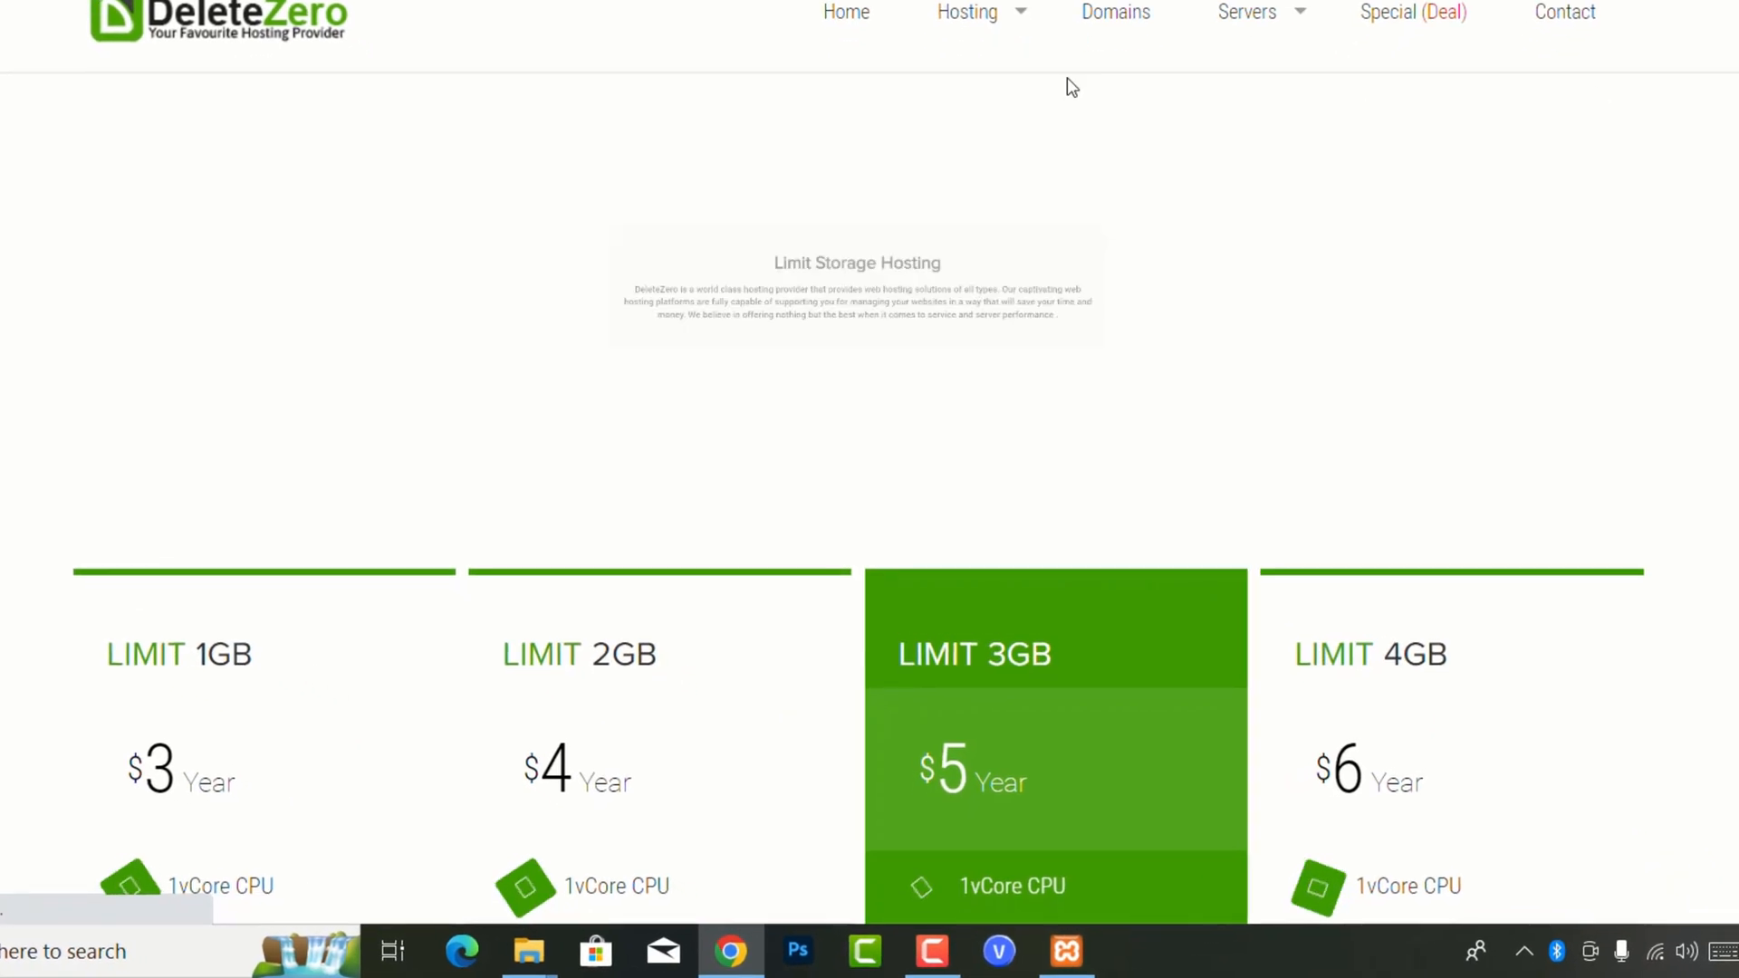
{"action": "scroll", "scroll_direction": "down", "scroll_amount": 3}
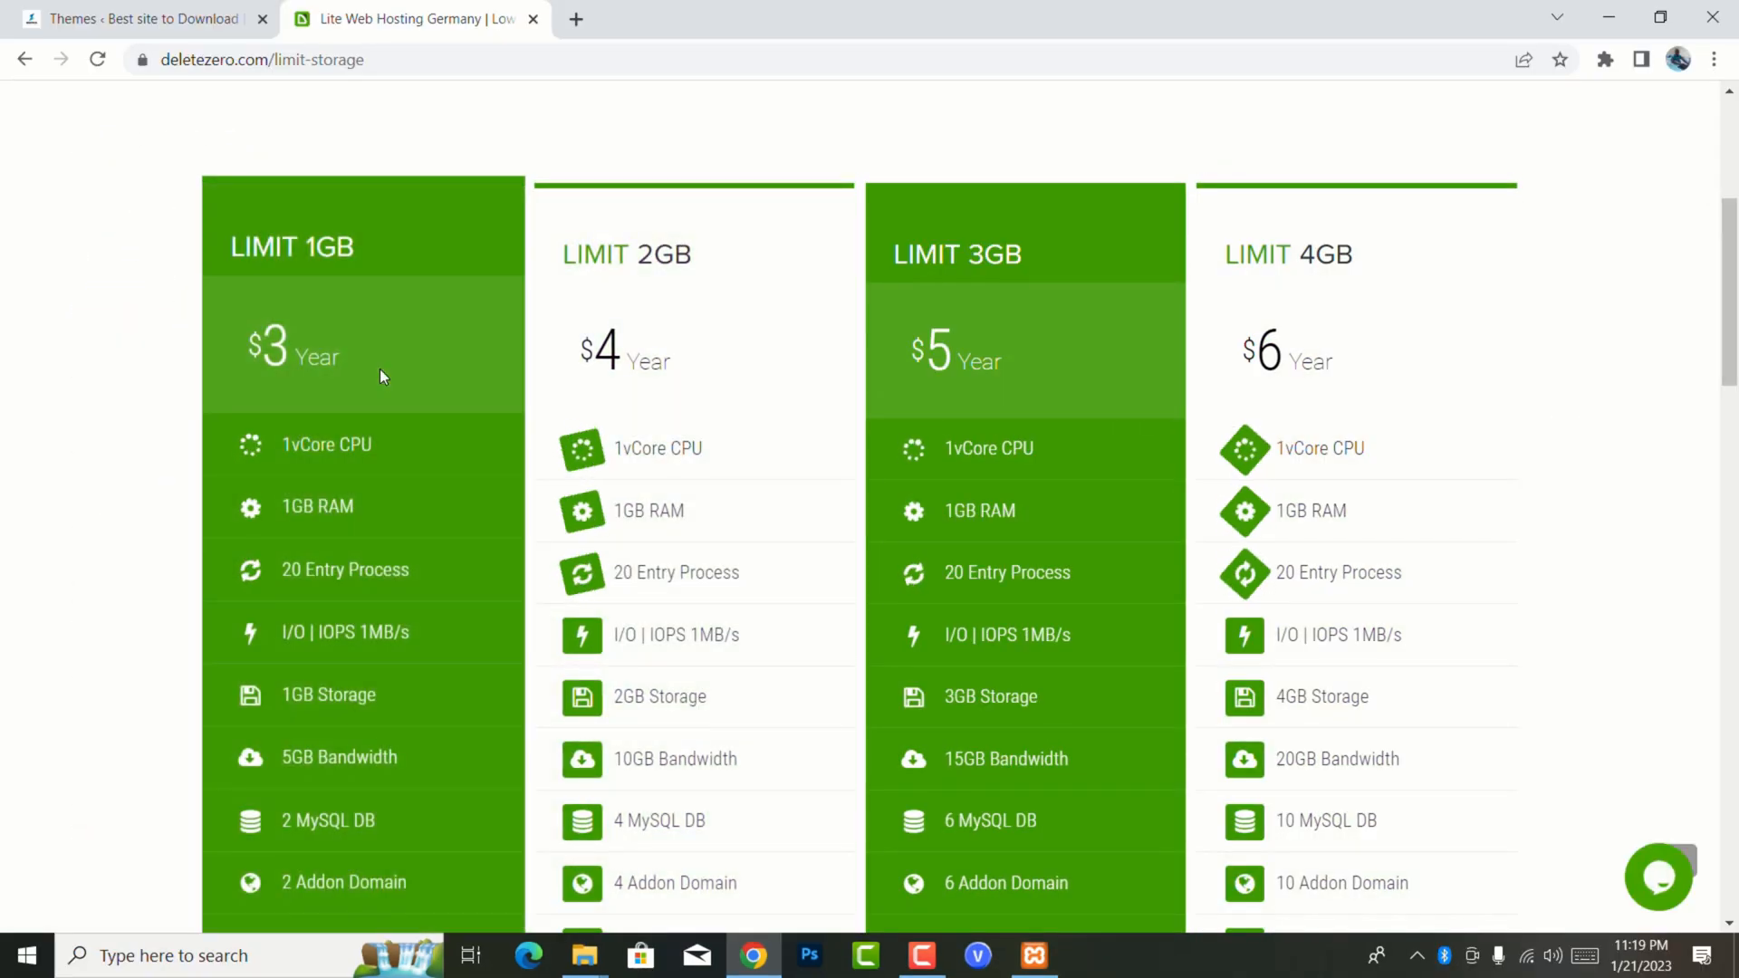
{"action": "scroll", "scroll_direction": "down", "scroll_amount": 3}
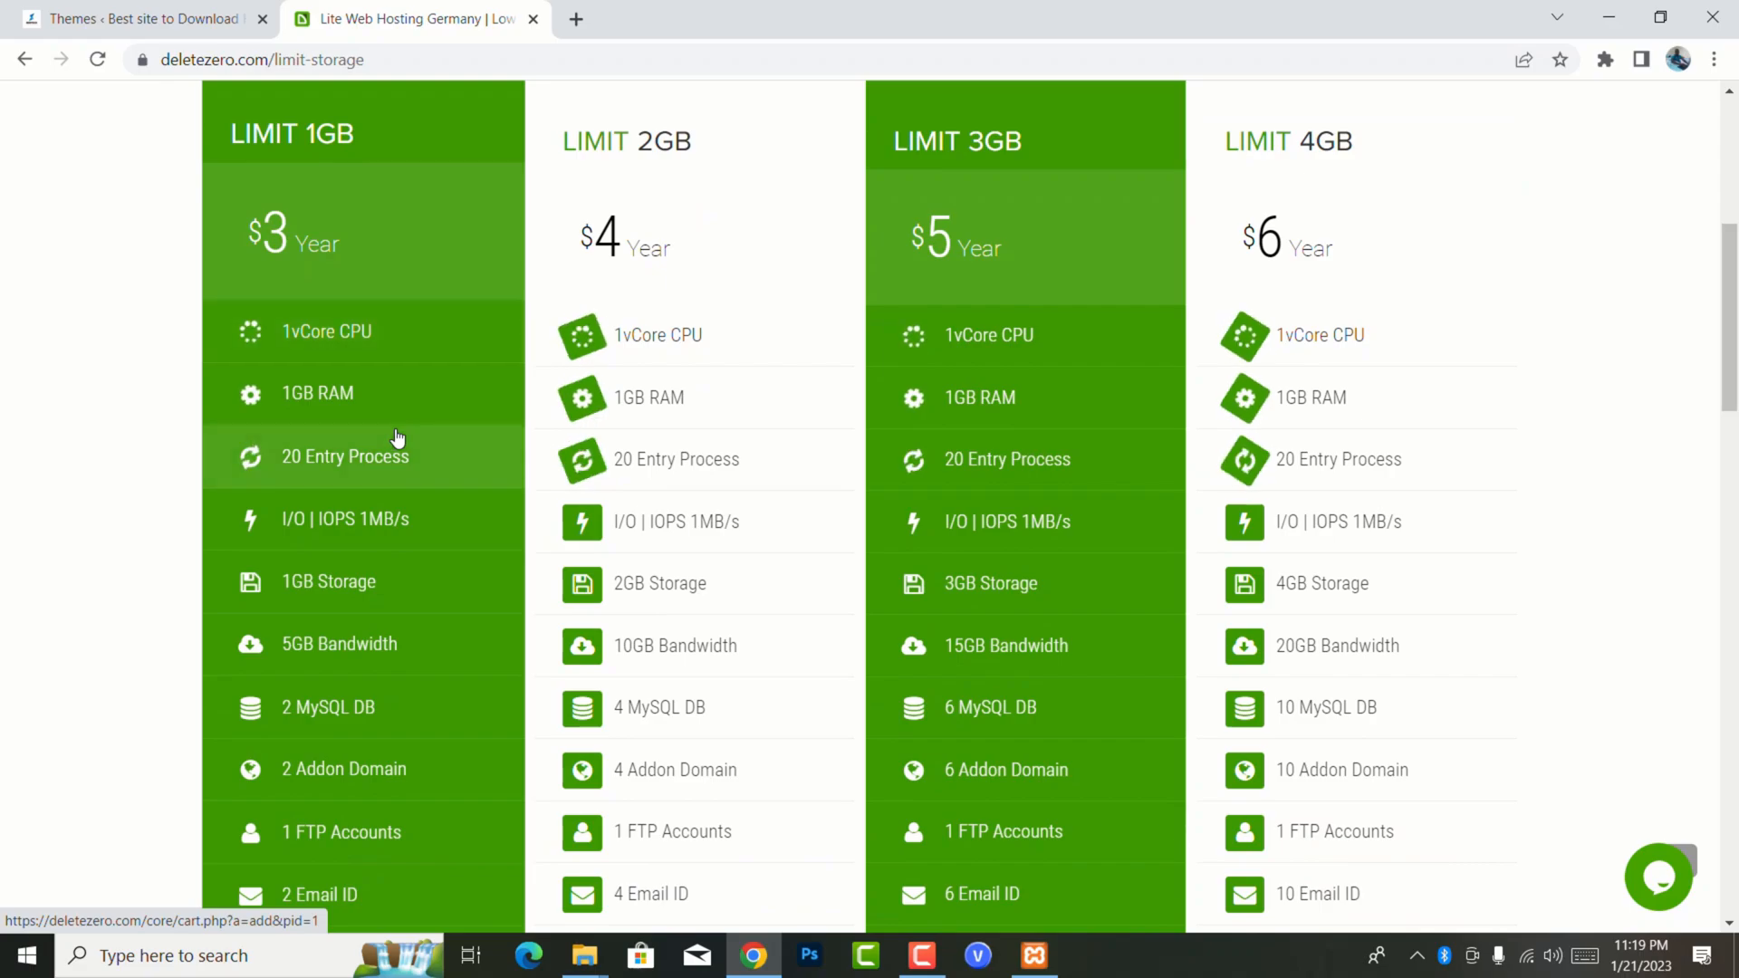
{"action": "scroll", "scroll_direction": "down", "scroll_amount": 3}
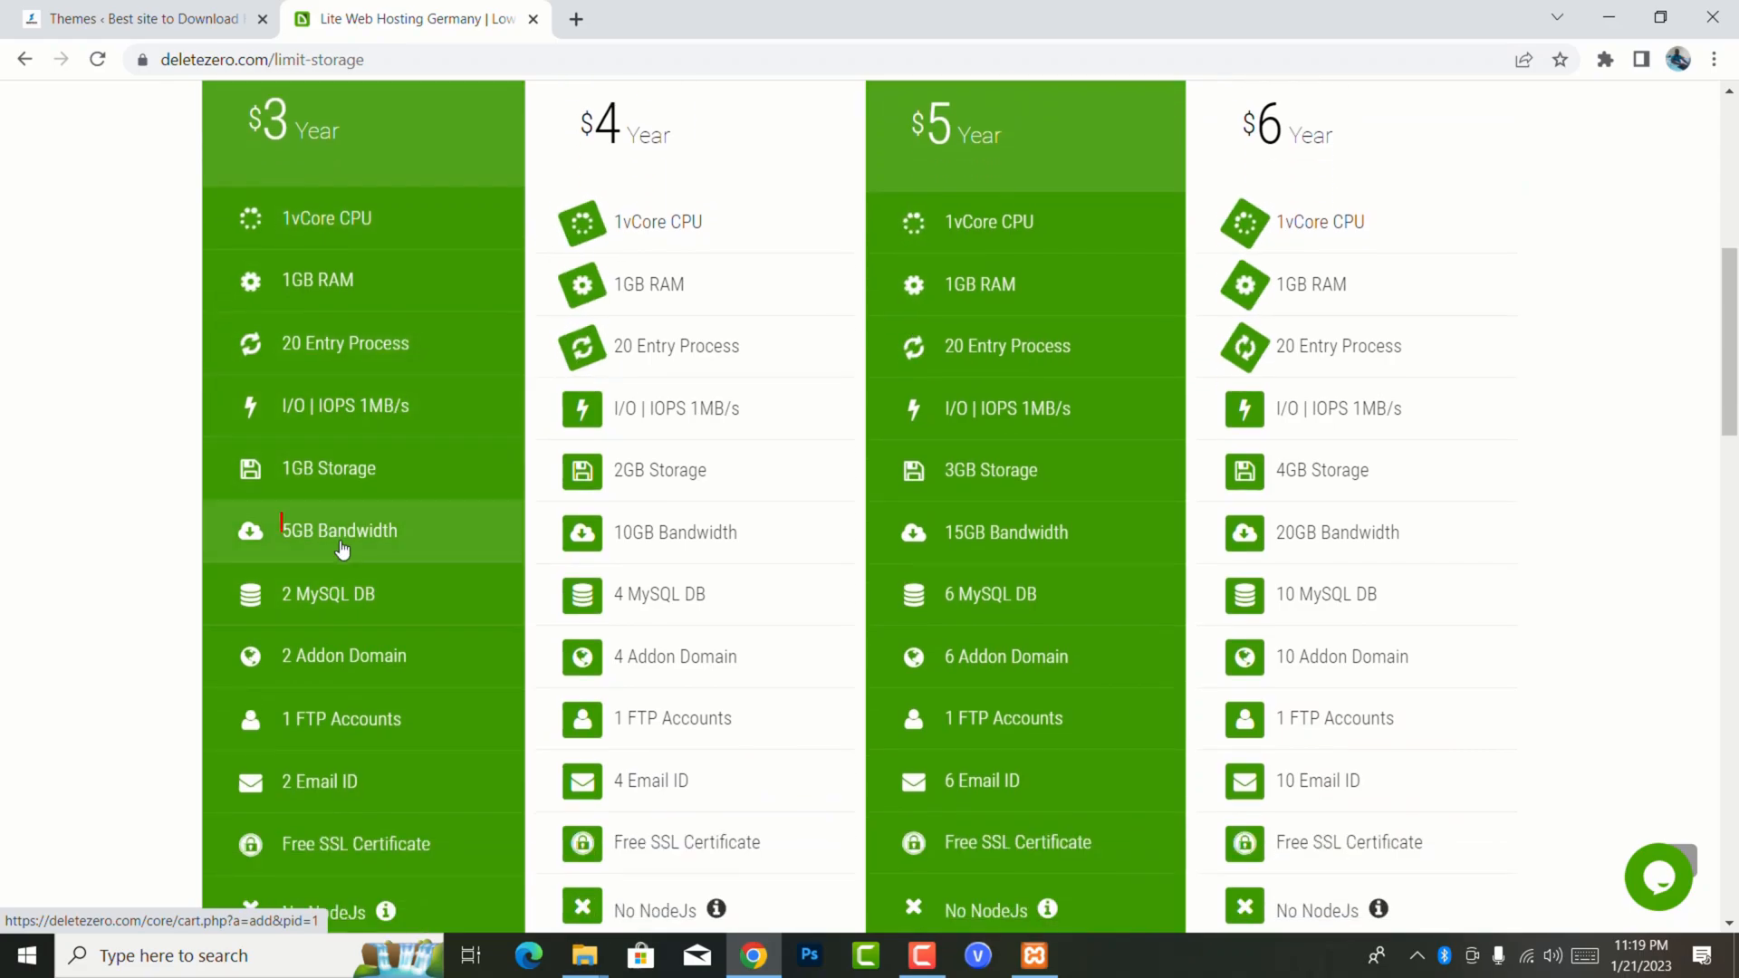
{"action": "scroll", "scroll_direction": "down", "scroll_amount": 3}
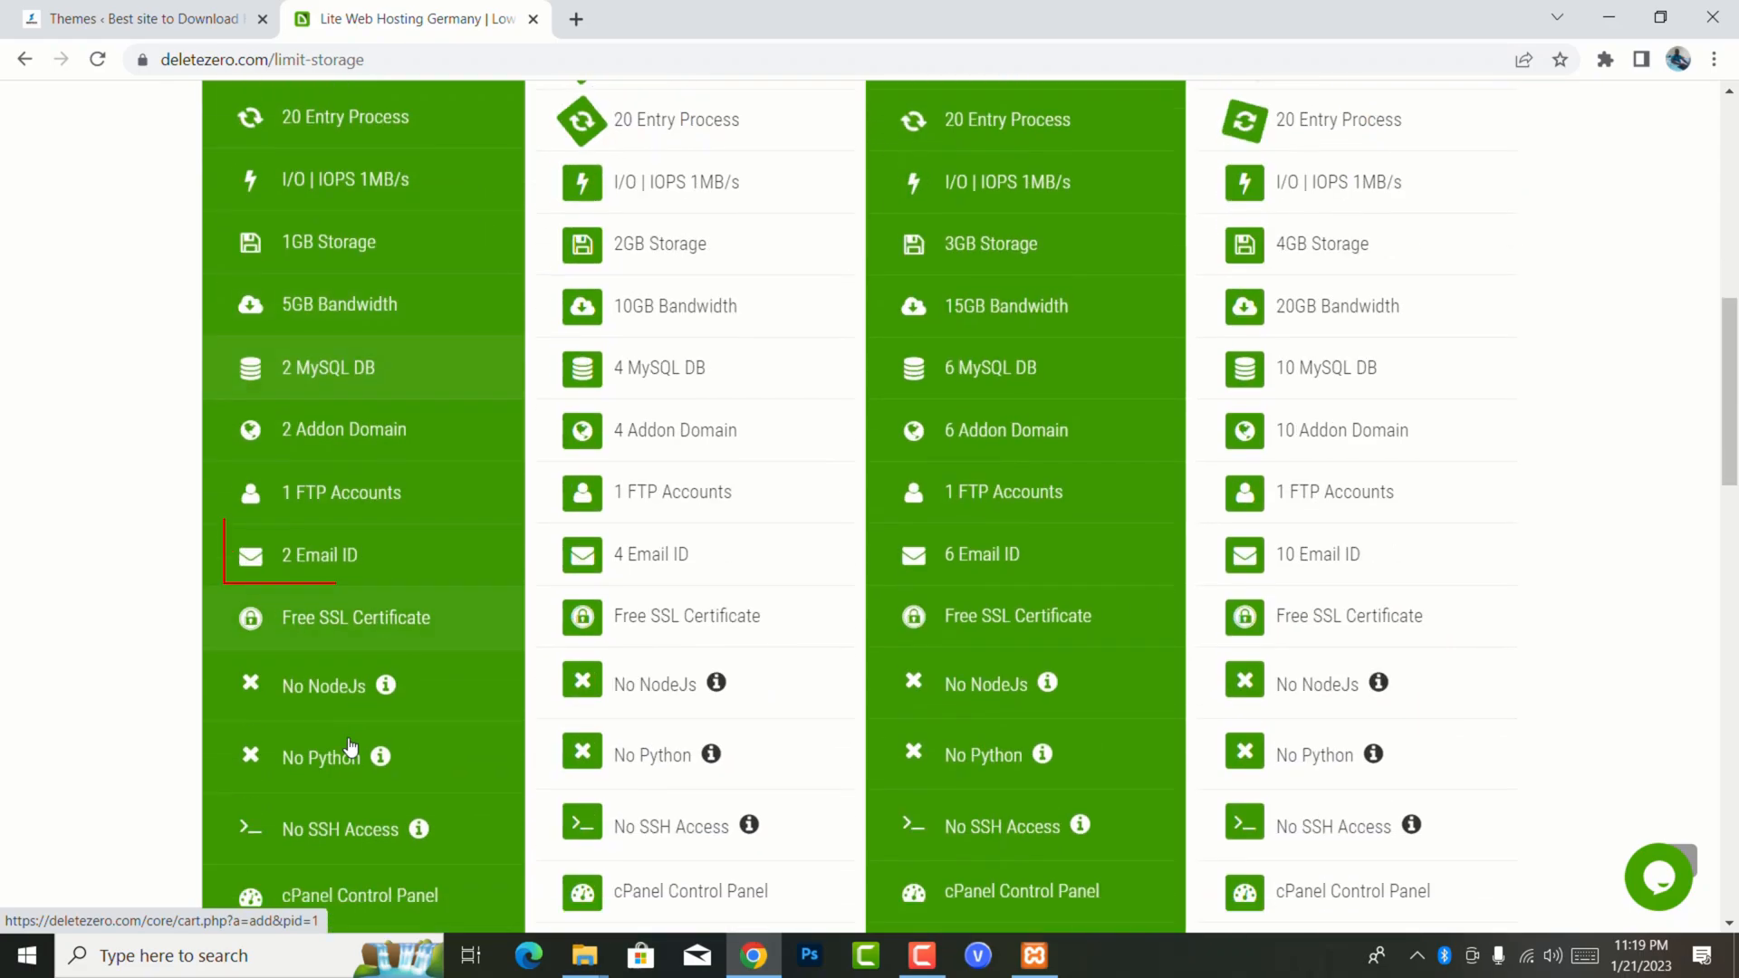
{"action": "scroll", "scroll_direction": "down", "scroll_amount": 3}
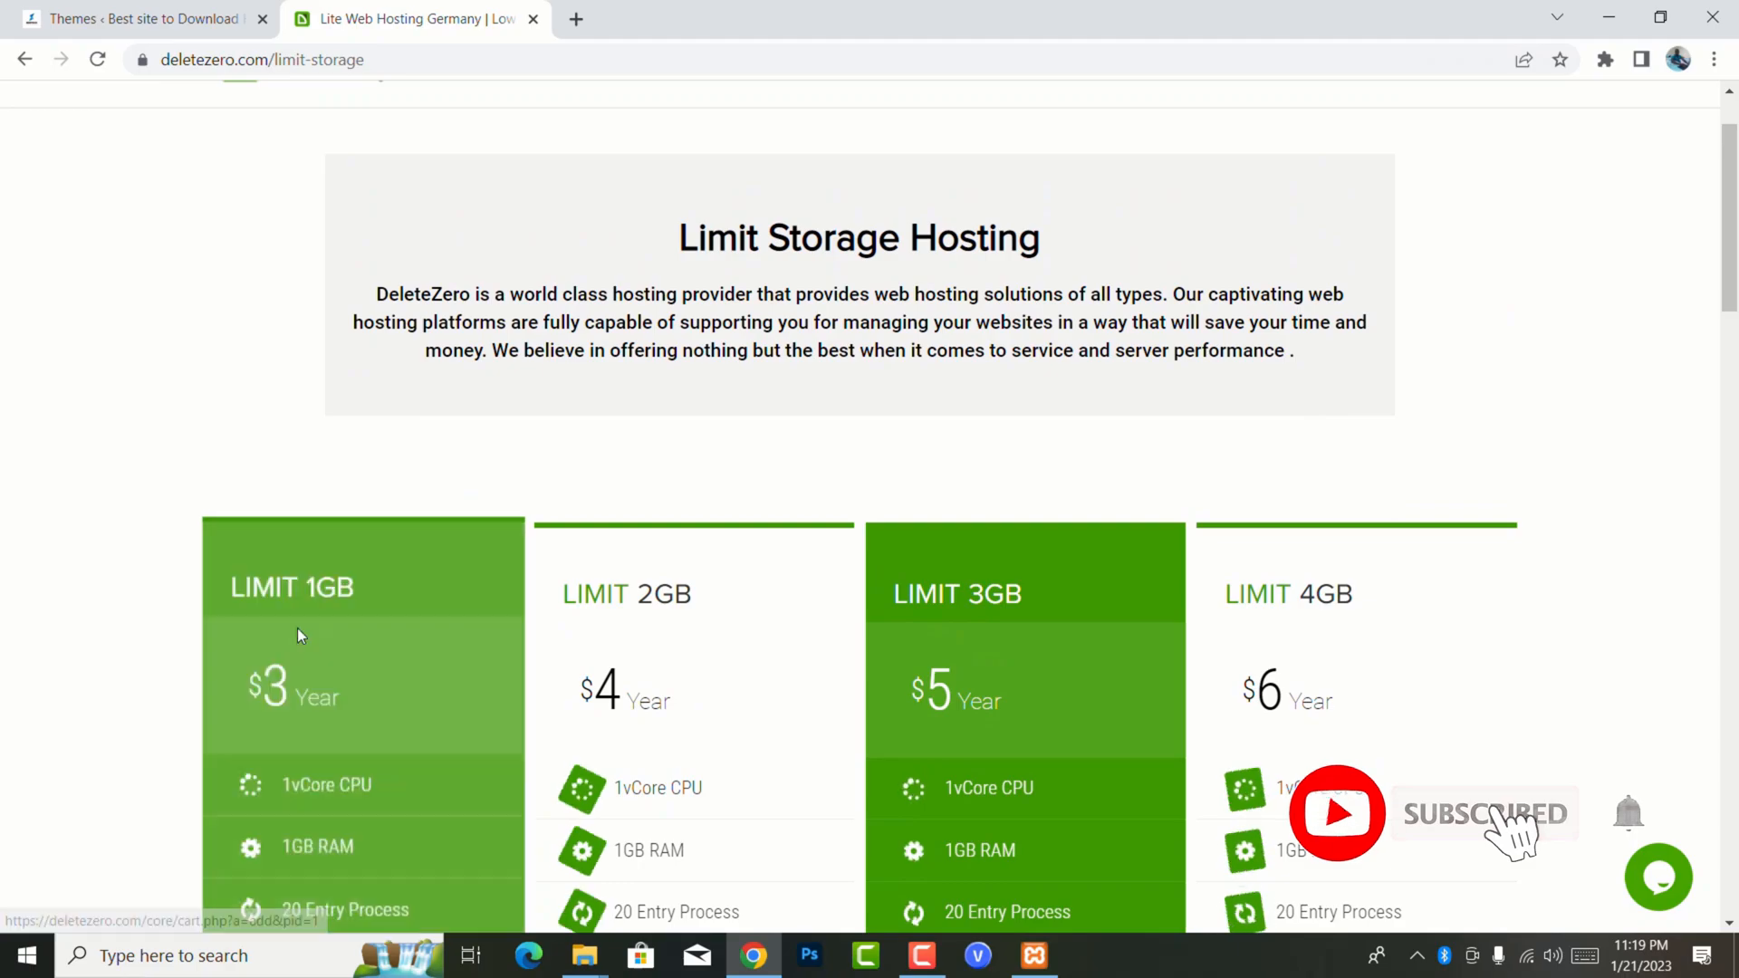
{"action": "scroll", "scroll_direction": "down", "scroll_amount": 3}
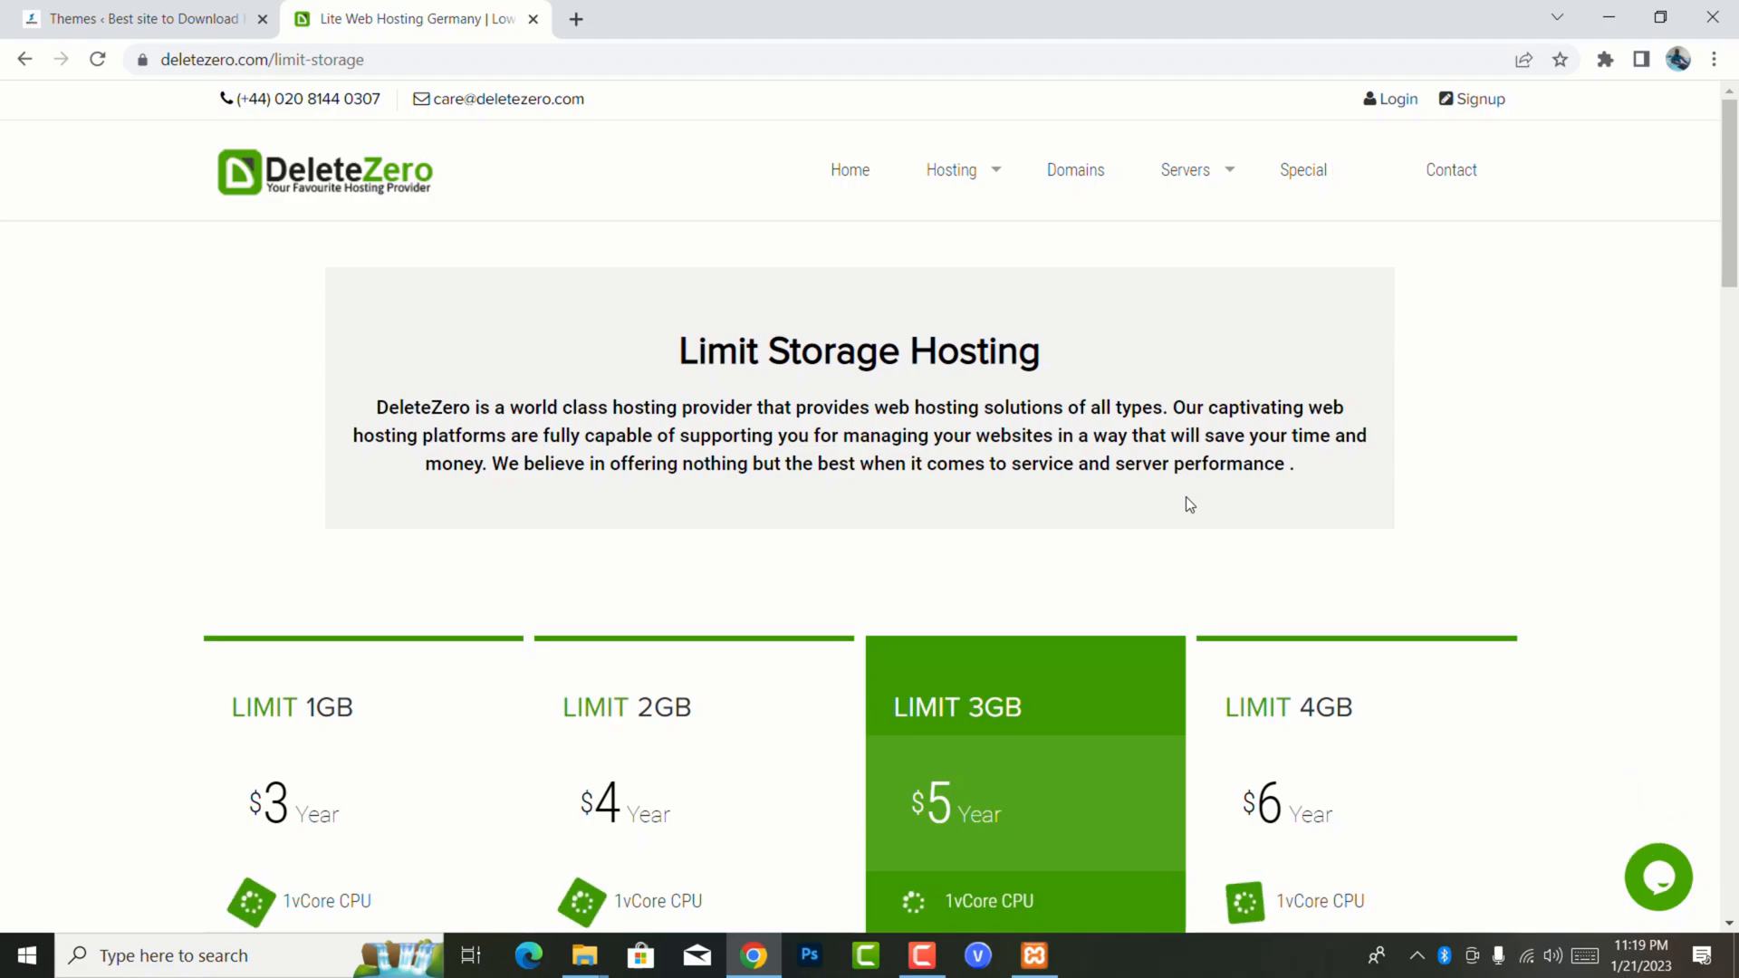
{"action": "scroll", "scroll_direction": "down", "scroll_amount": 3}
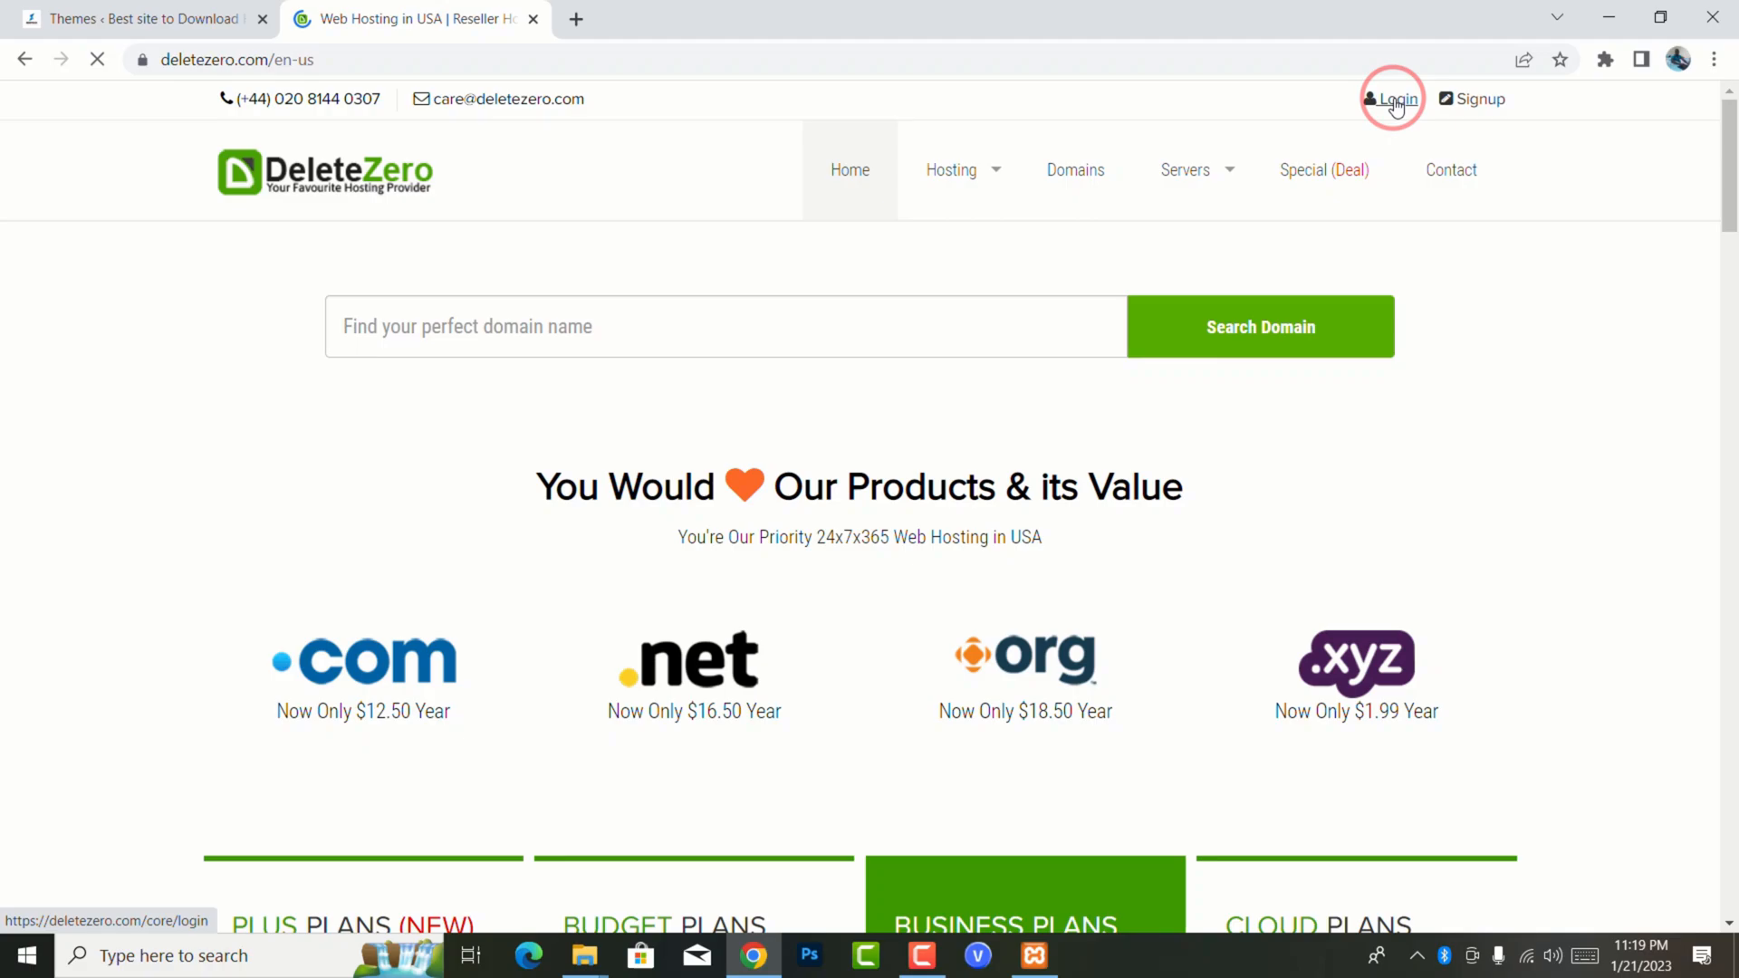
- Log into the DeleteZero Client Area and launch cPanel for the Cloud Hosting service
{"action": "left_click", "coordinate": [1397, 98]}
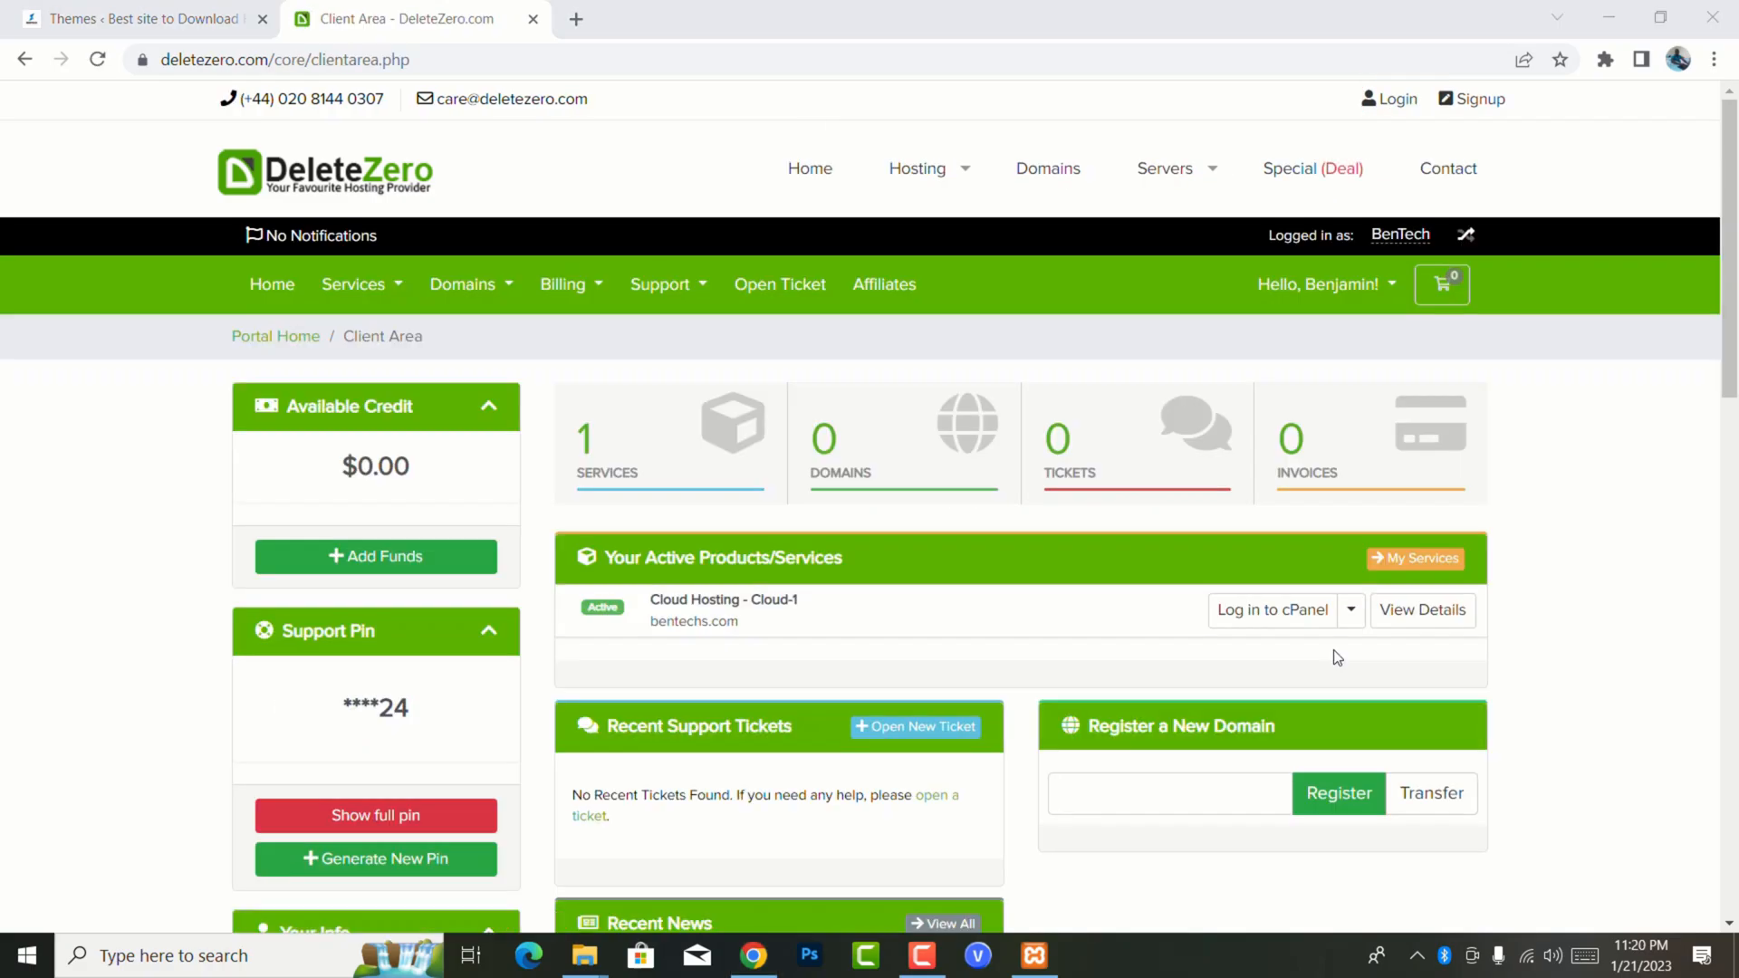
{"action": "scroll", "scroll_direction": "down", "scroll_amount": 3}
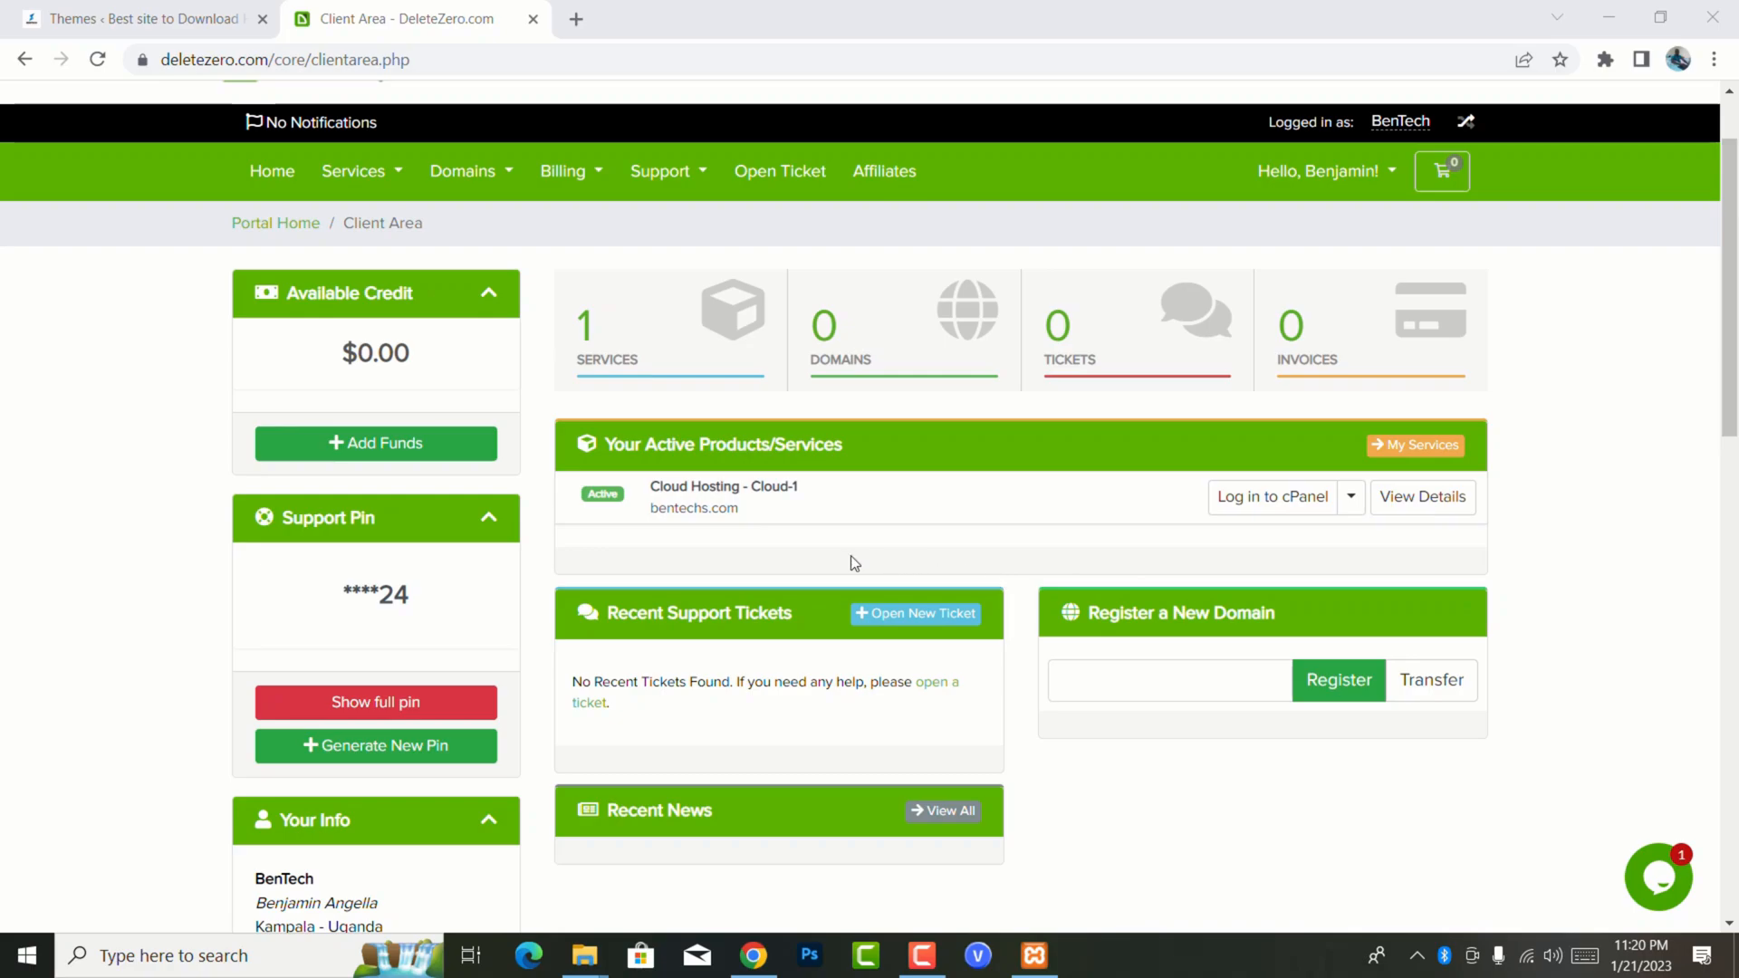
{"action": "mouse_move", "coordinate": [1532, 777]}
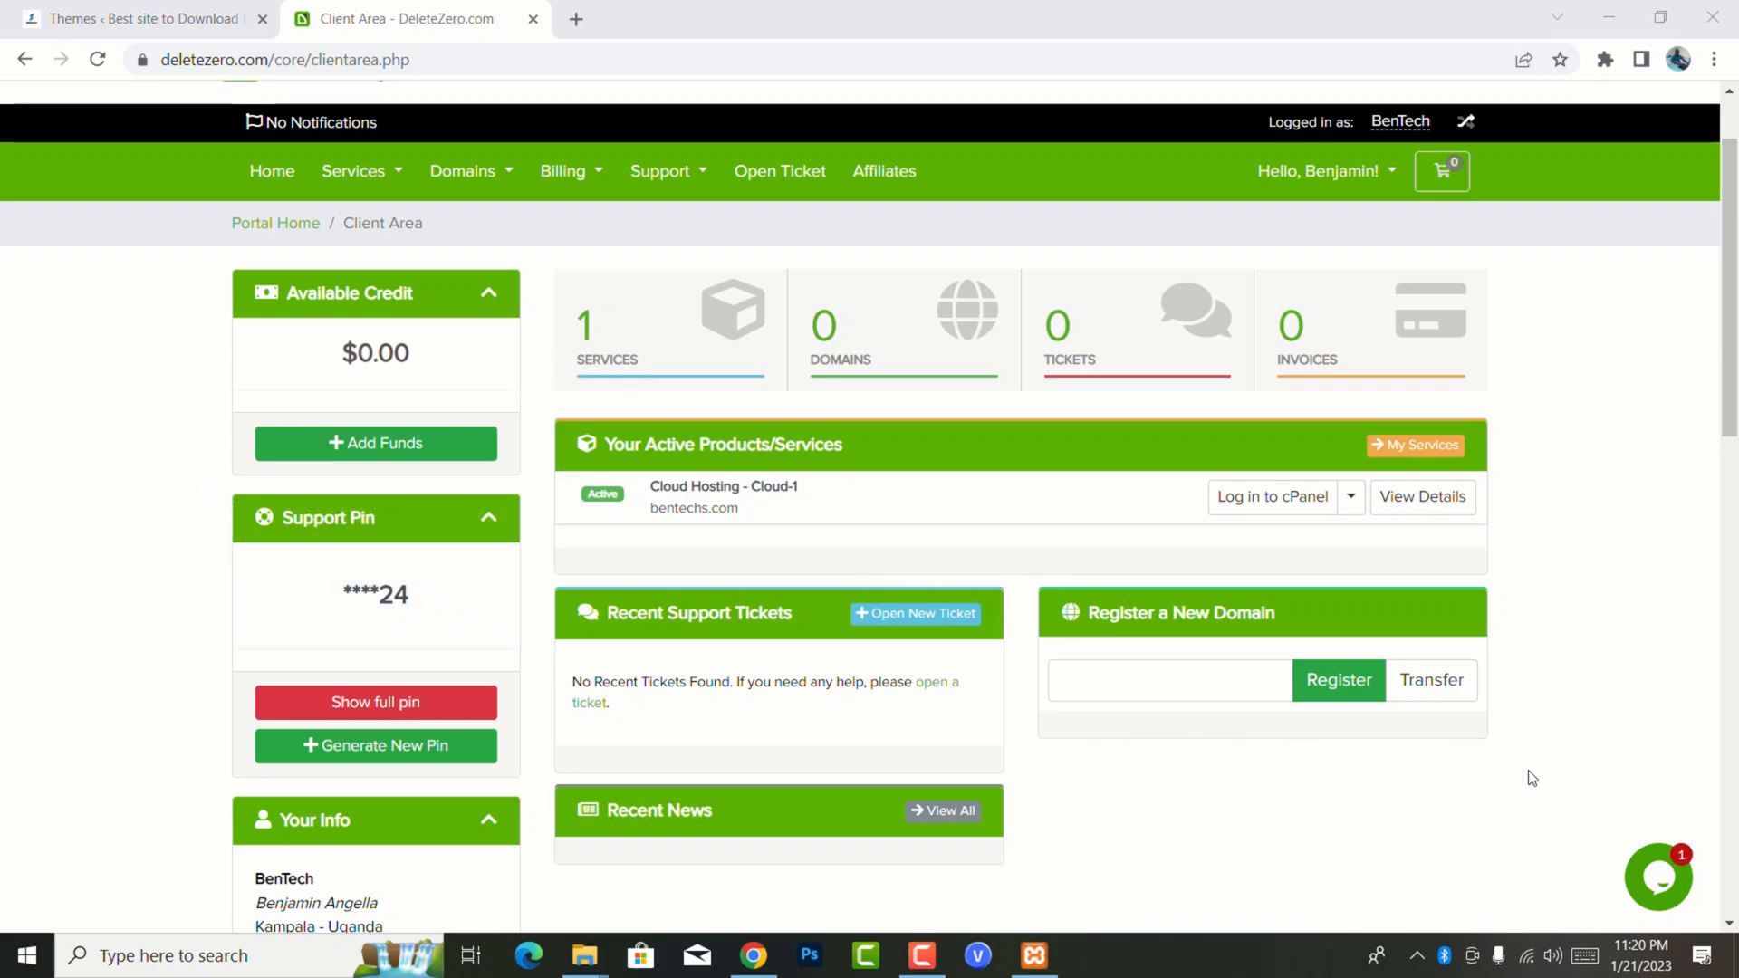
{"action": "left_click", "coordinate": [1271, 495]}
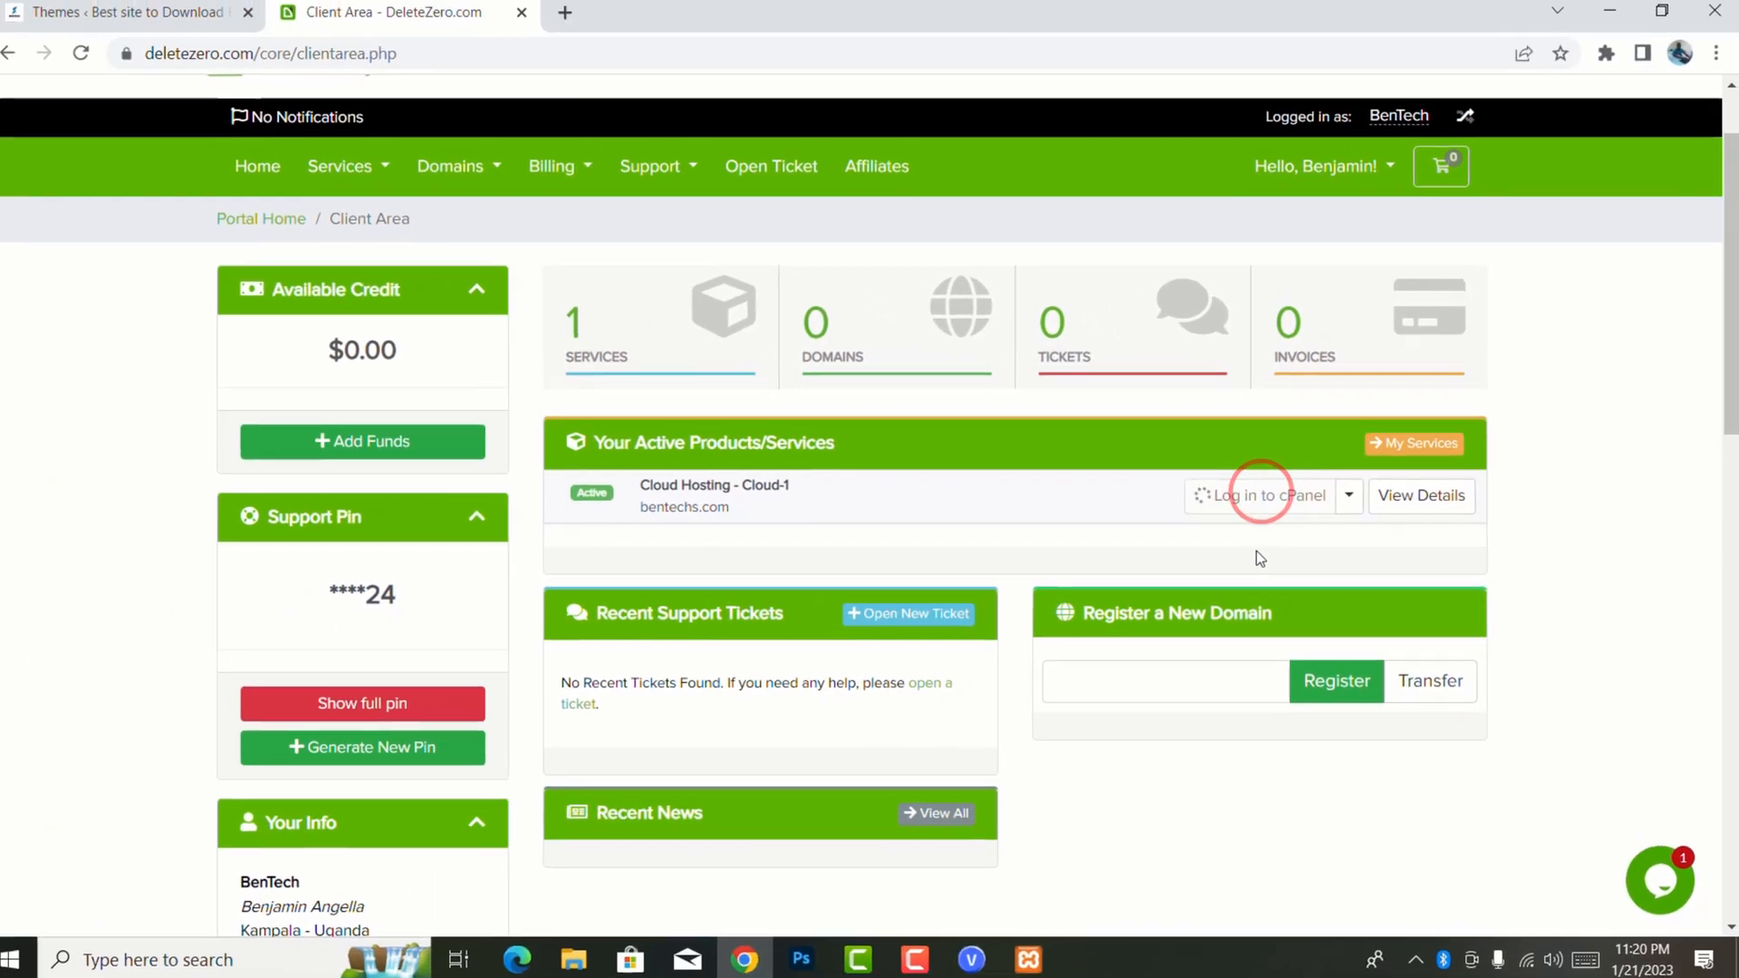
{"action": "left_click", "coordinate": [1264, 495]}
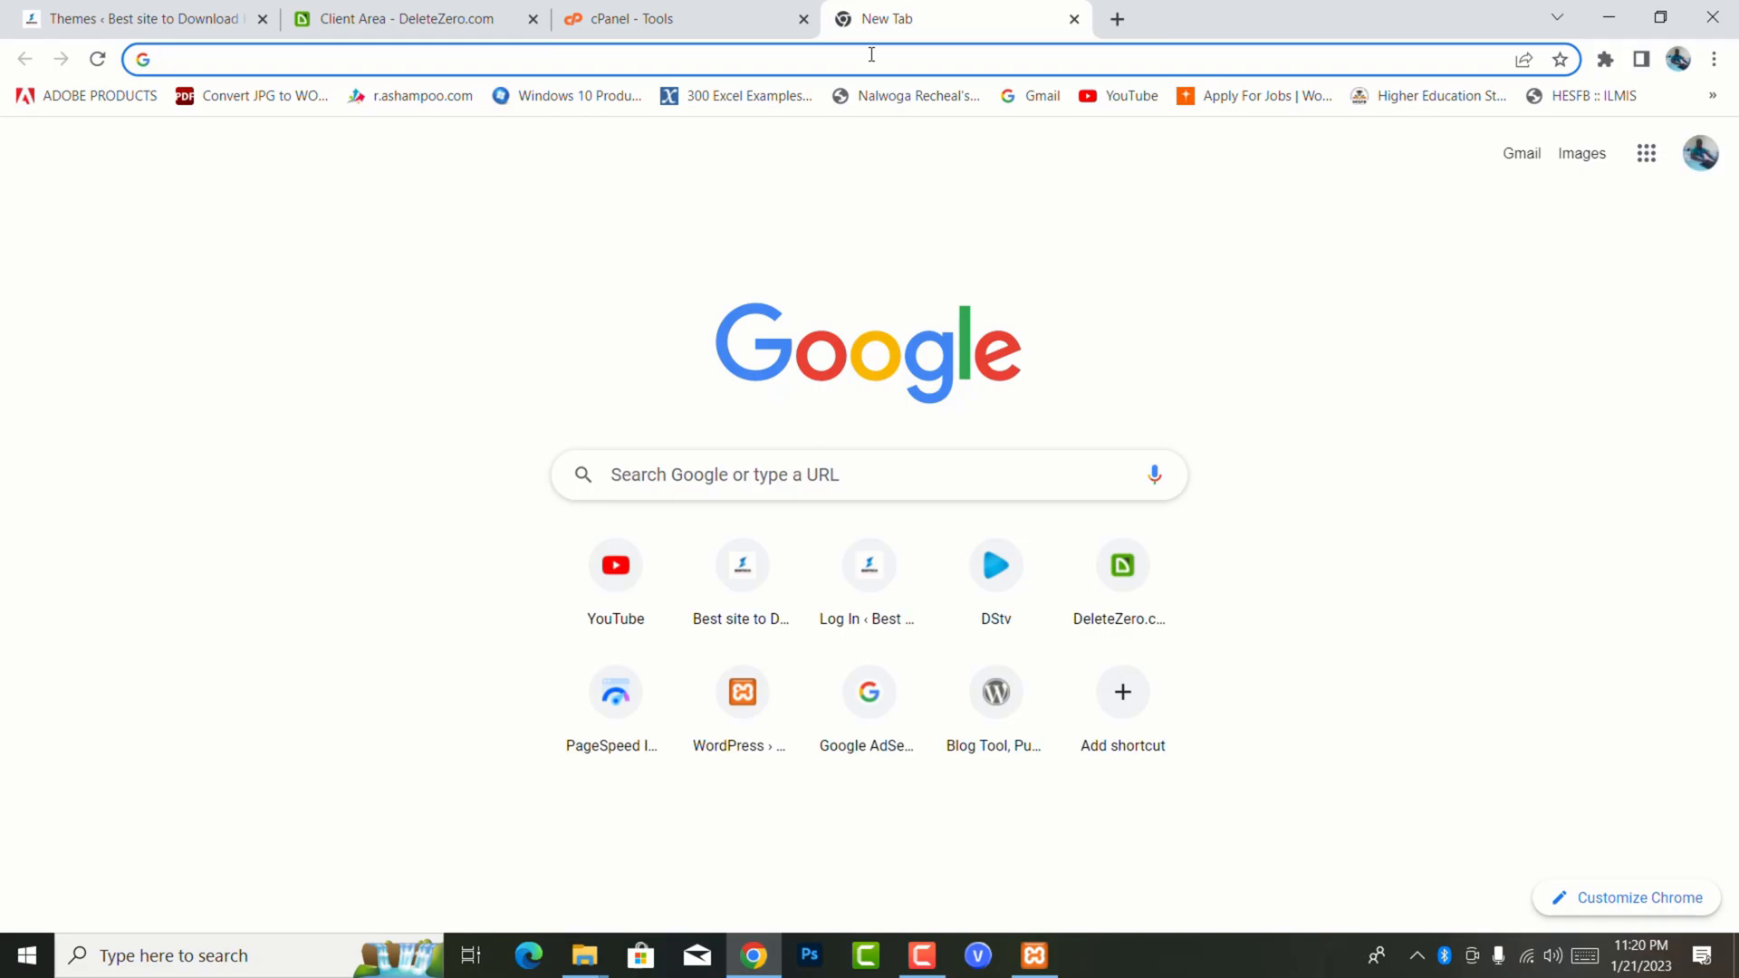
- Switch to the cPanel tab and launch File Manager from the Files section
{"action": "left_click", "coordinate": [654, 19]}
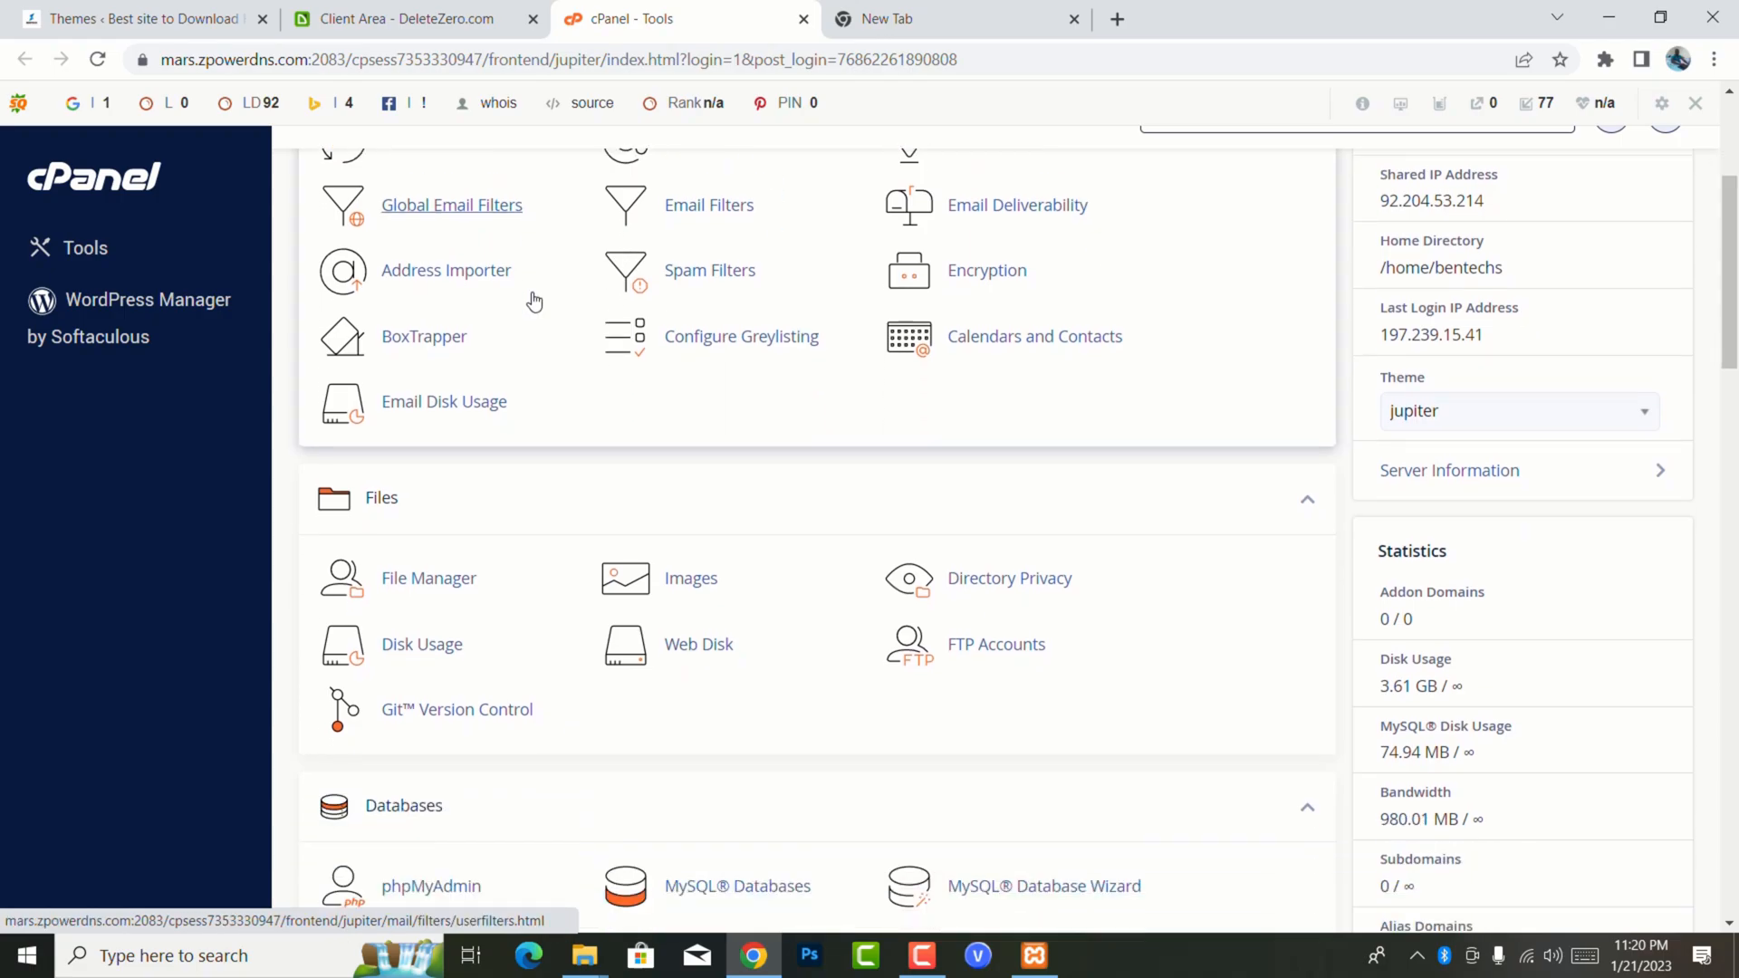
{"action": "scroll", "scroll_direction": "down", "scroll_amount": 3}
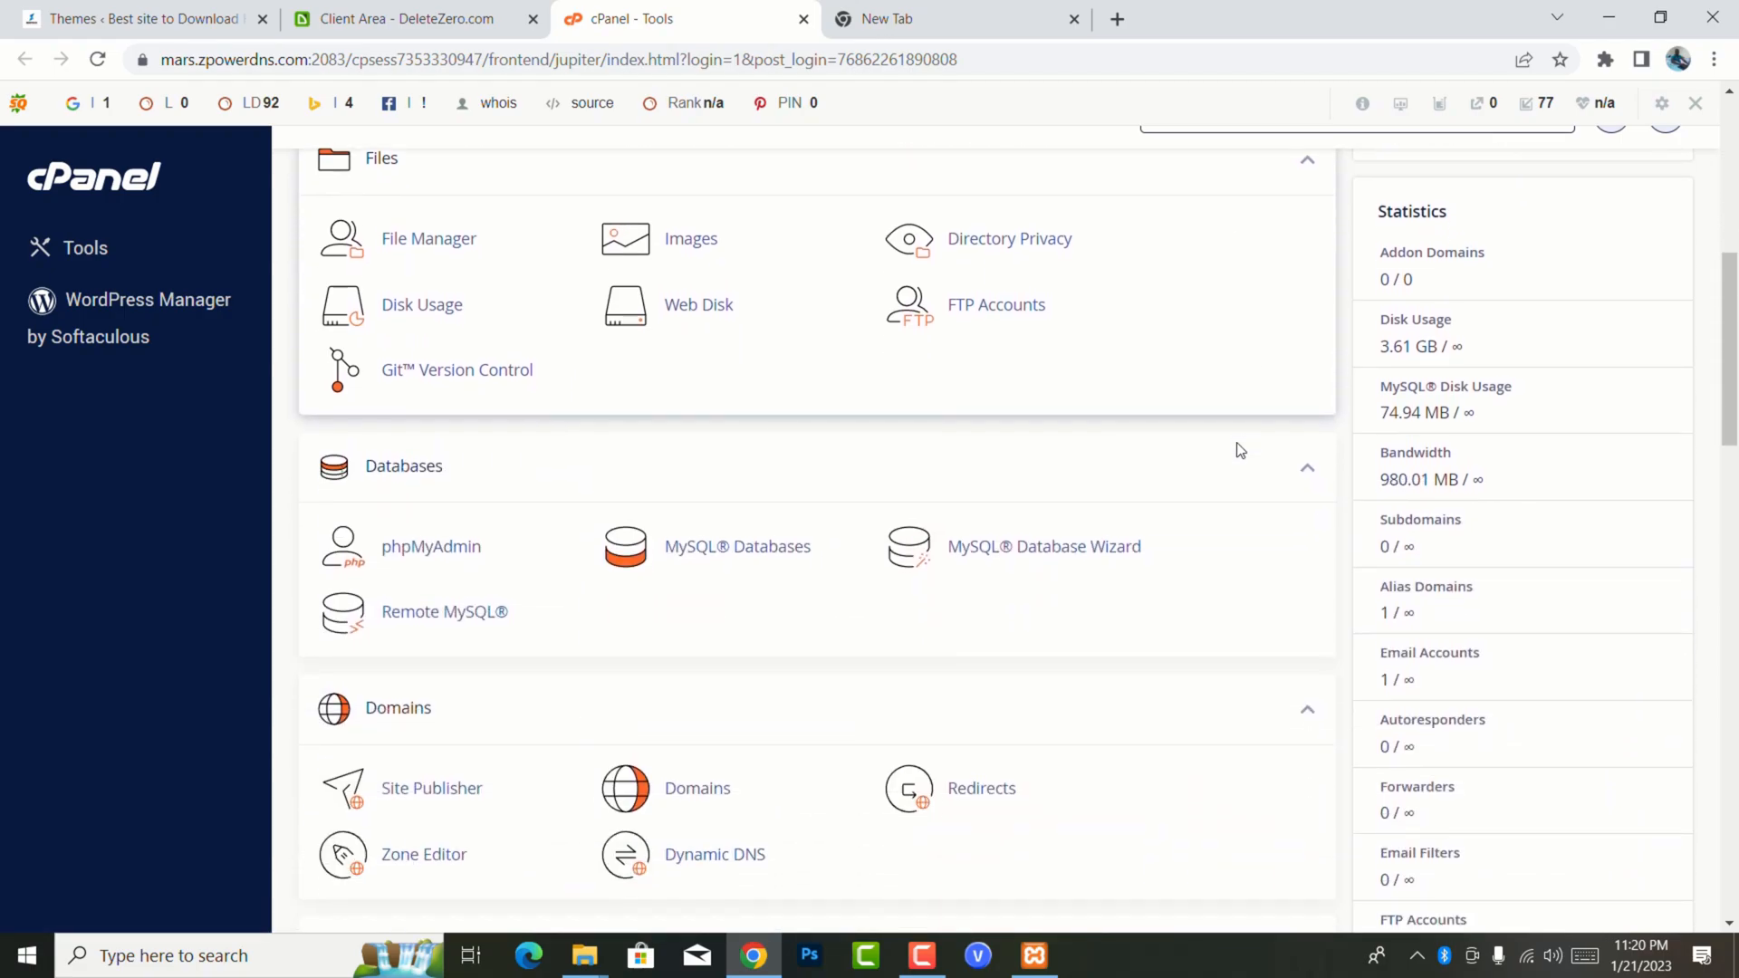
{"action": "mouse_move", "coordinate": [1234, 442]}
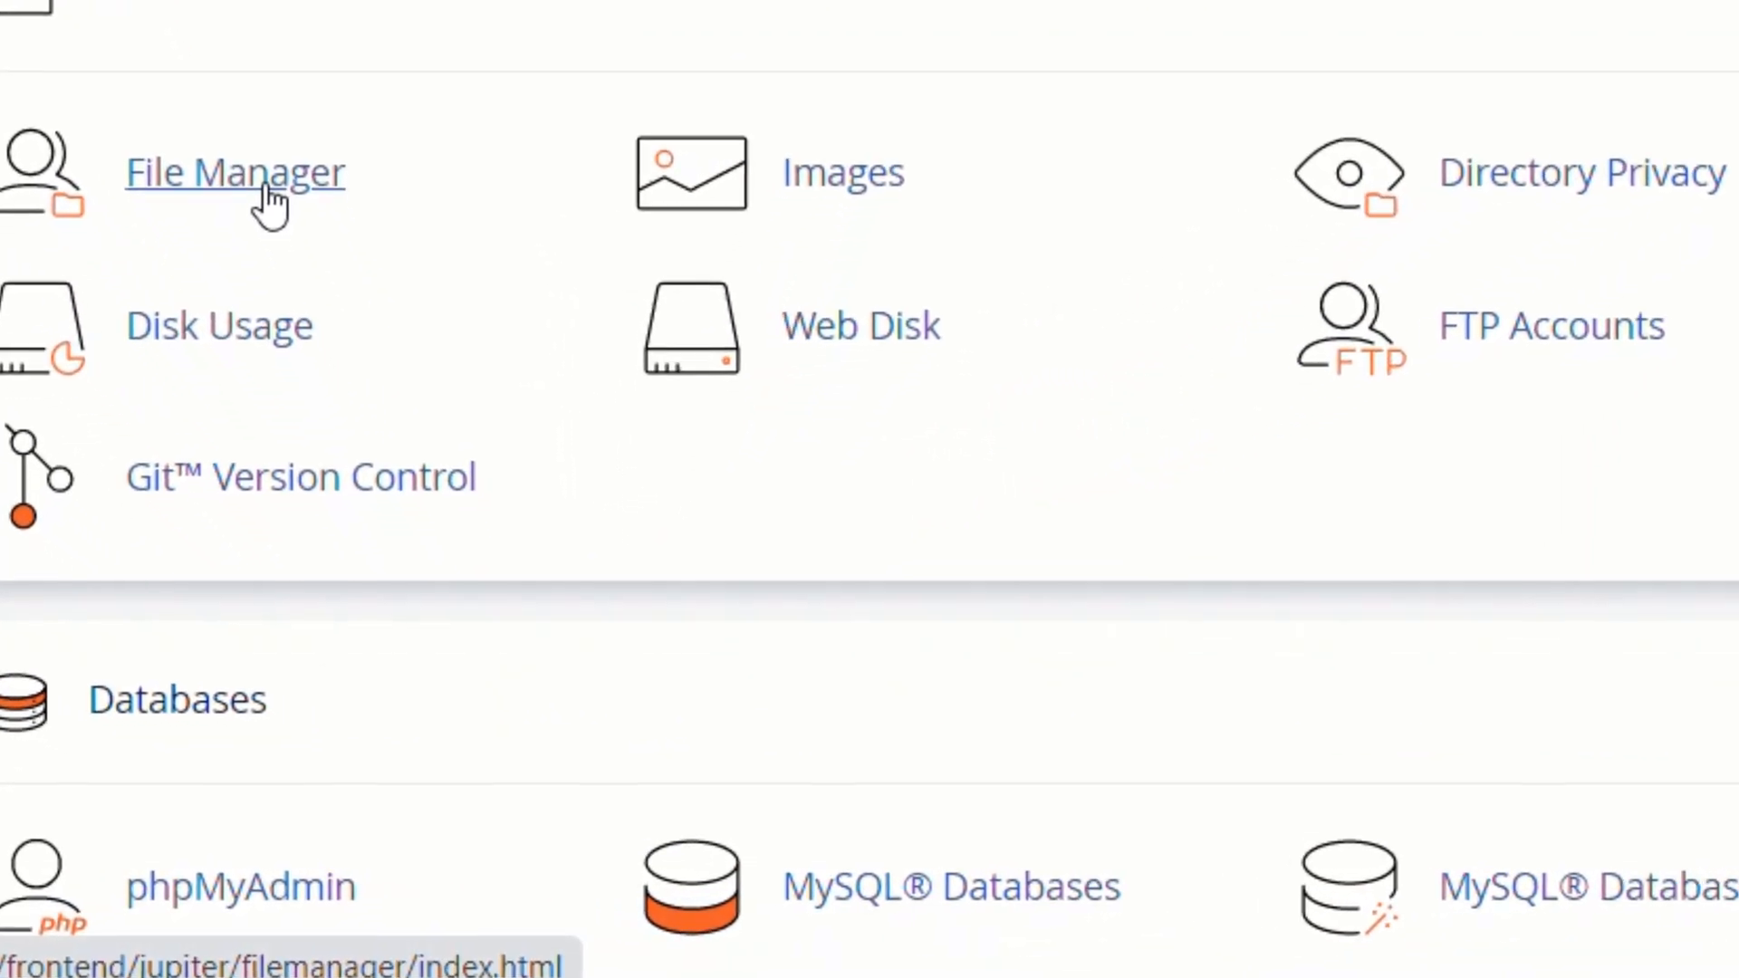
{"action": "left_click", "coordinate": [233, 172]}
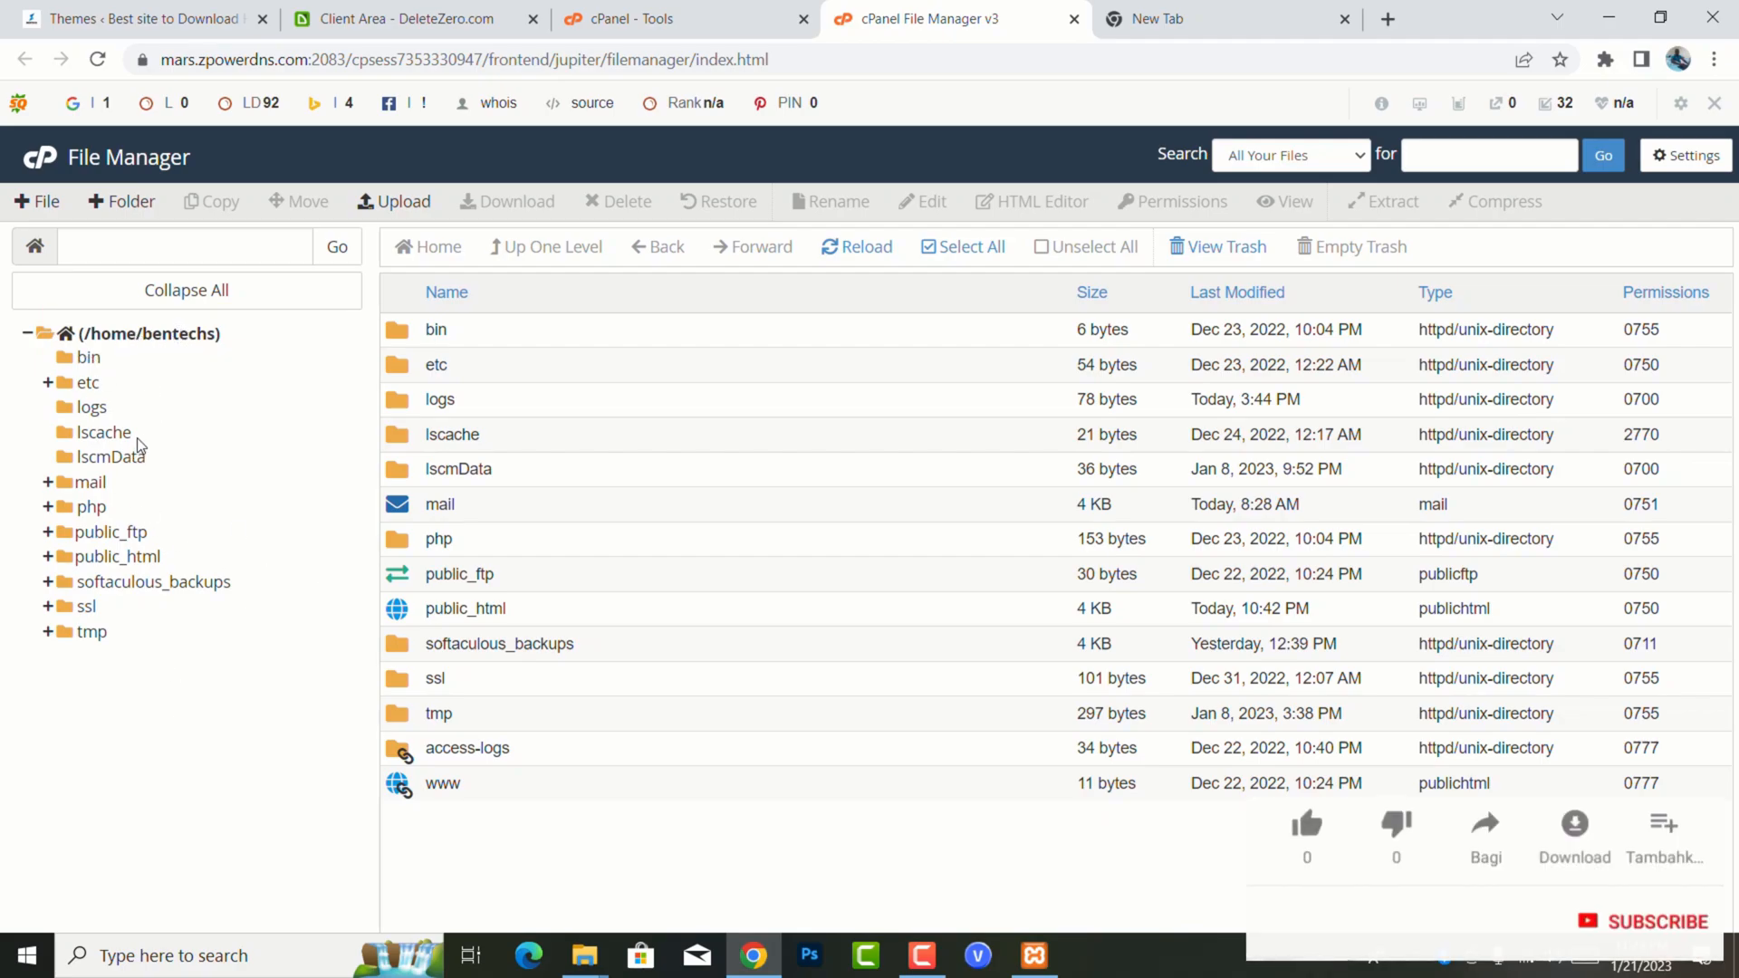
- Navigate the folder tree from the home directory to public_html/wp-content/themes
{"action": "left_click", "coordinate": [1305, 825]}
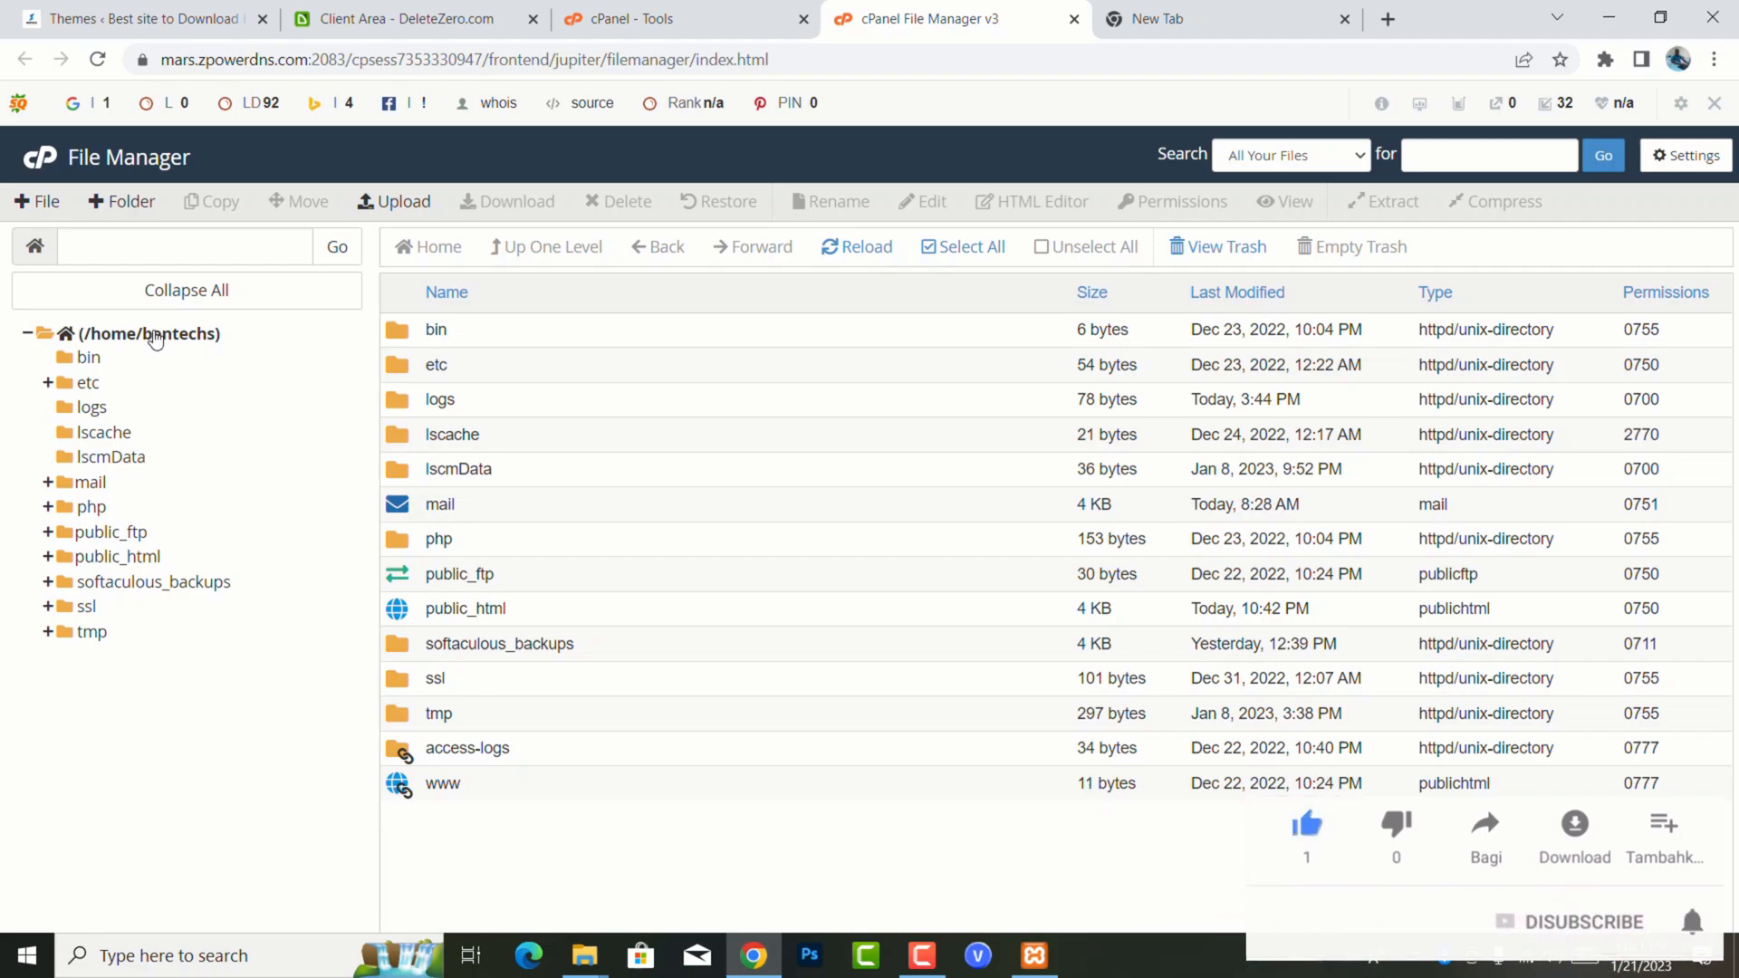
{"action": "mouse_move", "coordinate": [192, 413]}
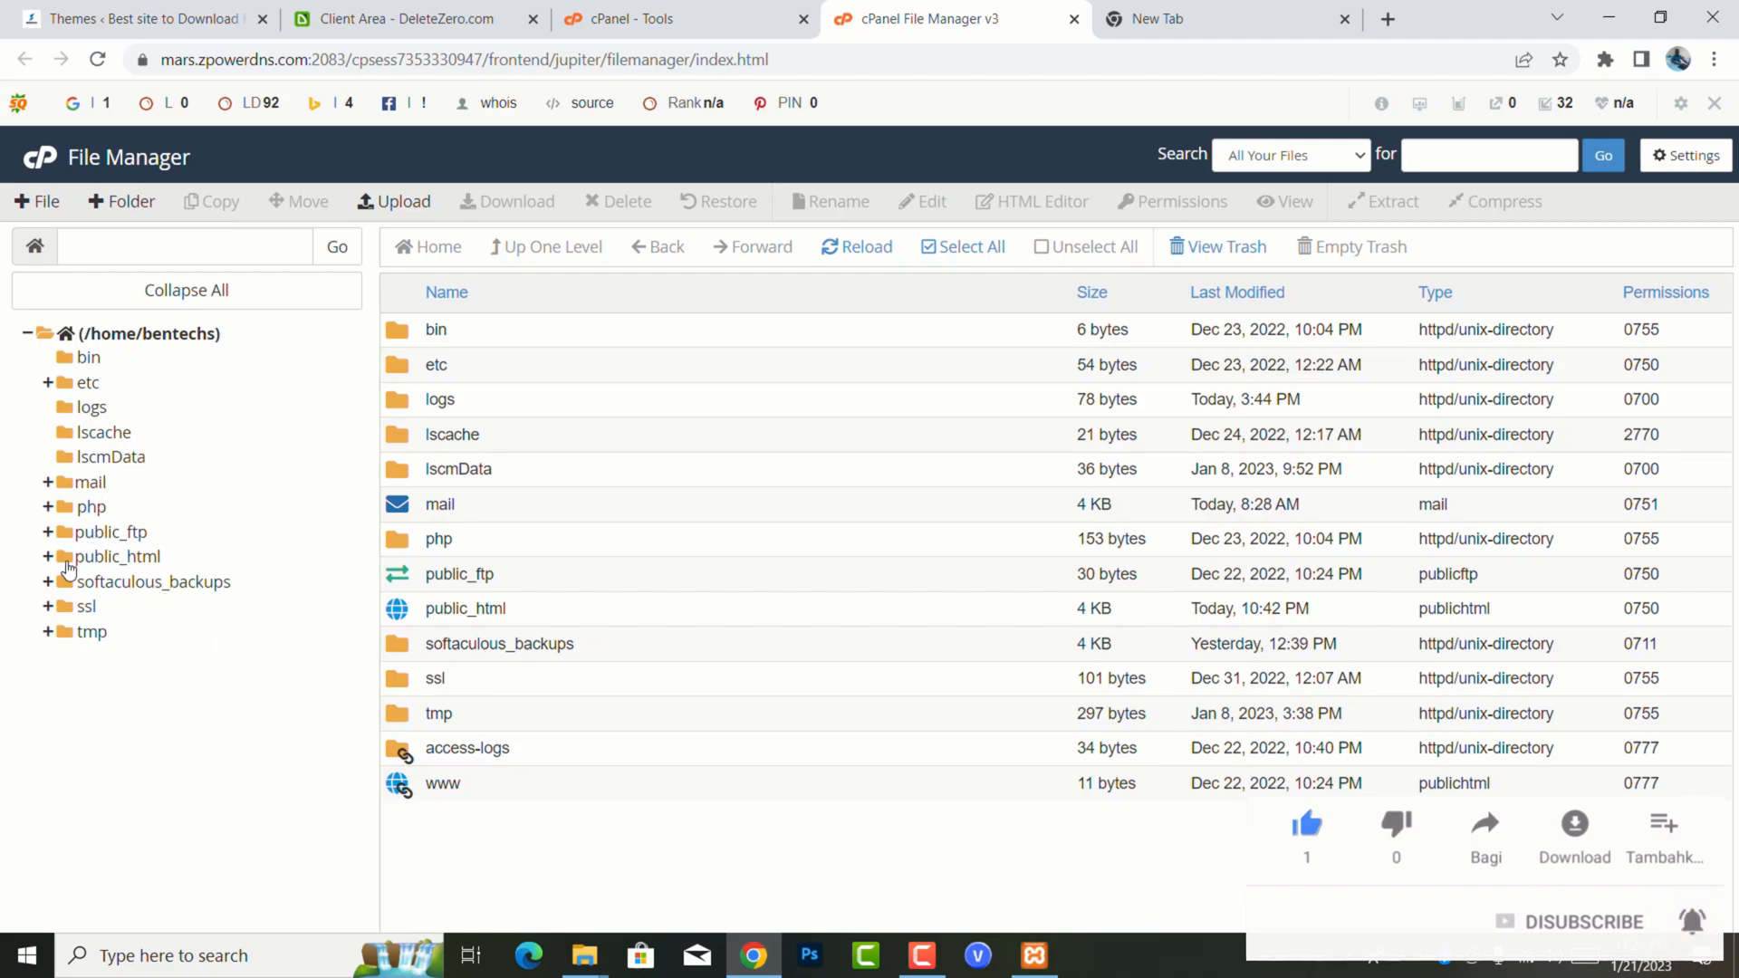
{"action": "left_click", "coordinate": [48, 555]}
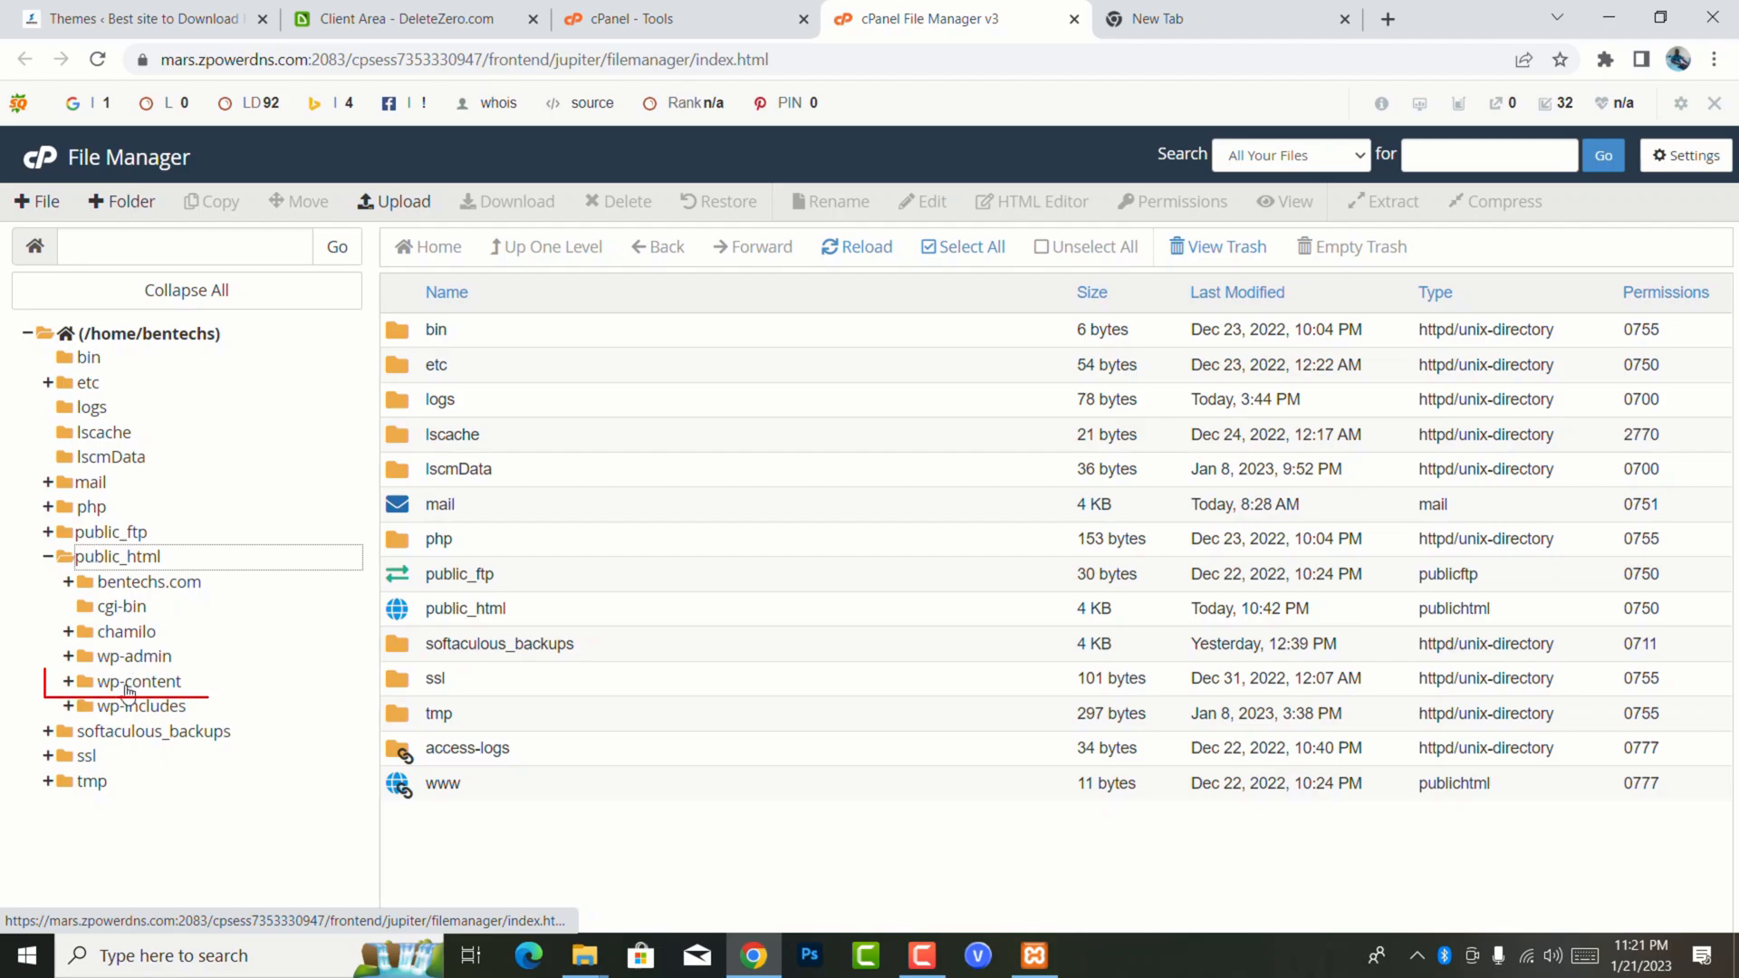
{"action": "left_click", "coordinate": [69, 681]}
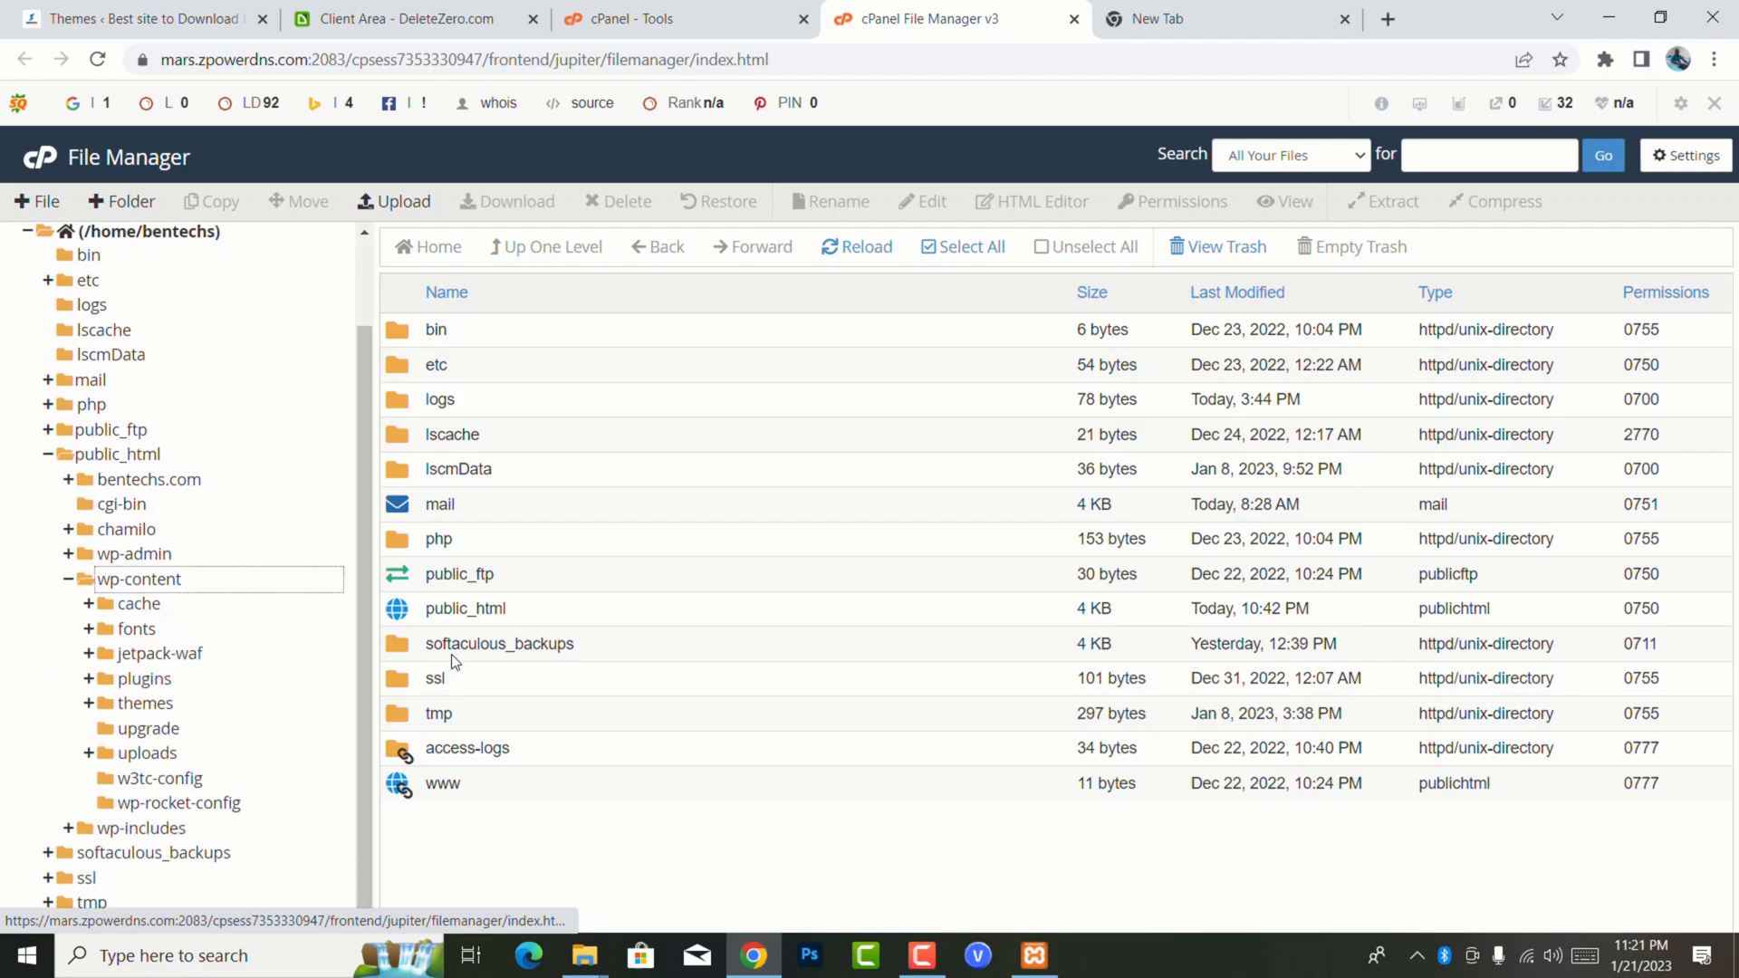
{"action": "left_click", "coordinate": [144, 703]}
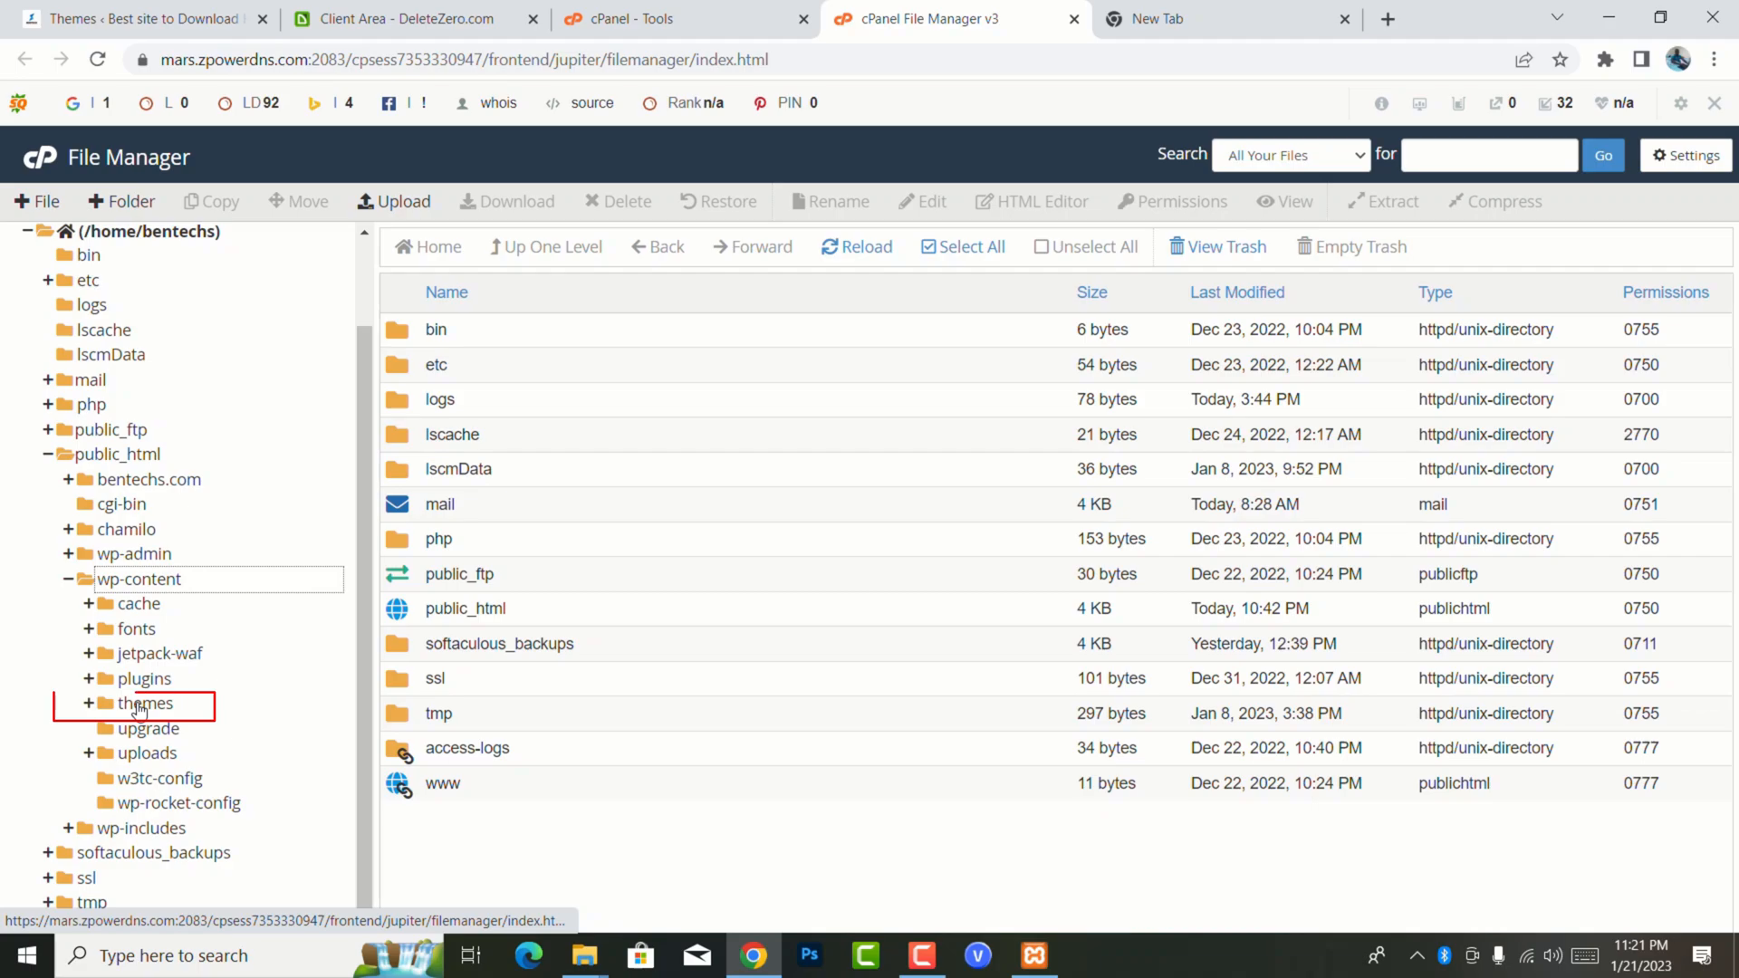
{"action": "left_click", "coordinate": [148, 703]}
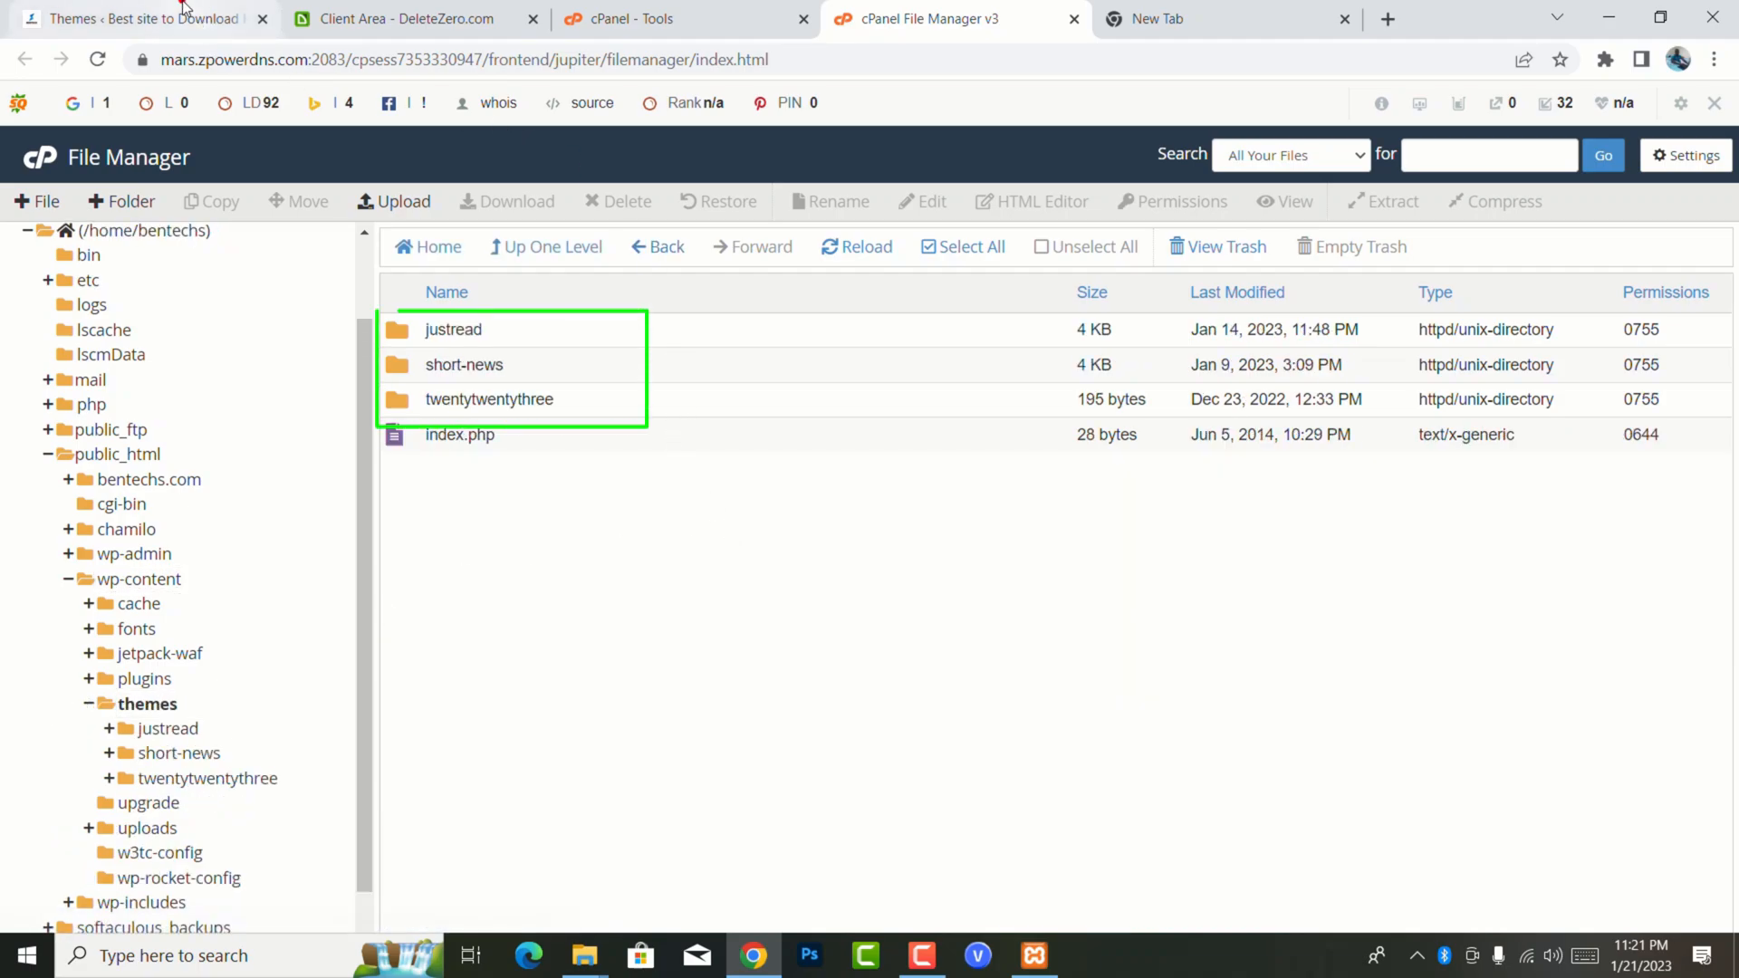
{"action": "left_click", "coordinate": [133, 19]}
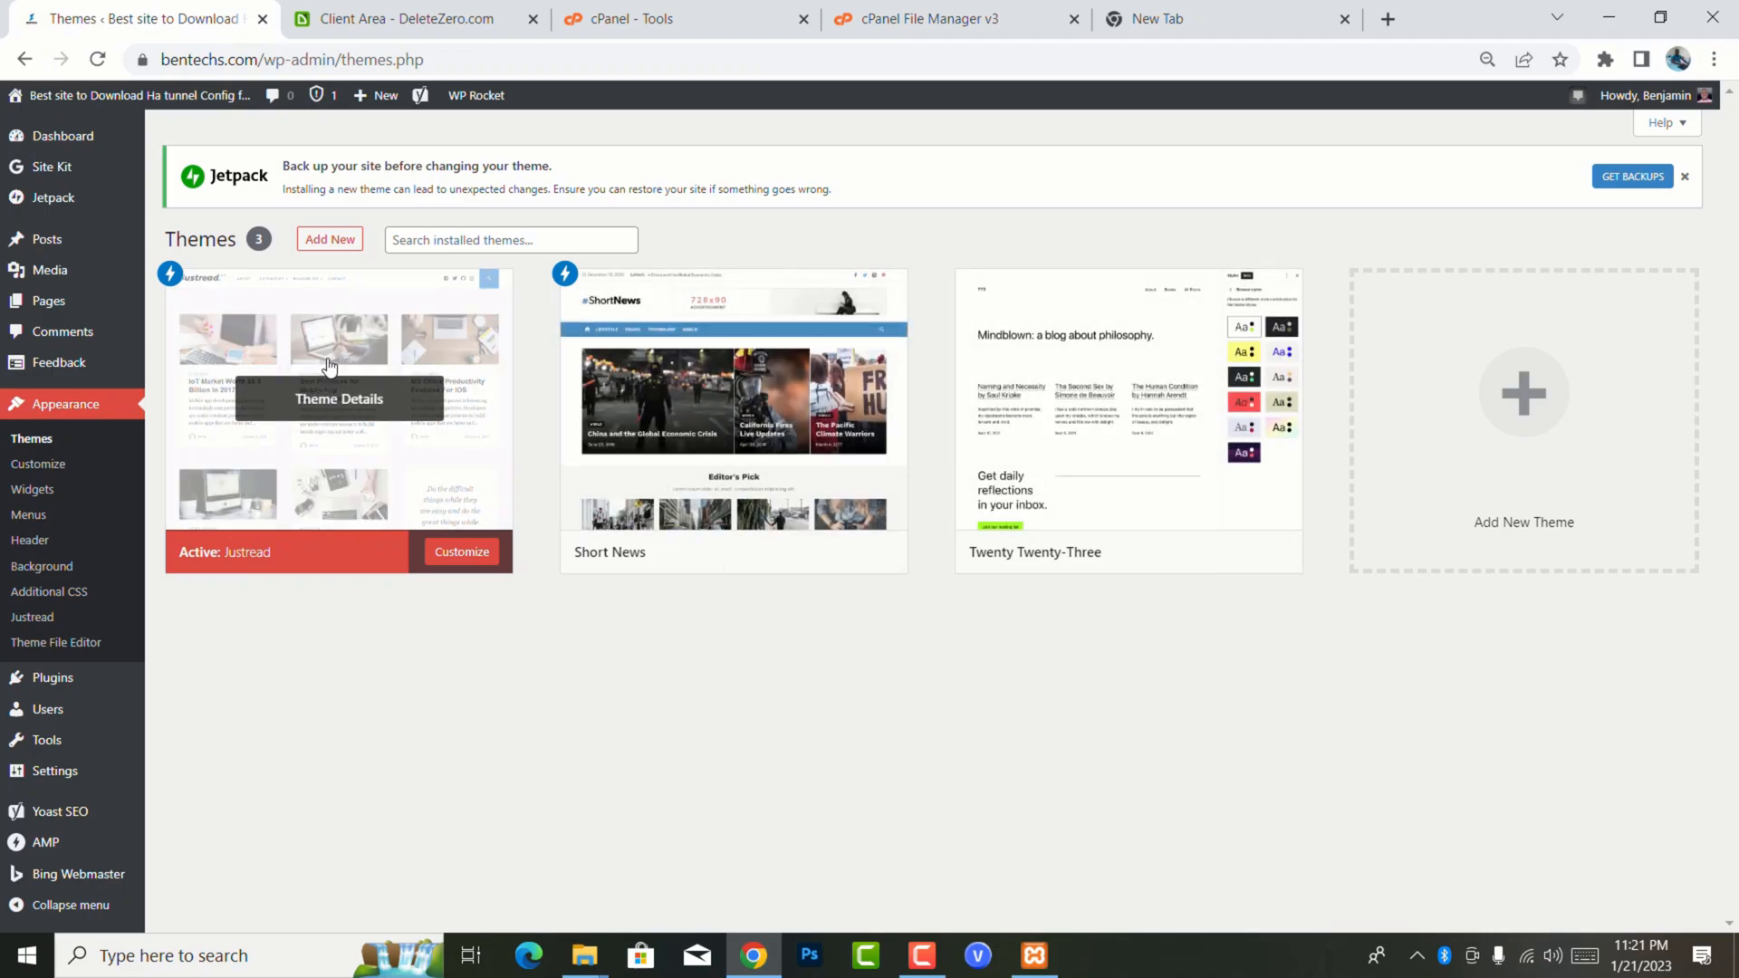
{"action": "left_click", "coordinate": [952, 19]}
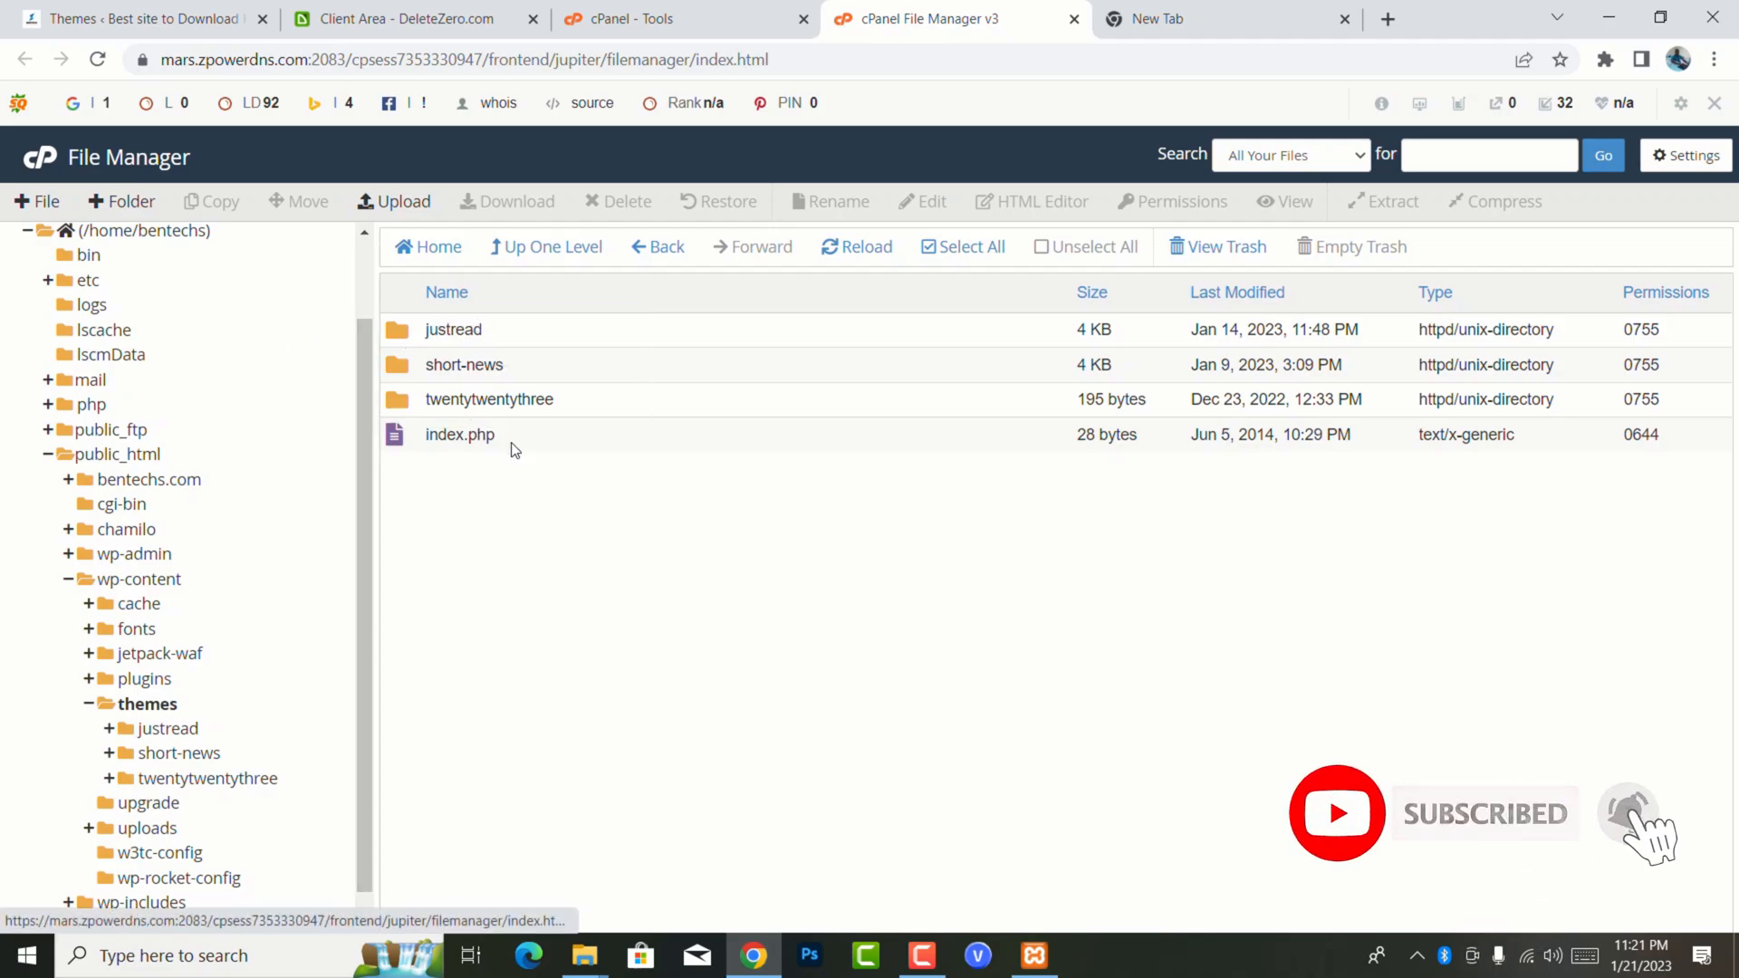
{"action": "mouse_move", "coordinate": [591, 522]}
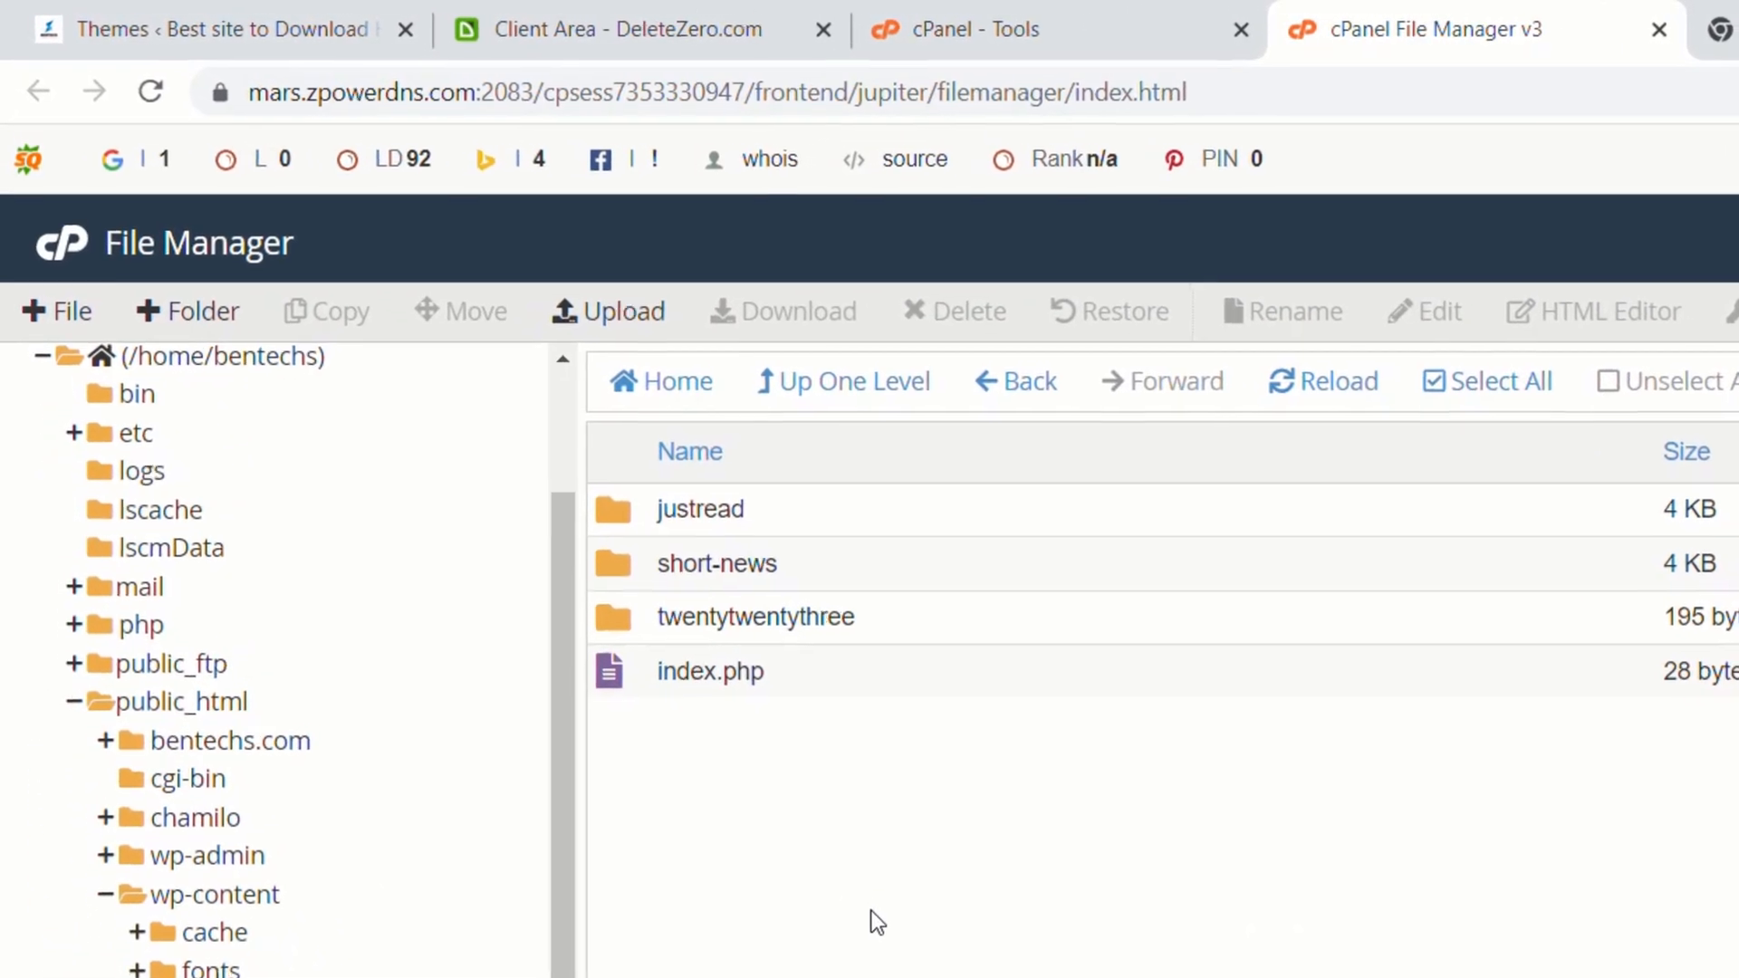
- Open the desktop Themes folder and cancel the first Newspaper.zip upload
{"action": "left_click", "coordinate": [608, 312]}
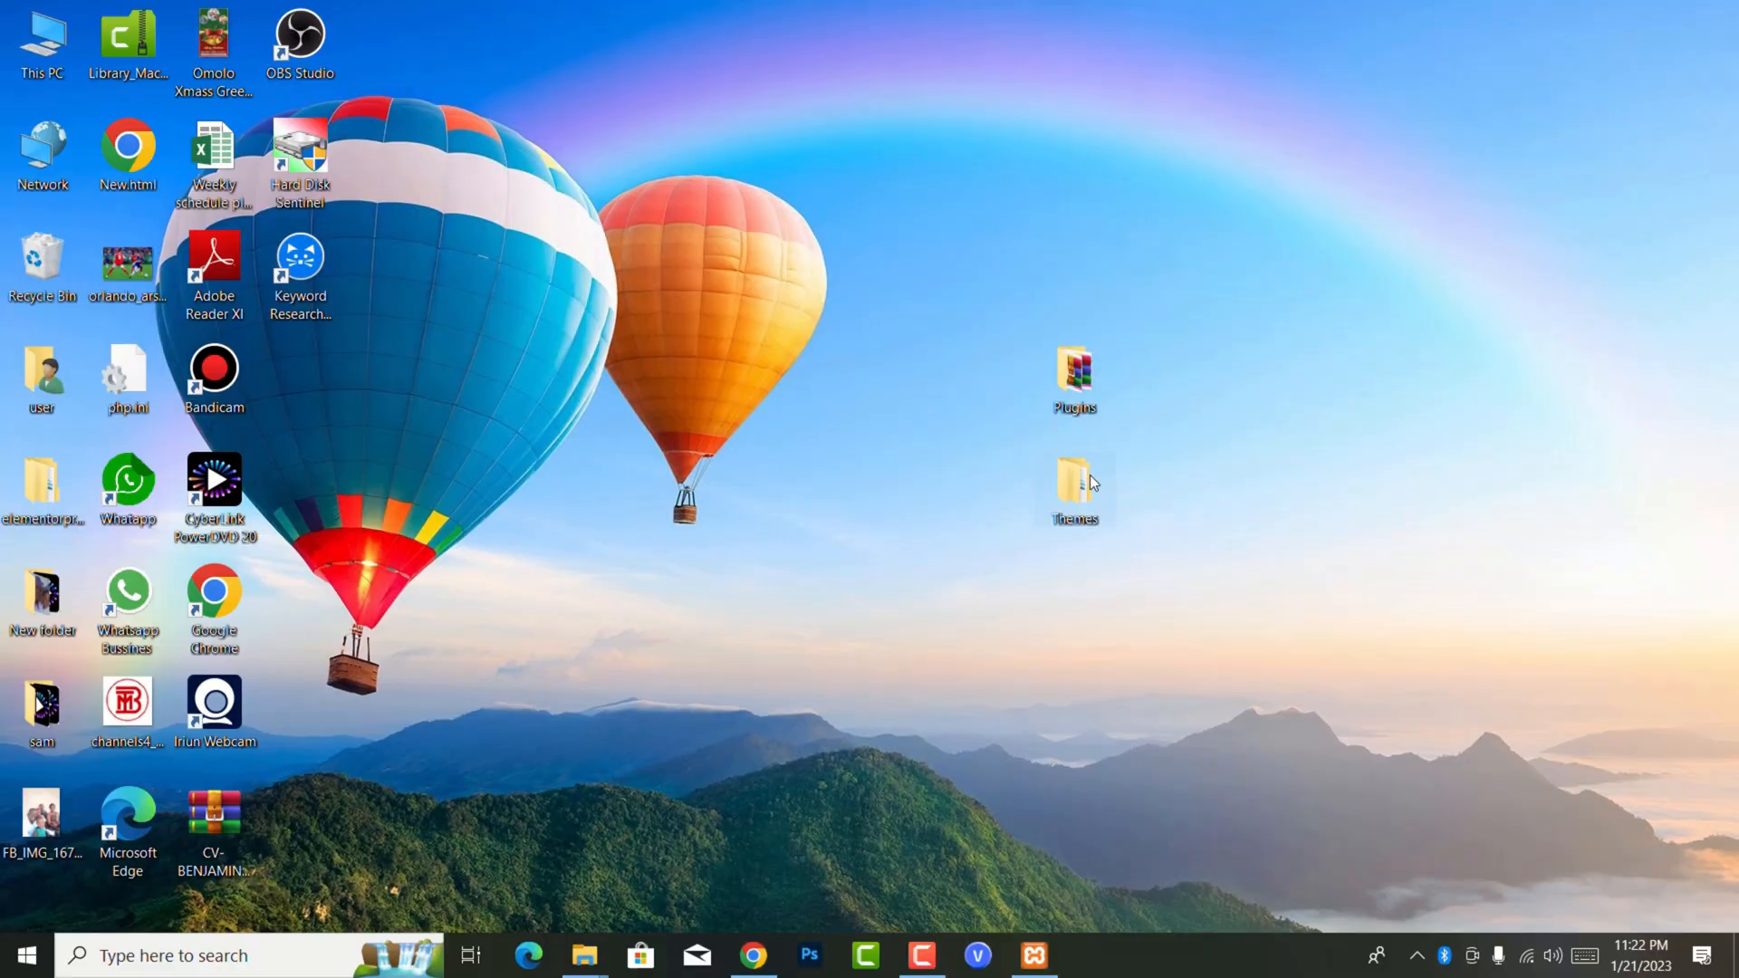
{"action": "double_click", "coordinate": [1072, 485]}
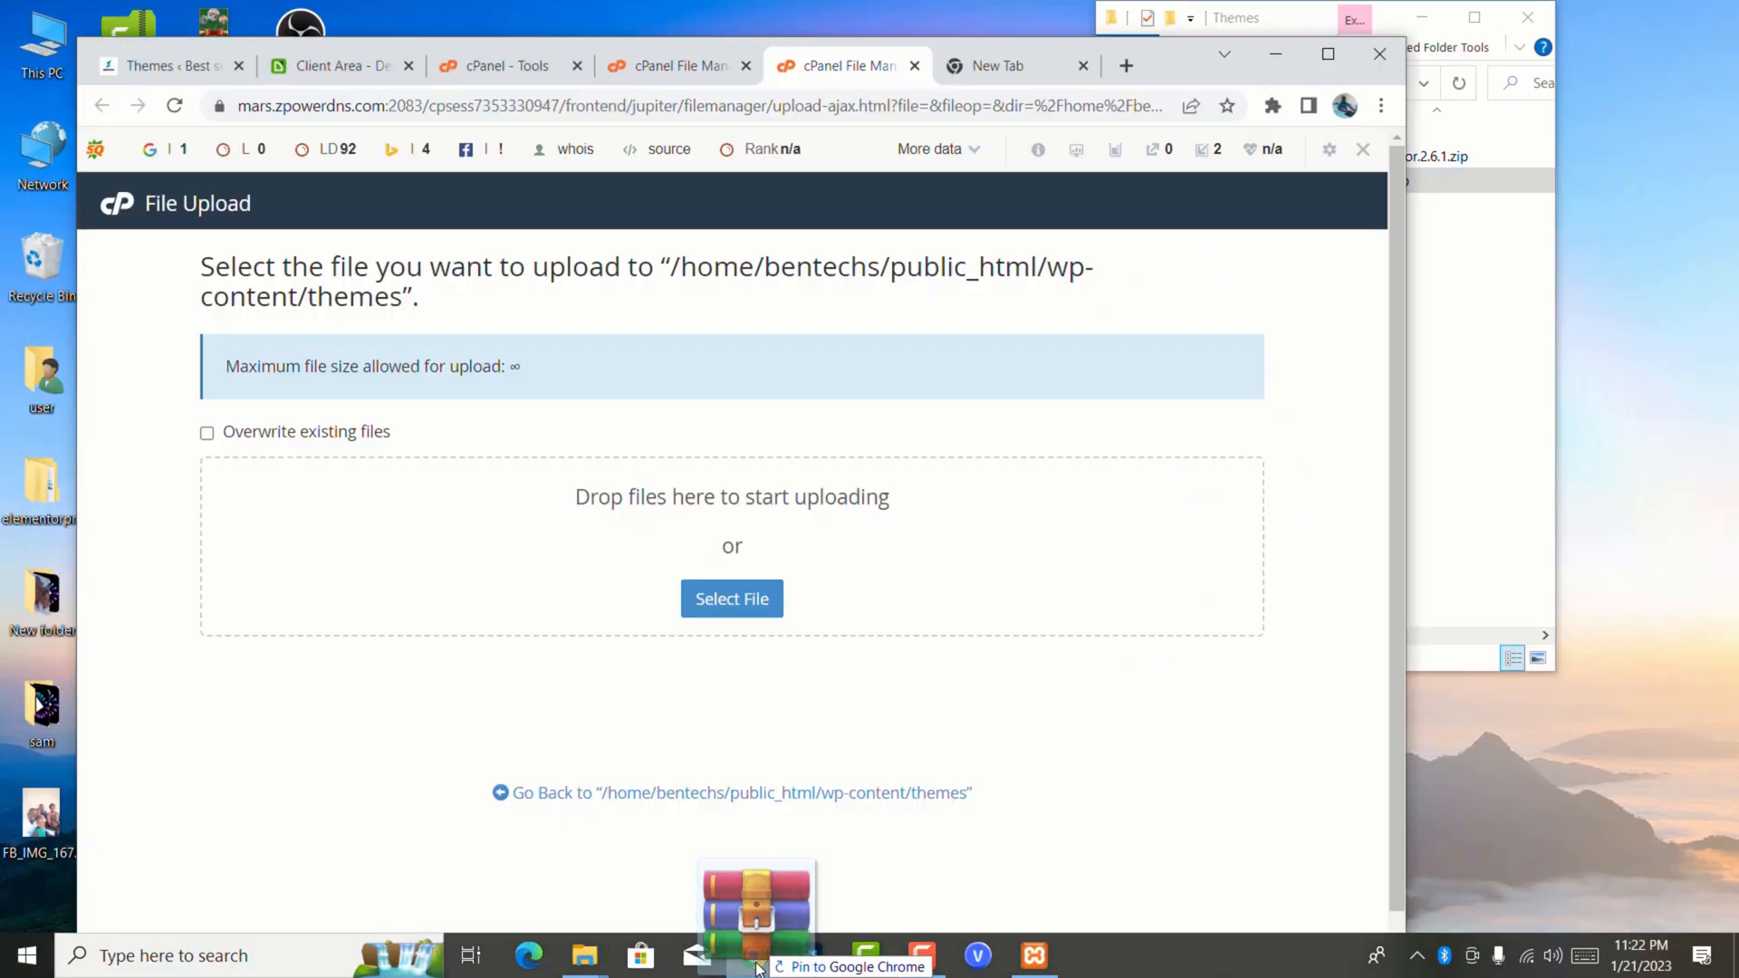
{"action": "left_click", "coordinate": [730, 598]}
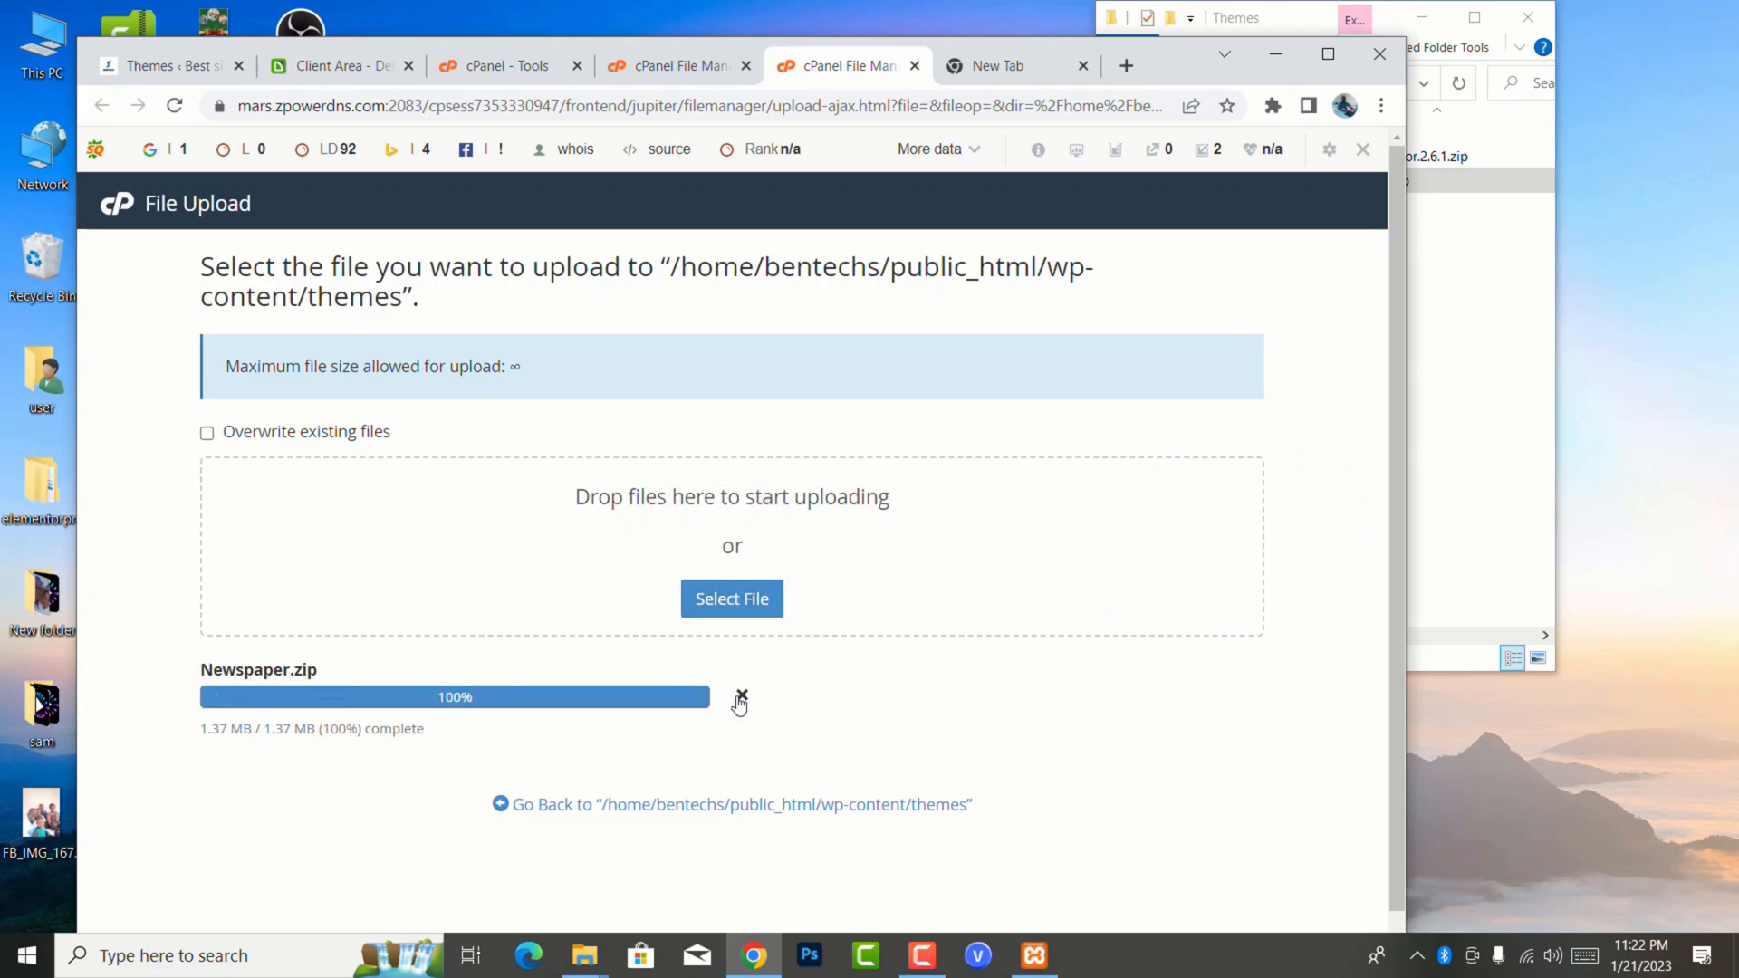
{"action": "left_click", "coordinate": [731, 599]}
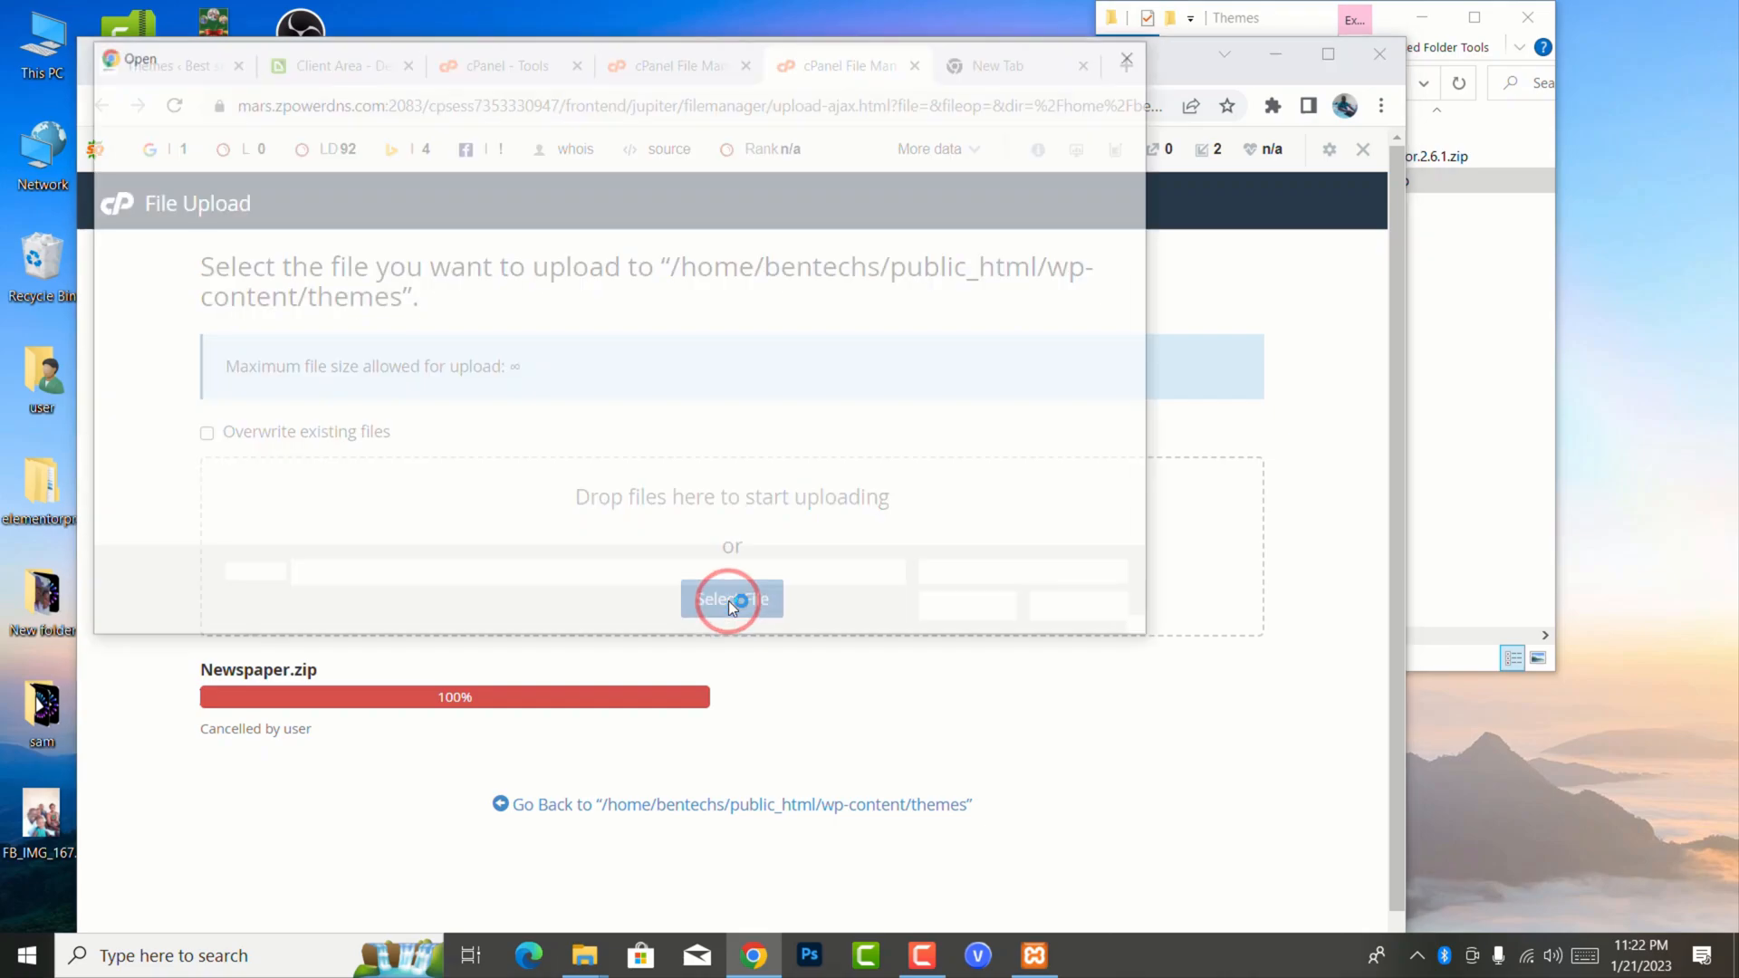
- Select Newspaper.zip from Desktop > Themes as the file to upload
{"action": "left_click", "coordinate": [731, 598]}
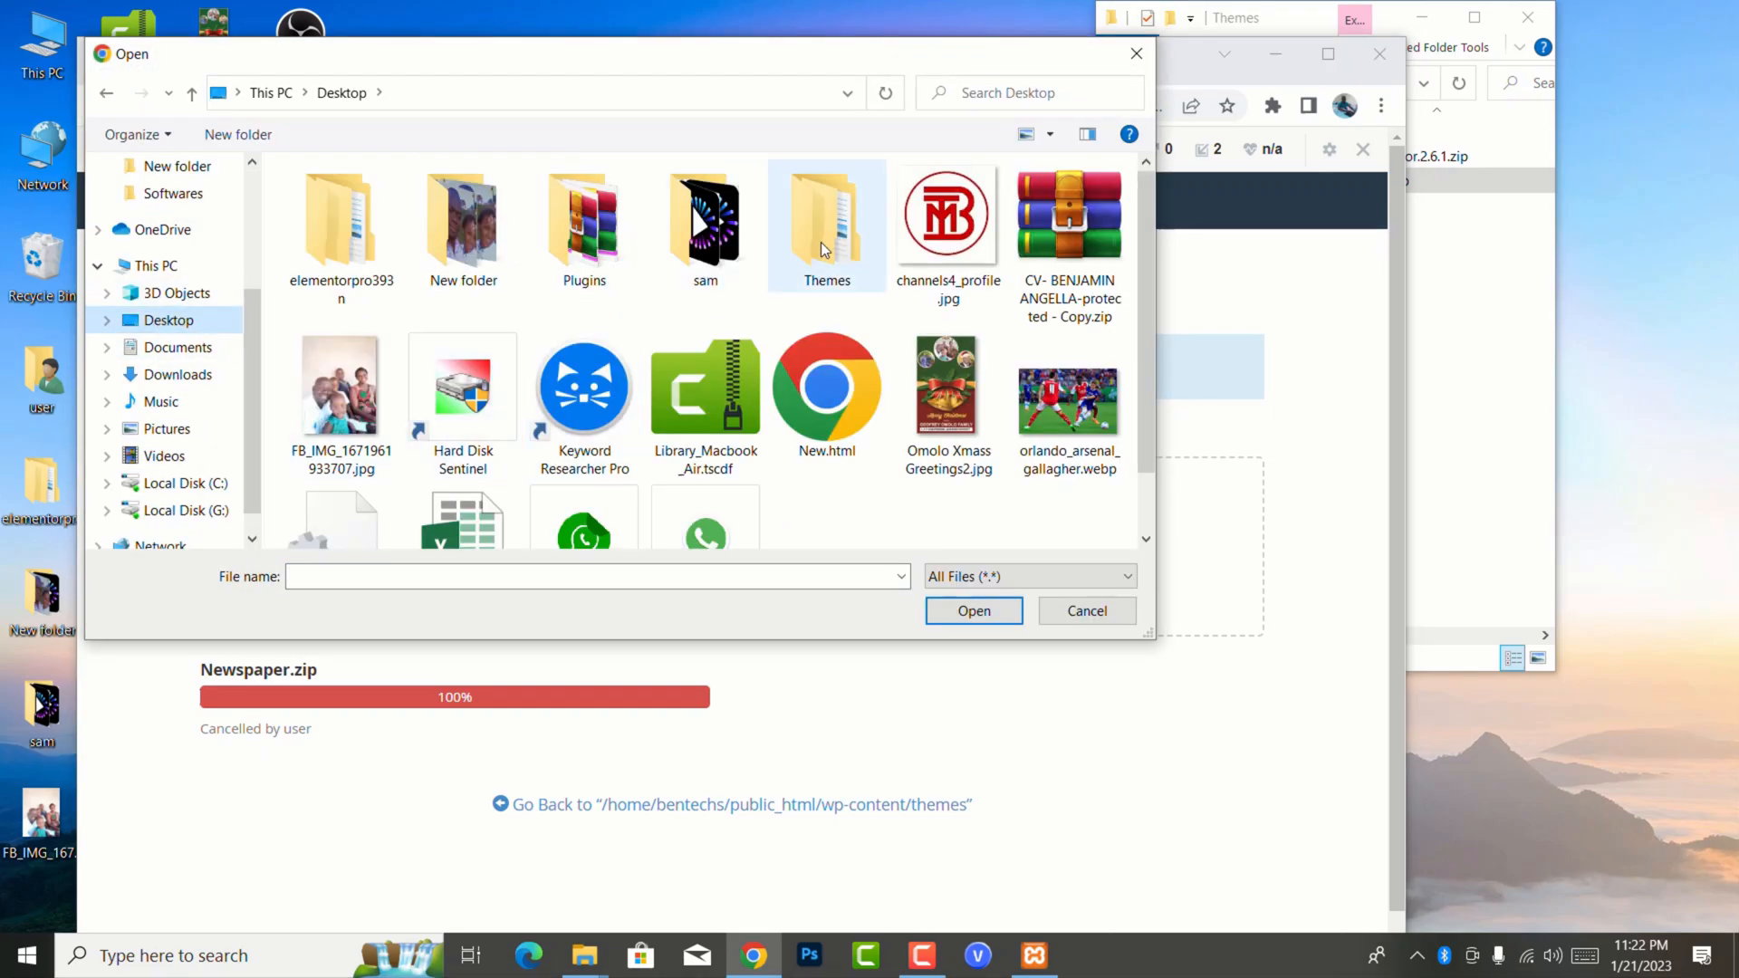
{"action": "double_click", "coordinate": [826, 222]}
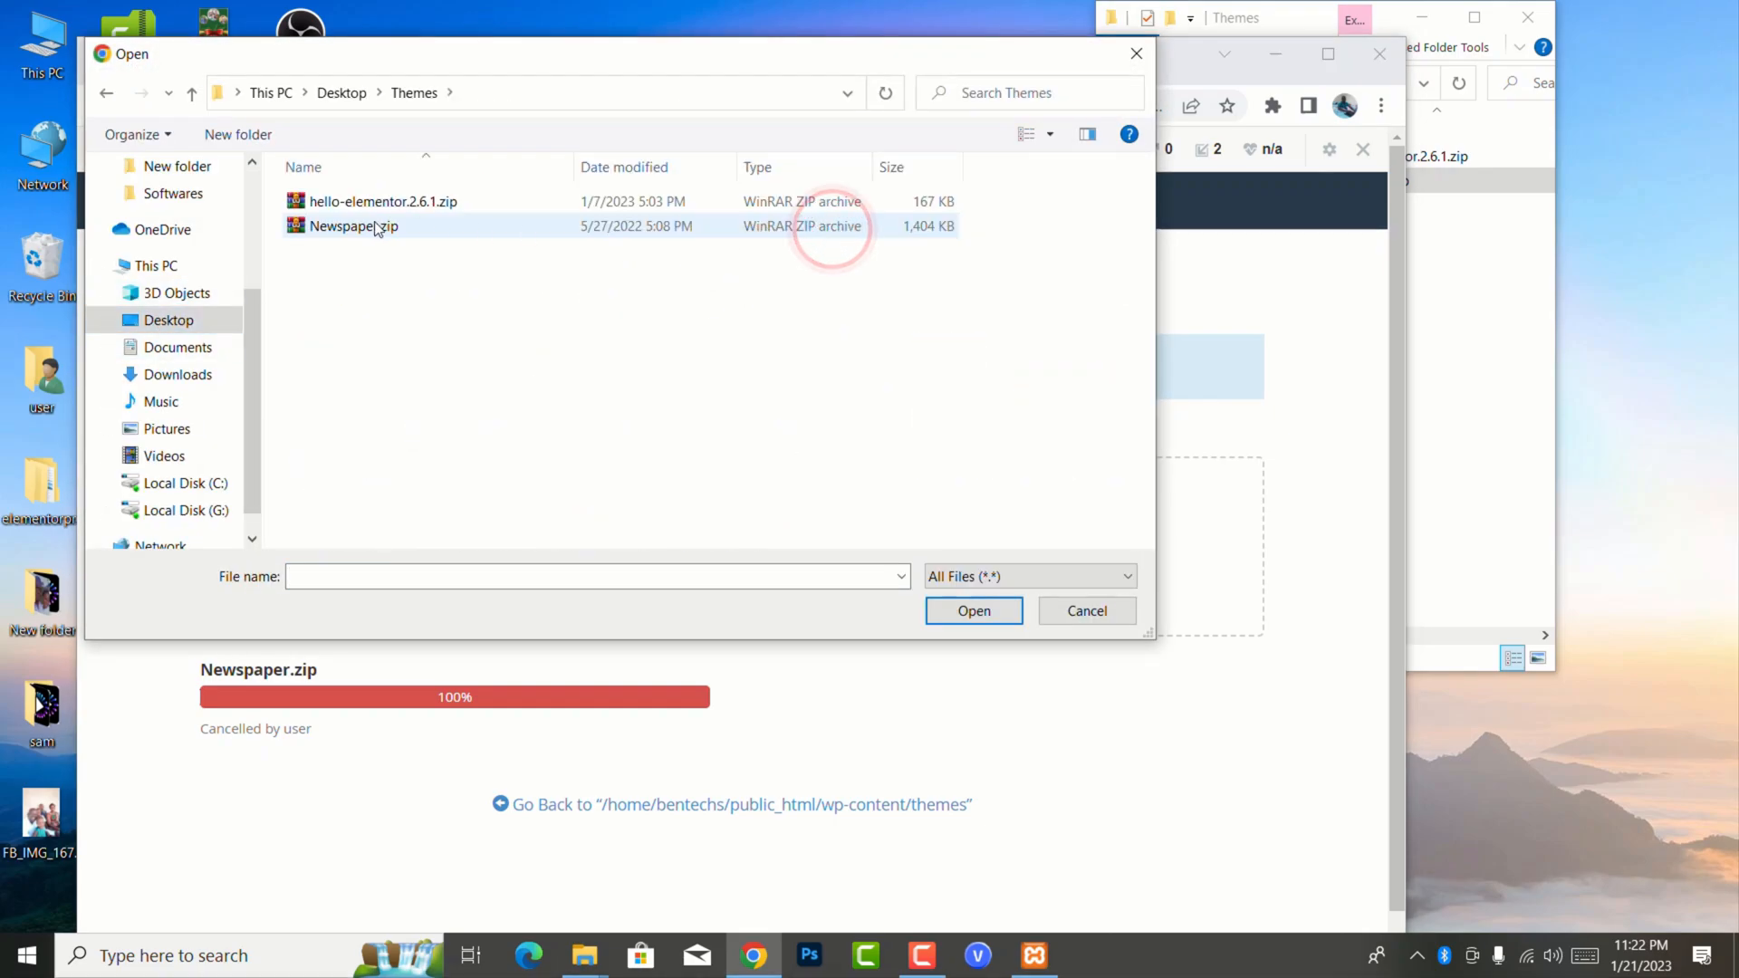
{"action": "left_click", "coordinate": [352, 226]}
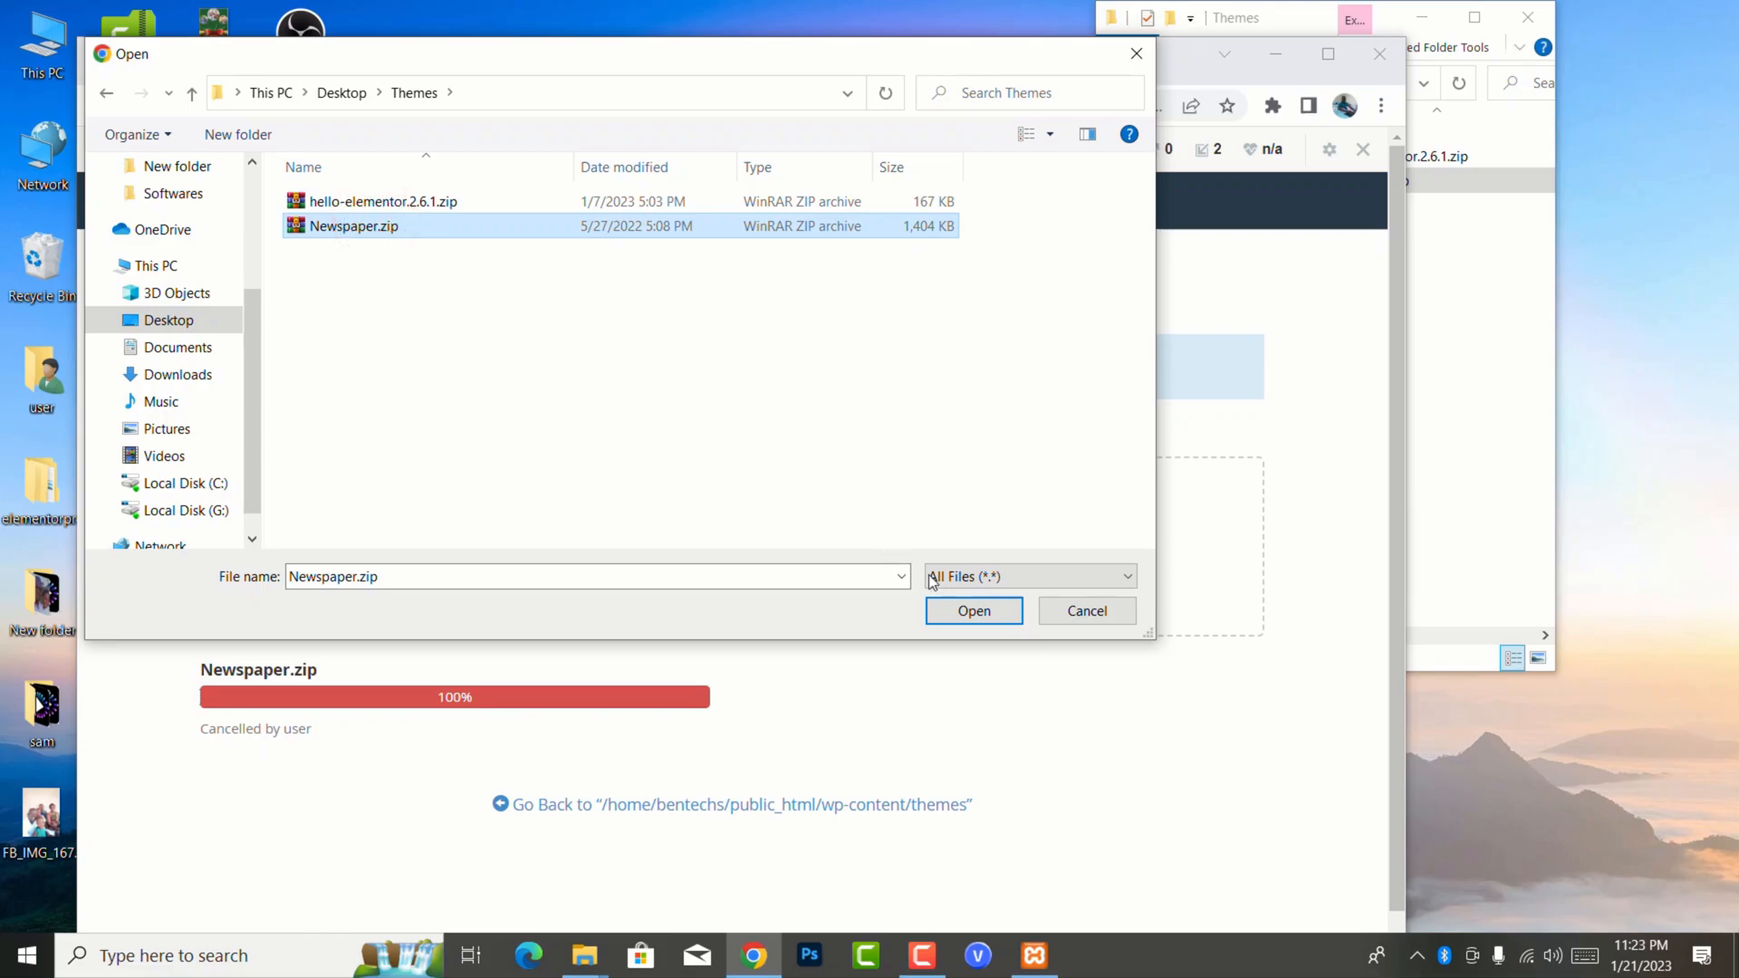
{"action": "left_click", "coordinate": [972, 610]}
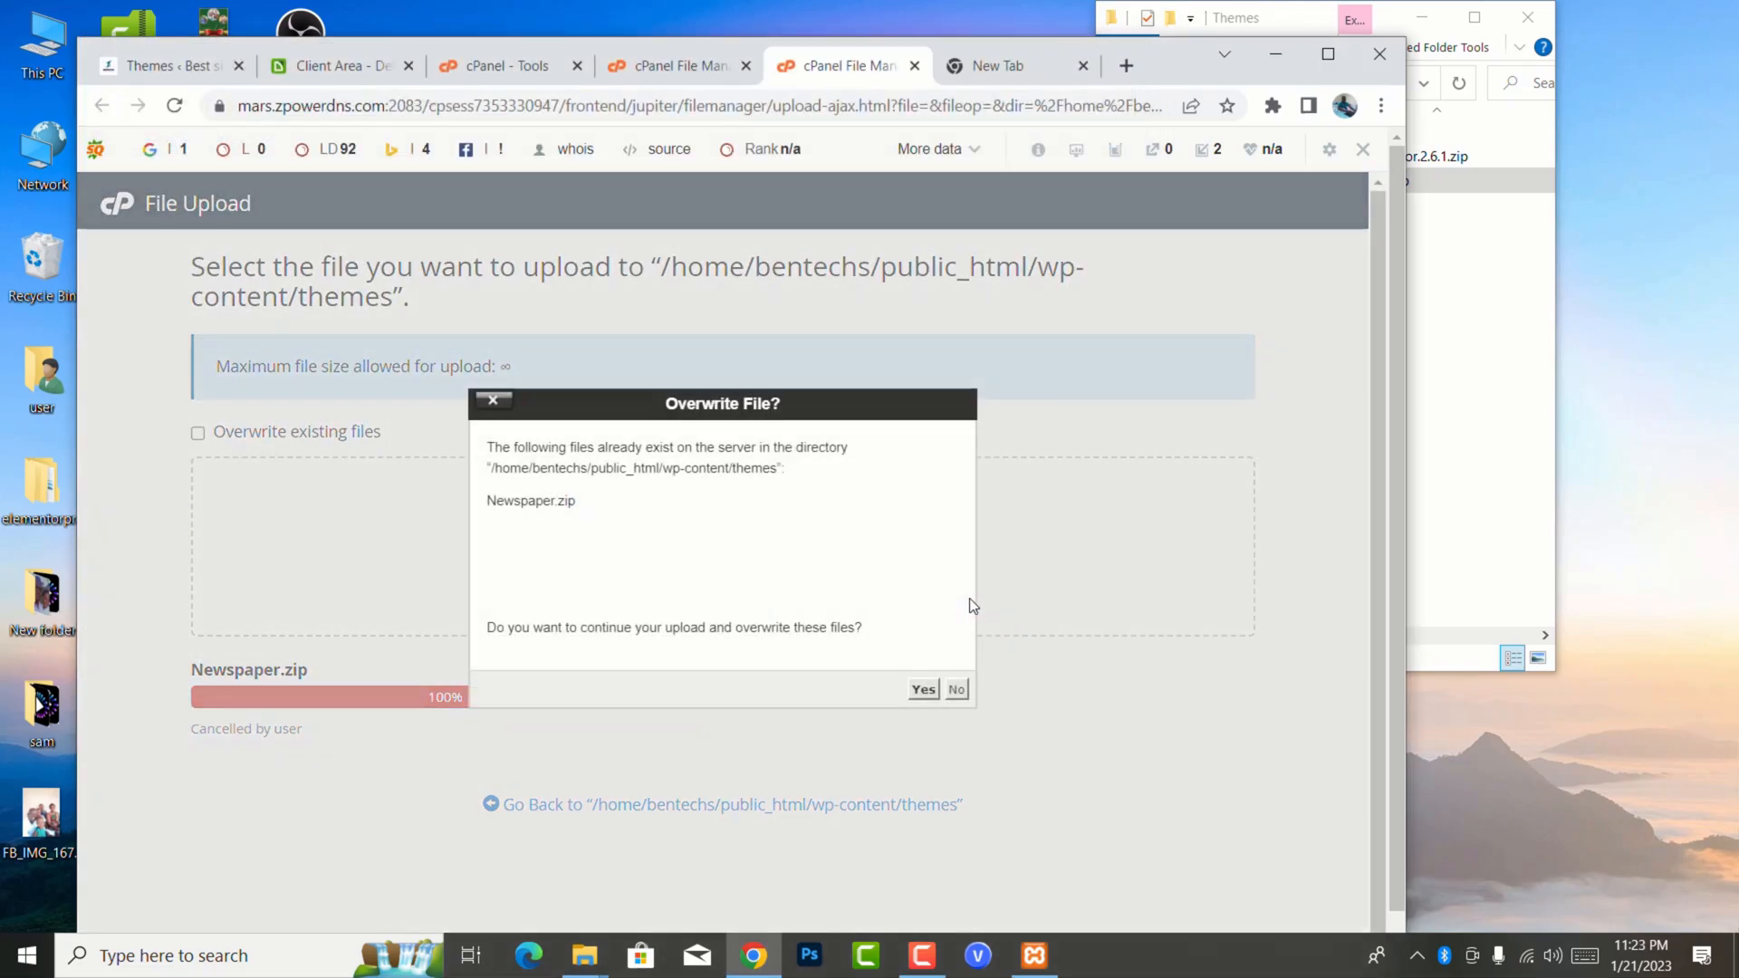
- Confirm overwriting the existing Newspaper.zip in the themes folder
{"action": "left_click", "coordinate": [922, 688]}
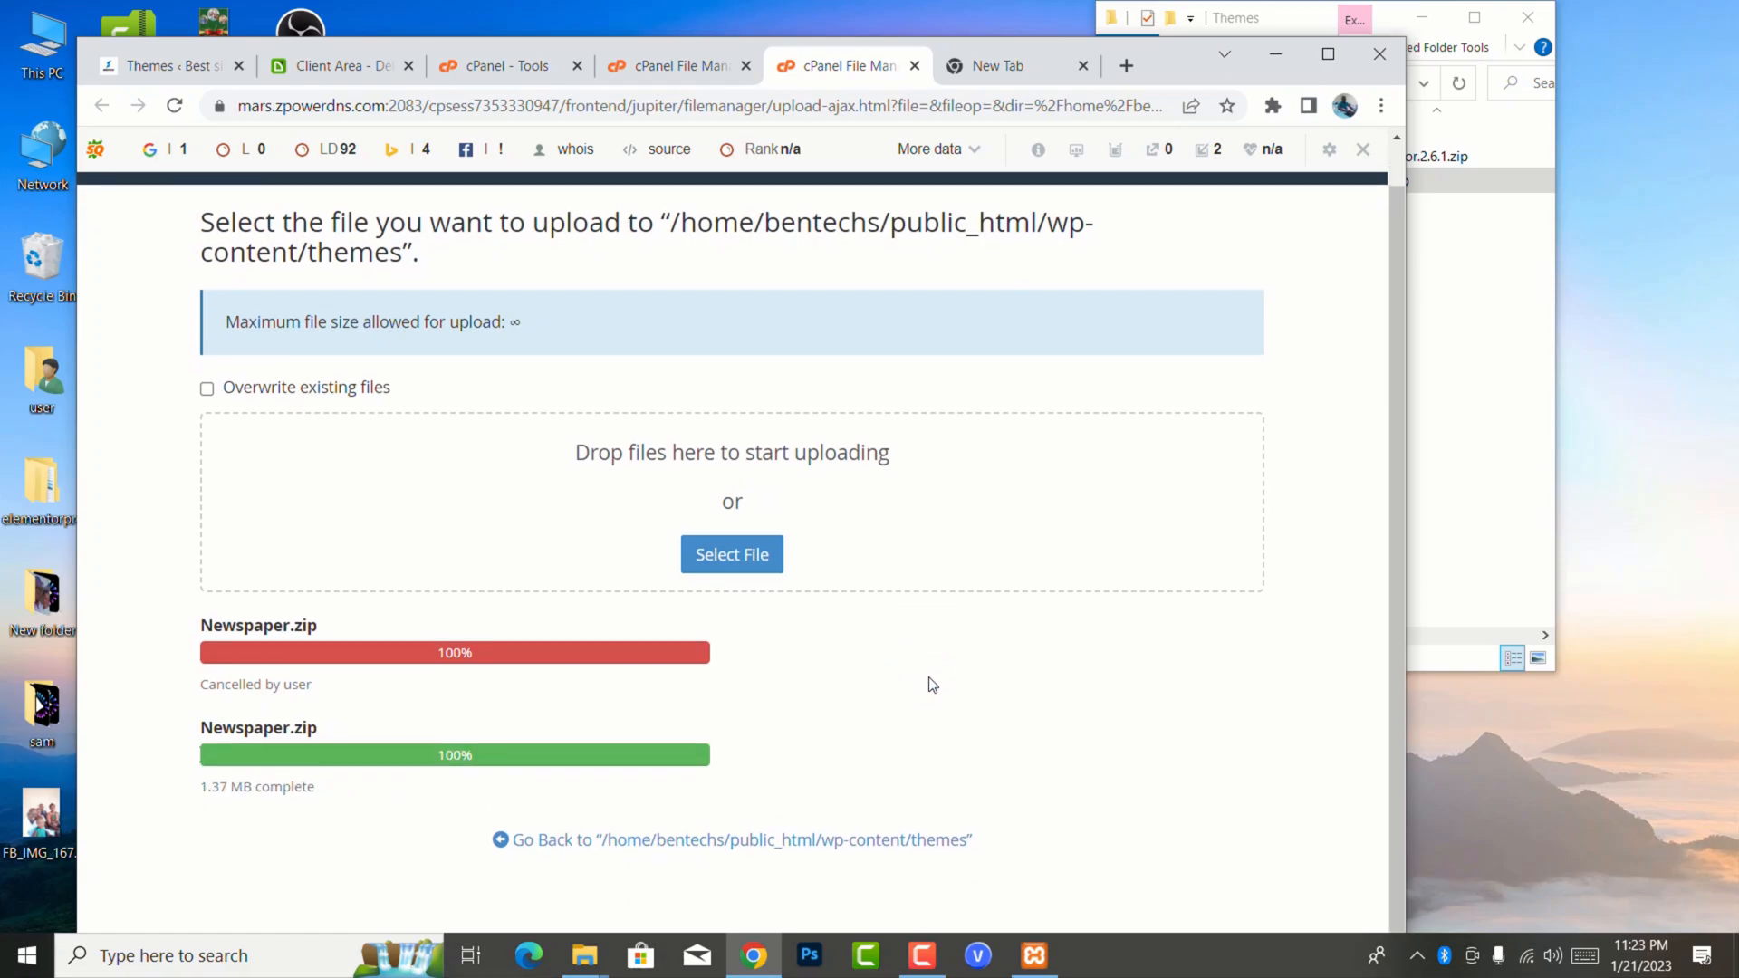
{"action": "mouse_move", "coordinate": [455, 780]}
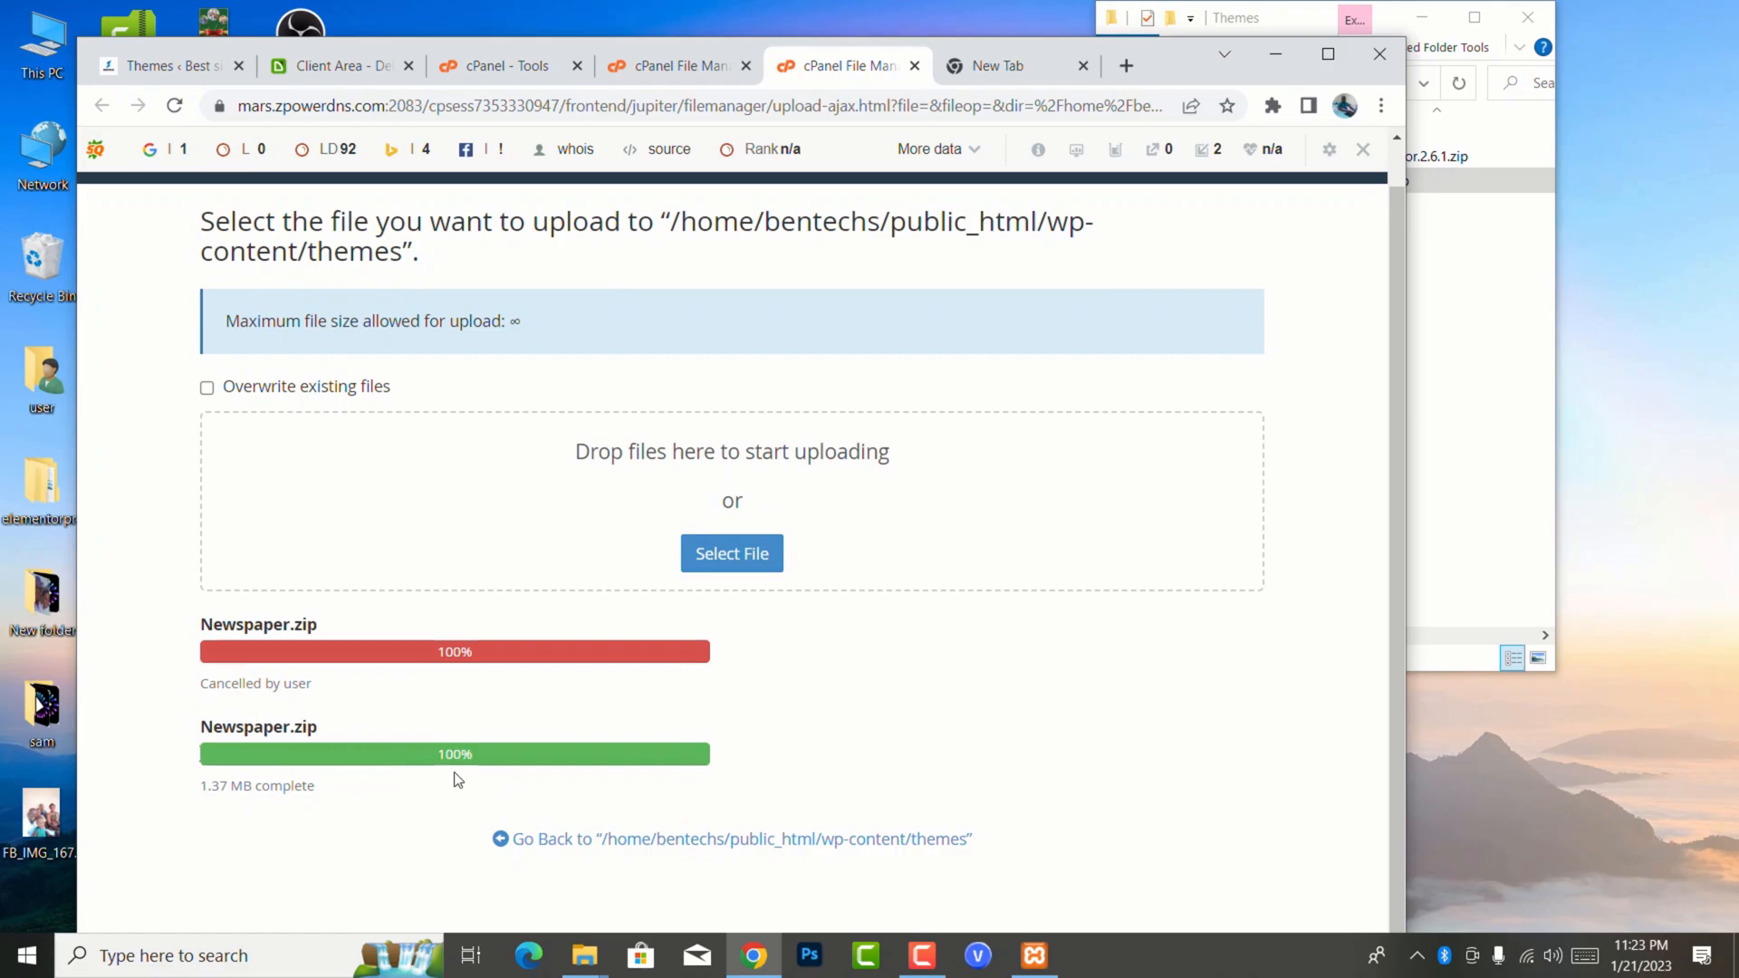
{"action": "mouse_move", "coordinate": [513, 772]}
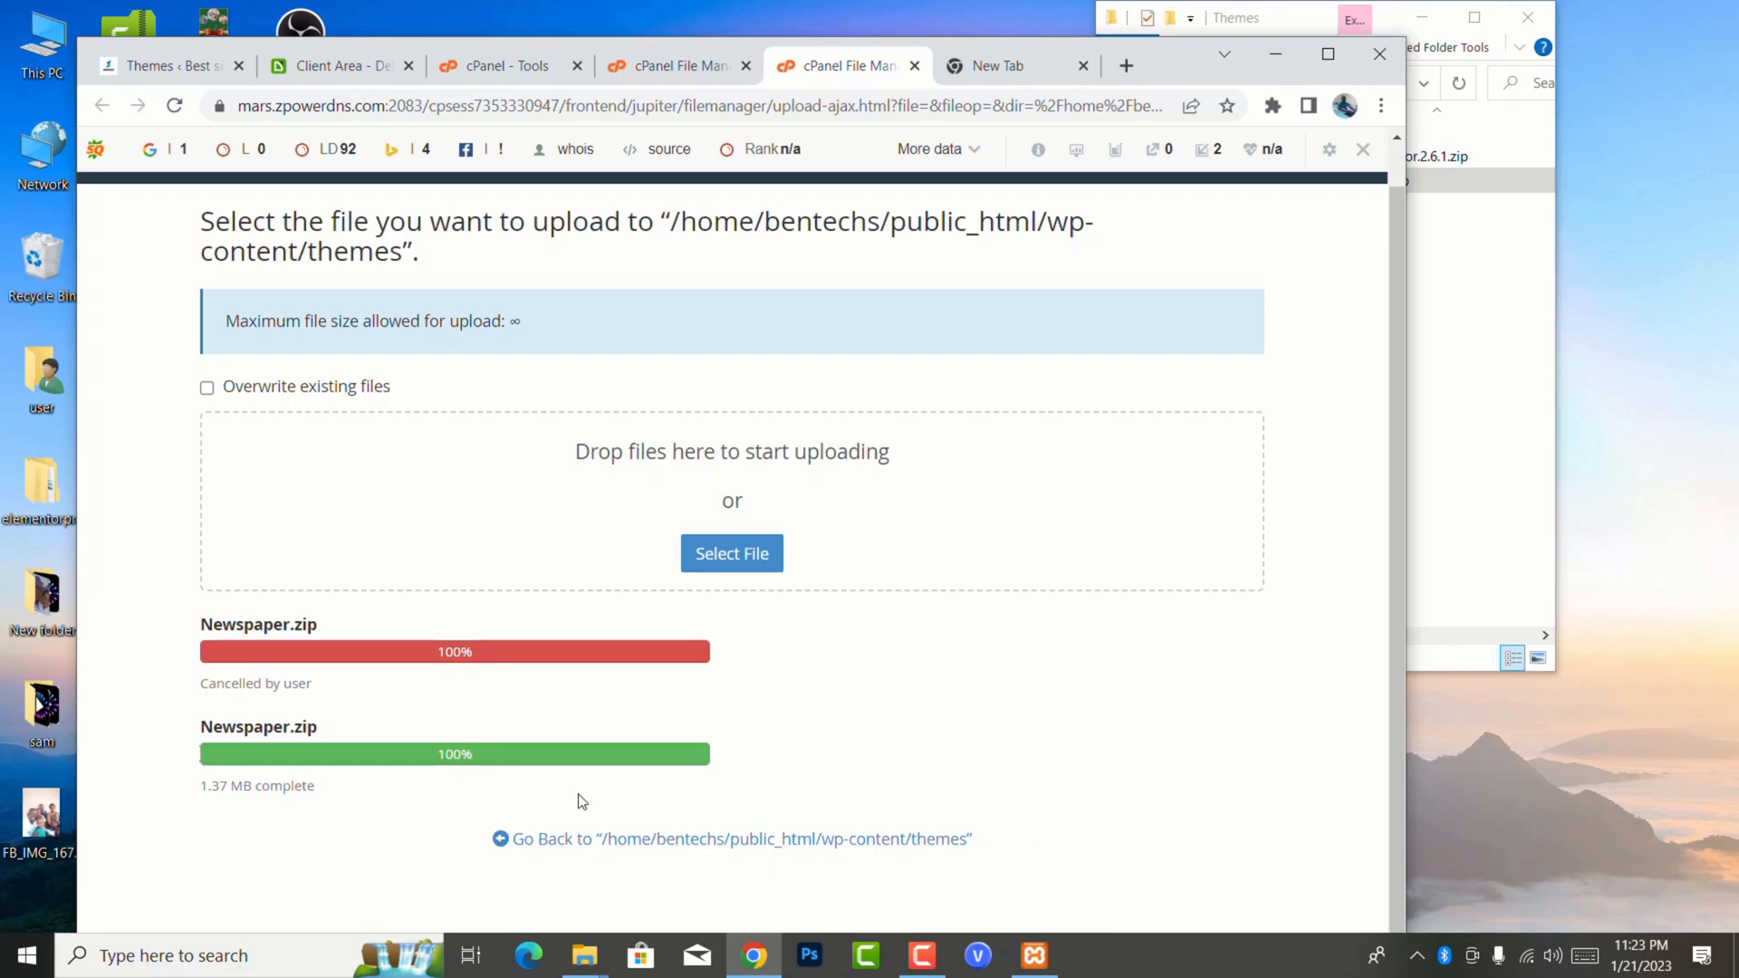
{"action": "mouse_move", "coordinate": [637, 839]}
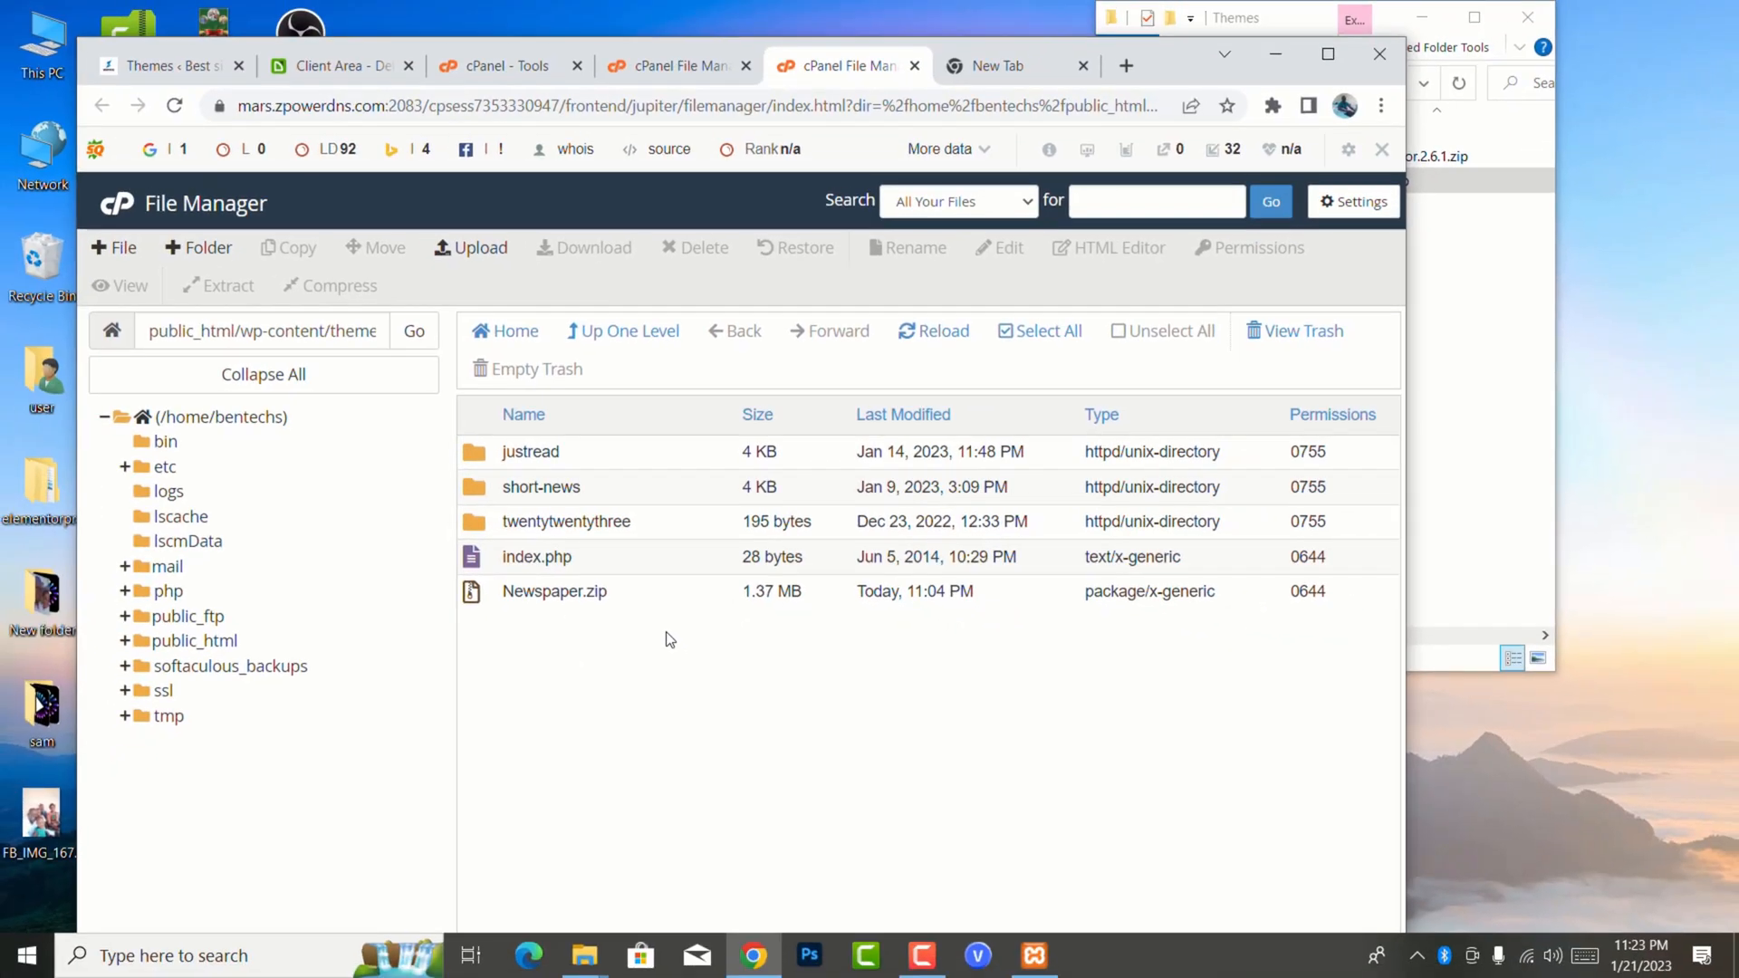
{"action": "mouse_move", "coordinate": [555, 591]}
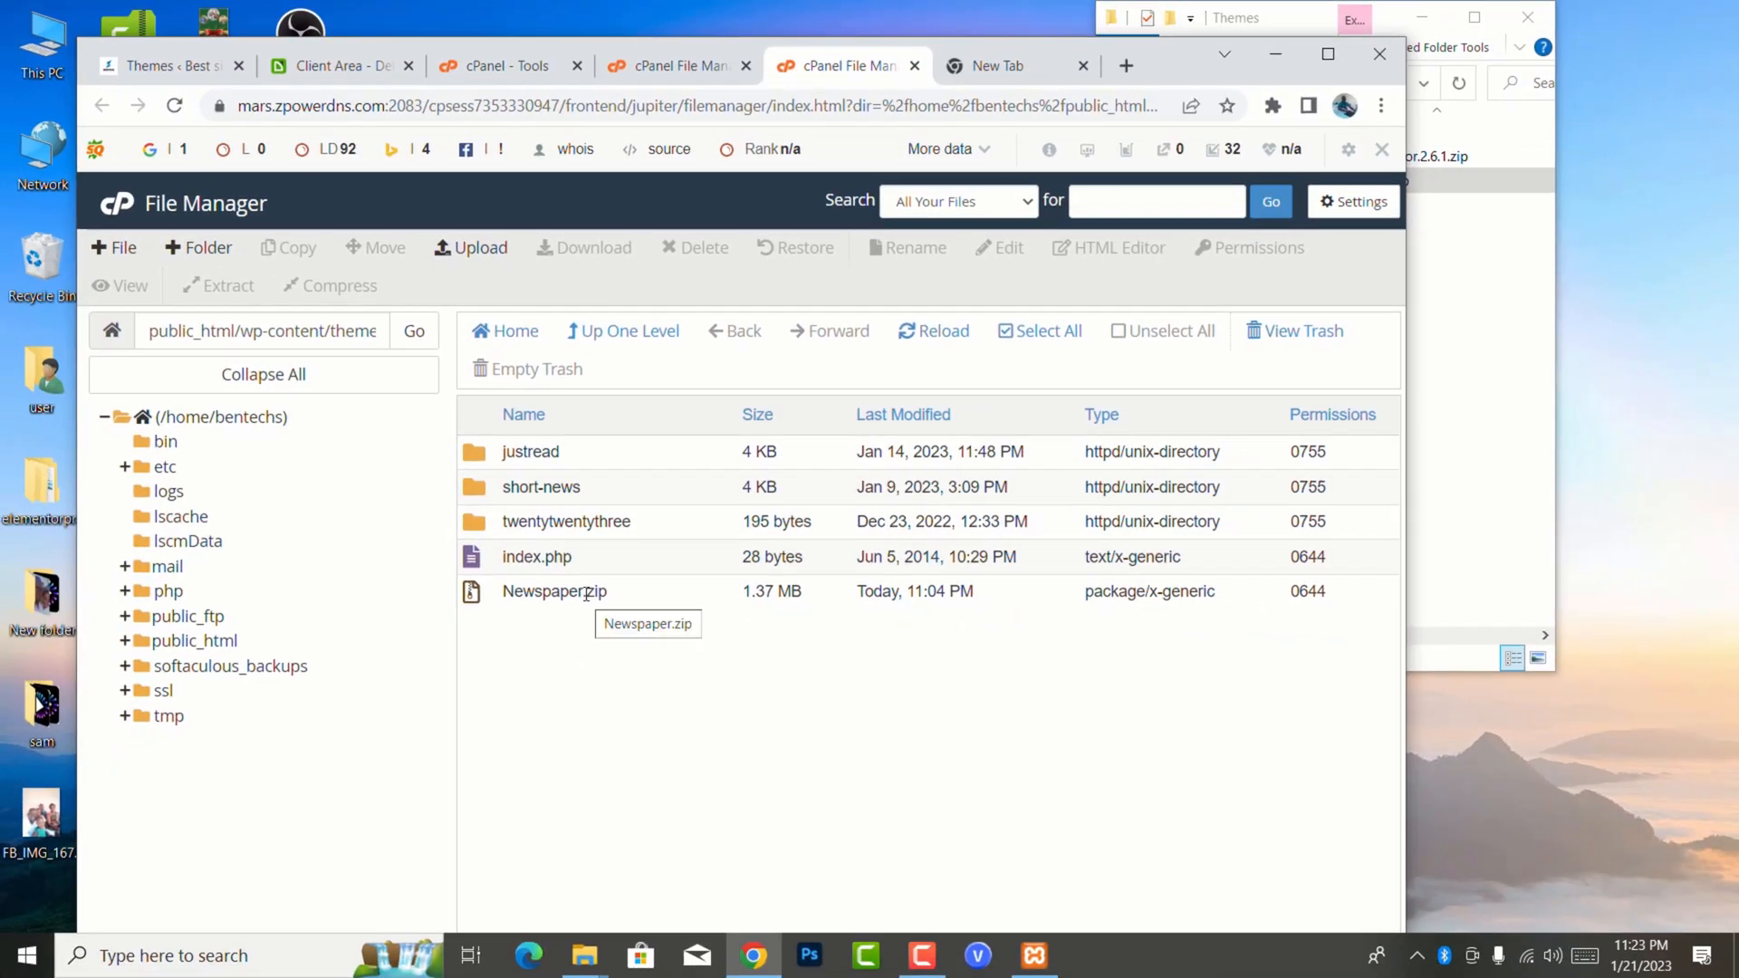
{"action": "left_click", "coordinate": [553, 592]}
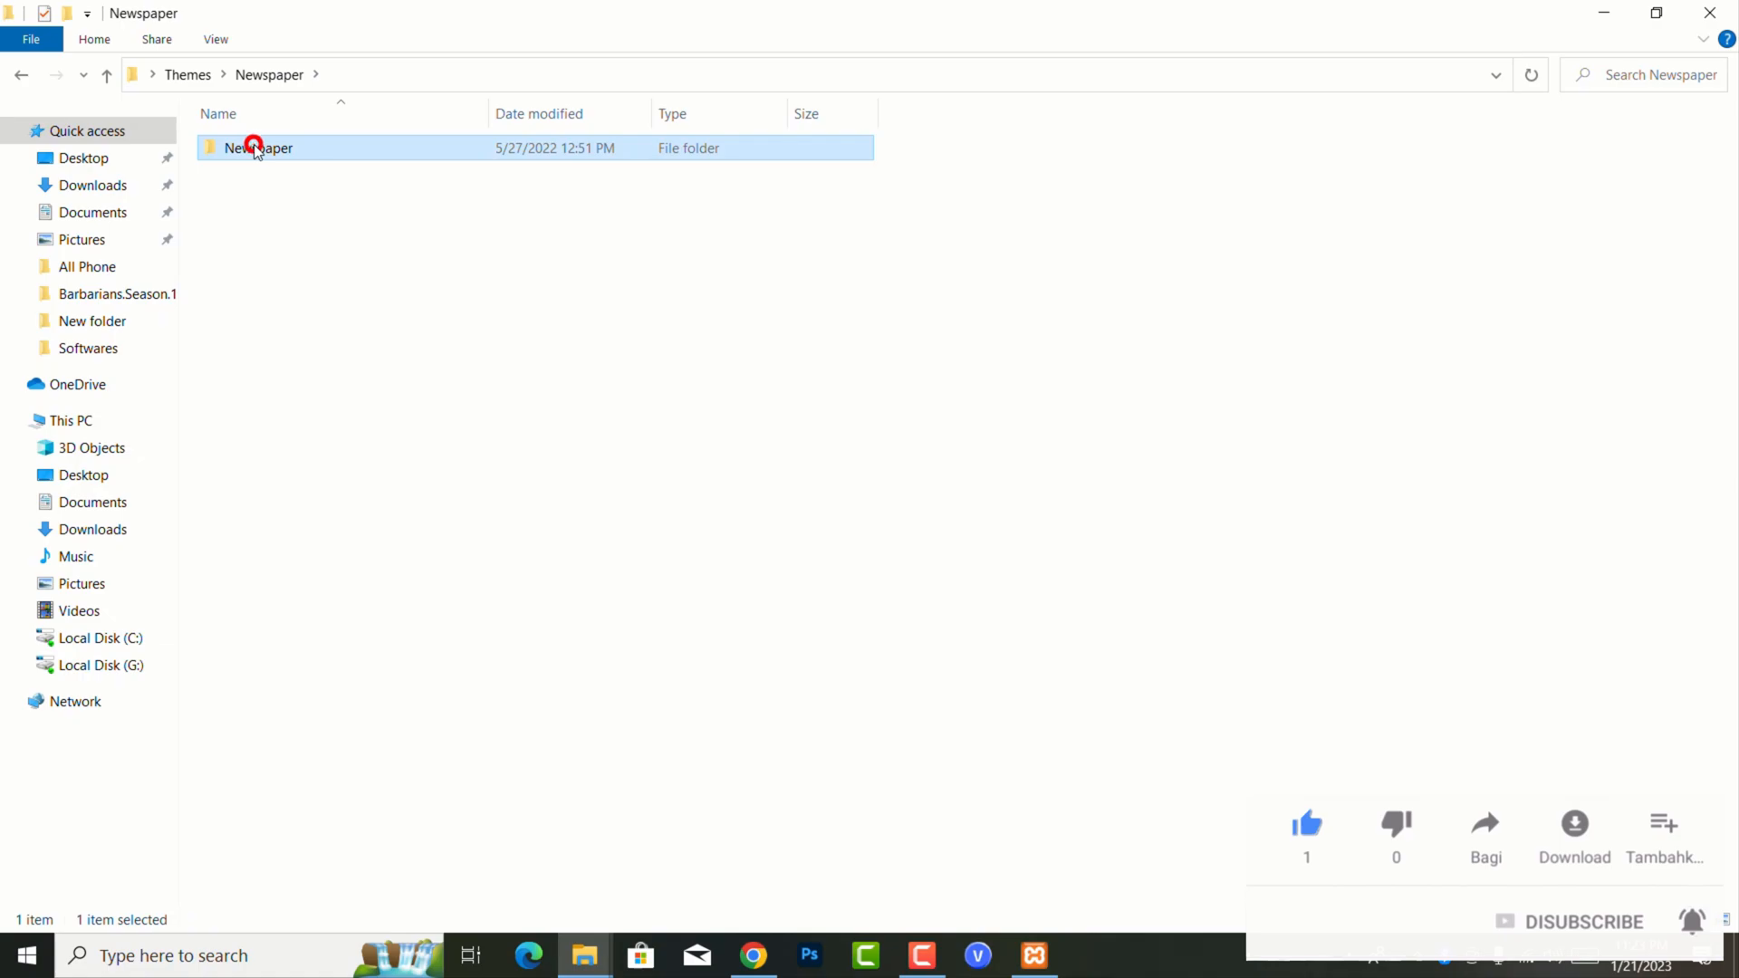
{"action": "double_click", "coordinate": [258, 147]}
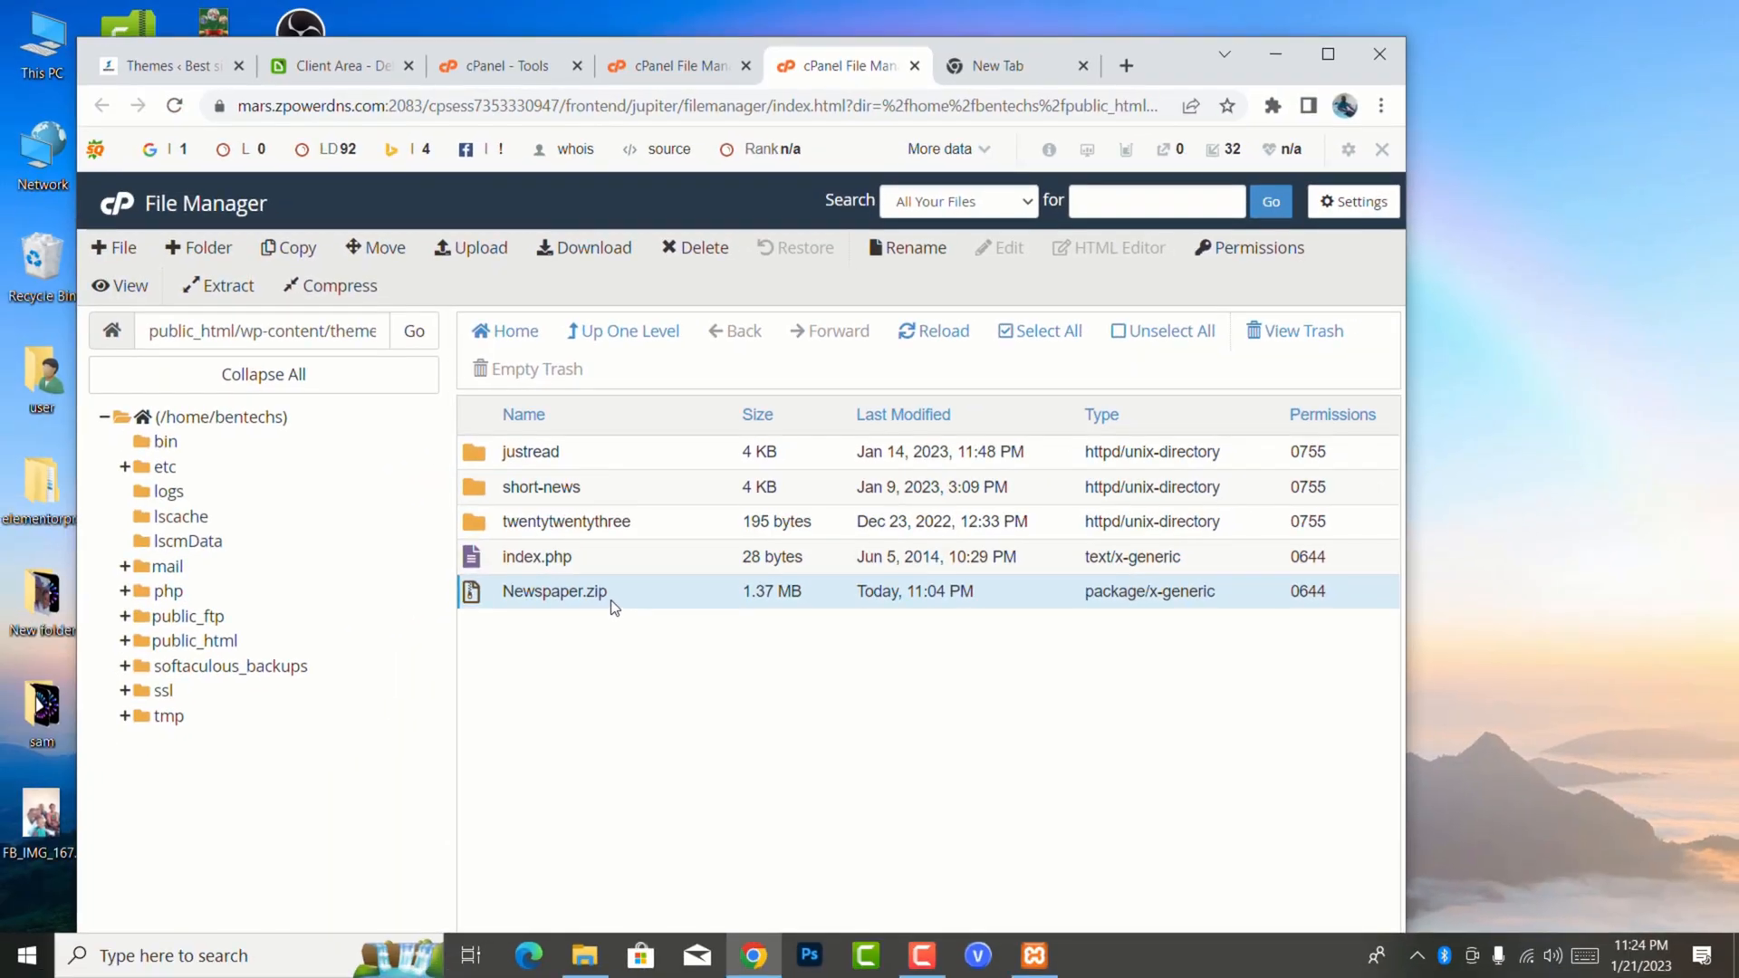
{"action": "mouse_move", "coordinate": [501, 460]}
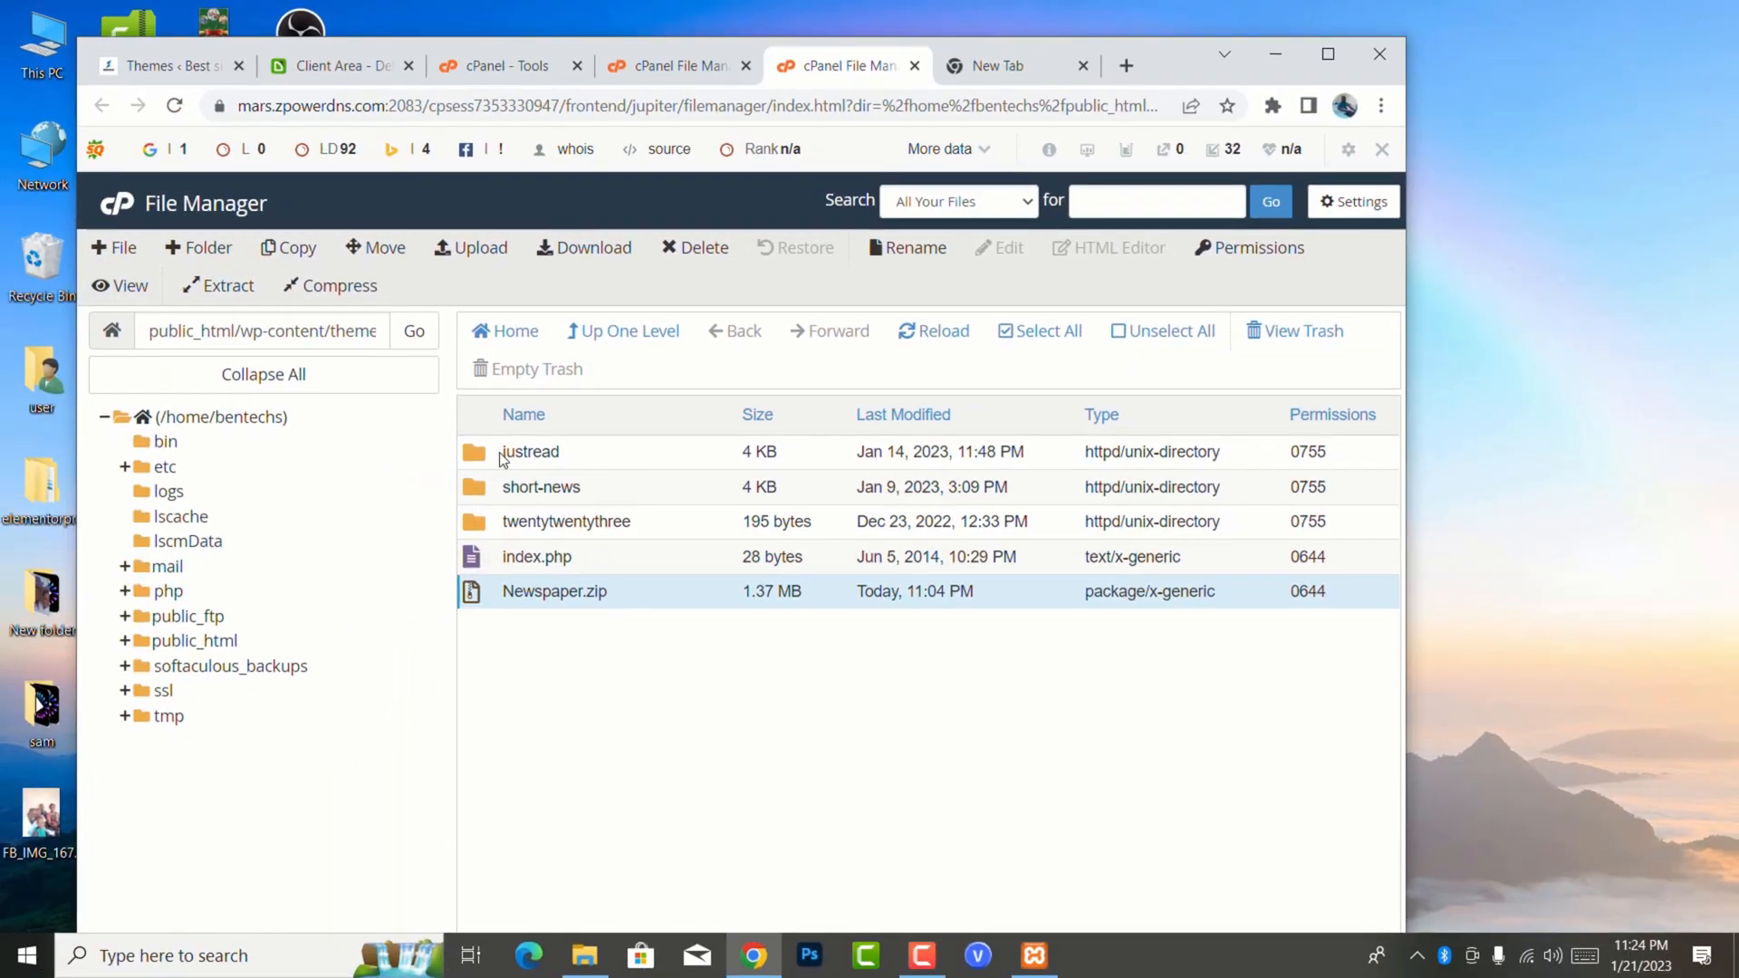
- Extract Newspaper.zip into themes, reload the listing, and switch to the WordPress tab
{"action": "right_click", "coordinate": [553, 592]}
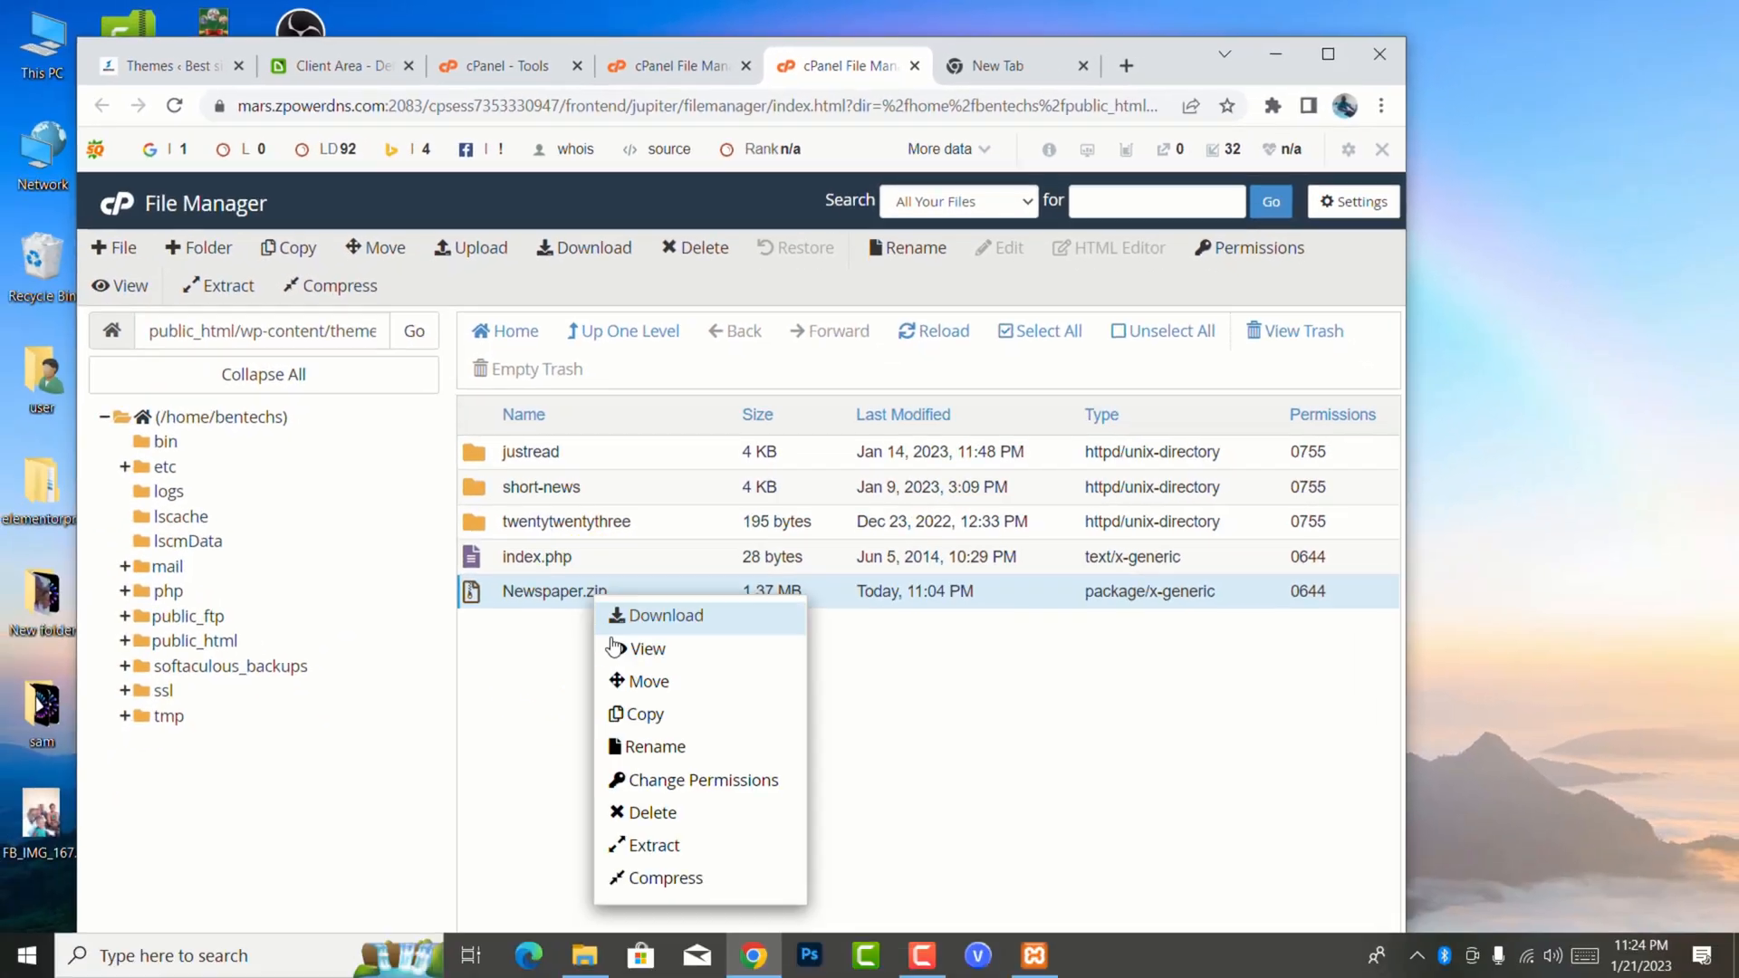
{"action": "left_click", "coordinate": [652, 845]}
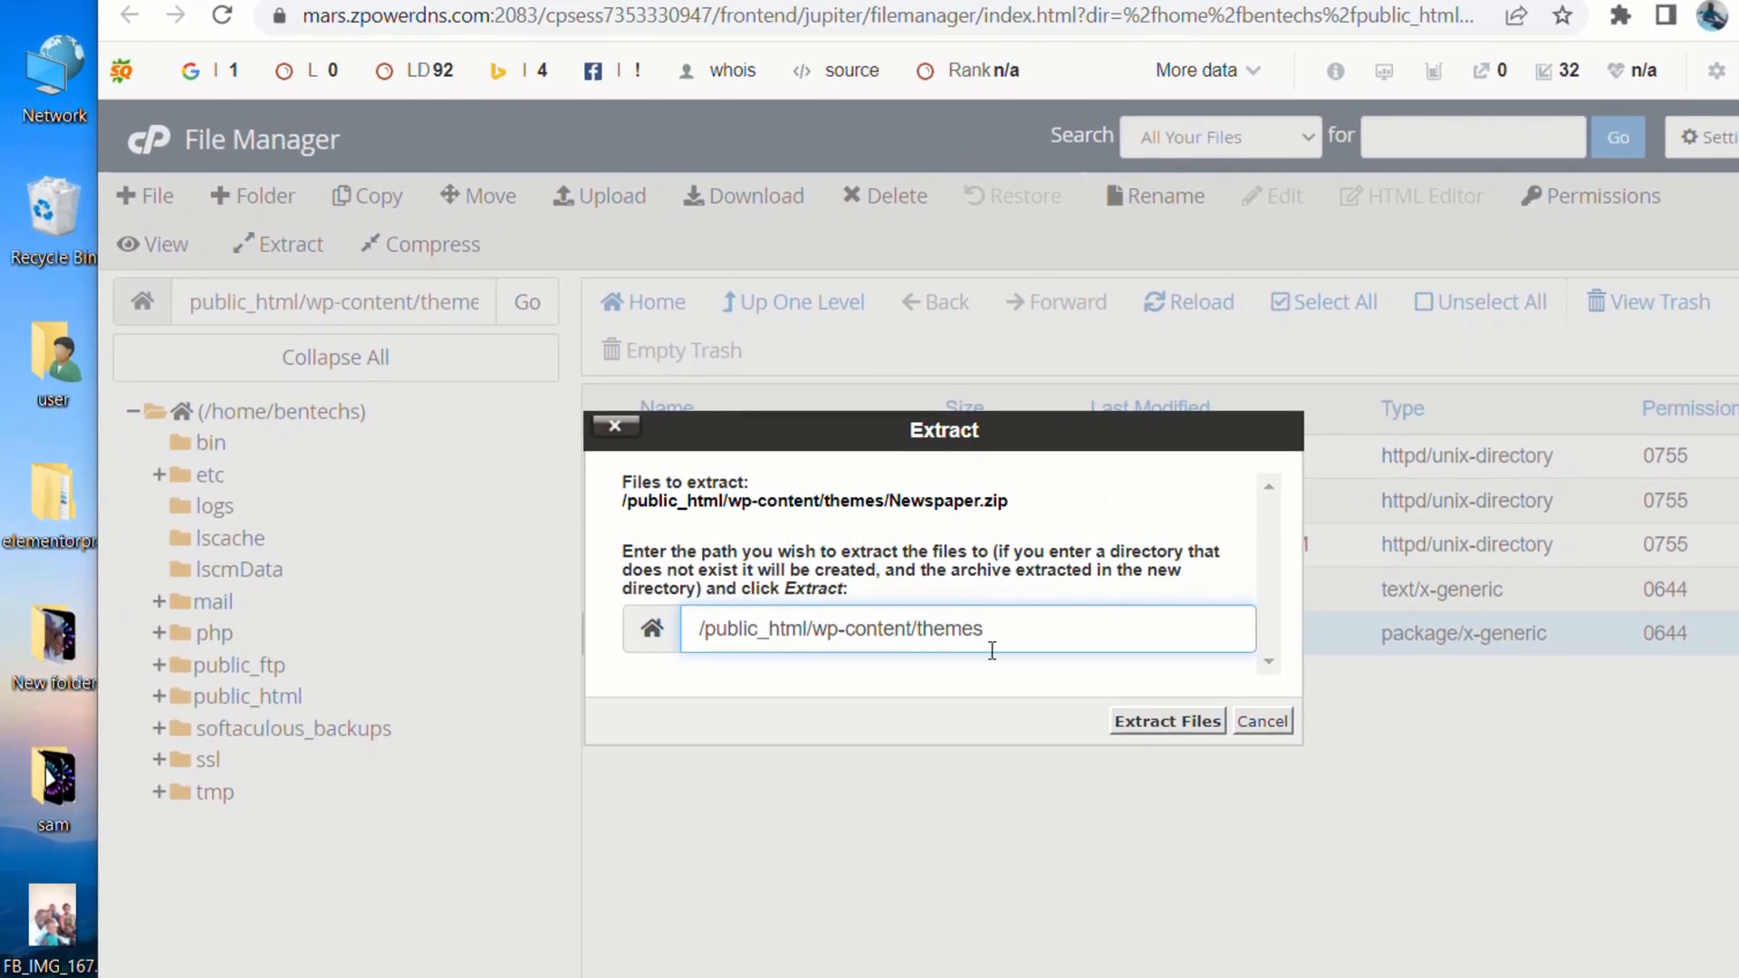
{"action": "left_click", "coordinate": [1165, 720]}
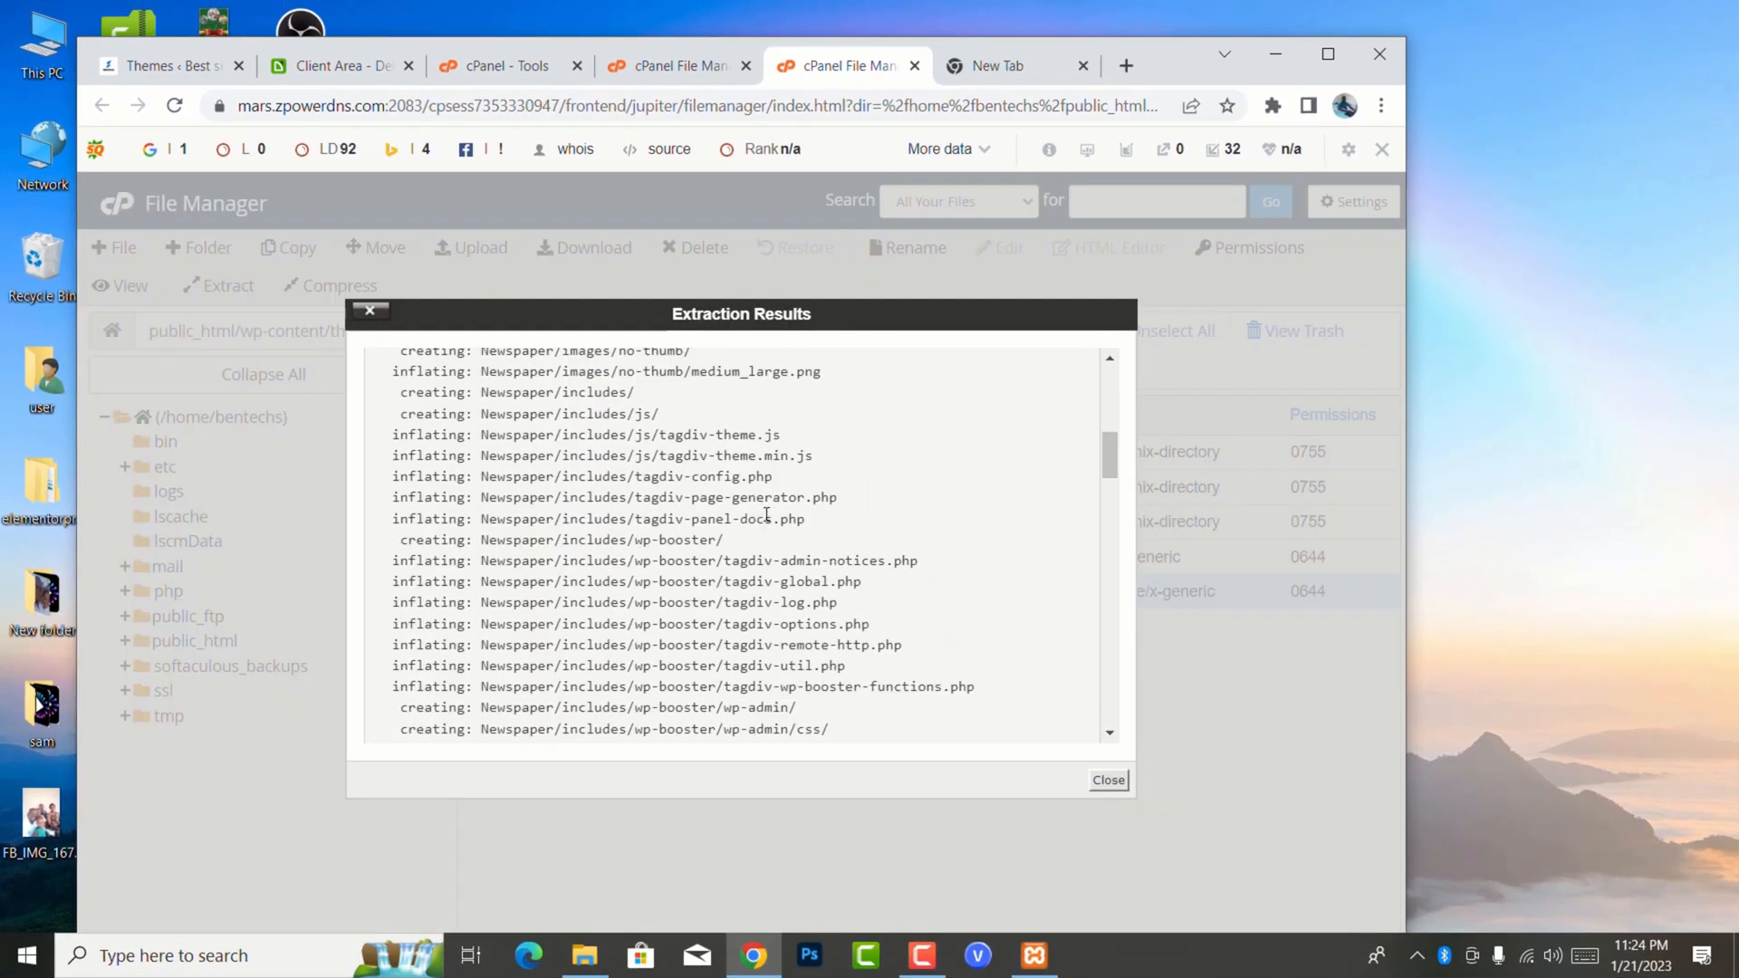
{"action": "scroll", "scroll_direction": "down", "scroll_amount": 3}
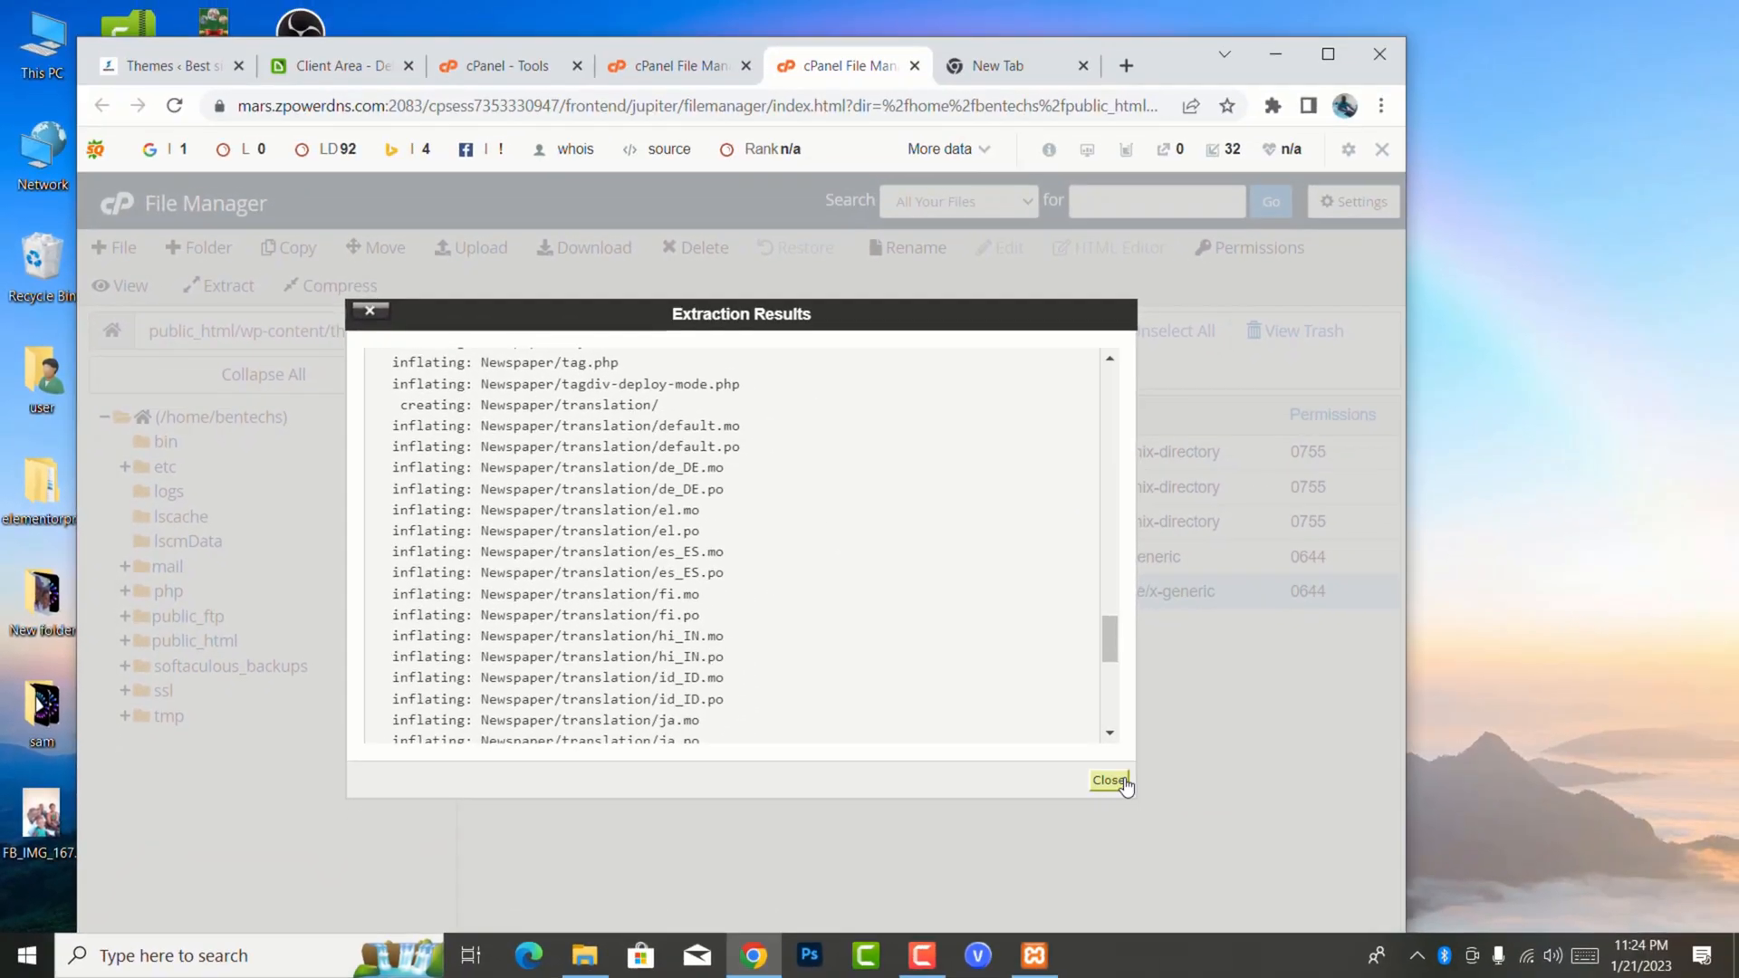
{"action": "left_click", "coordinate": [1109, 780]}
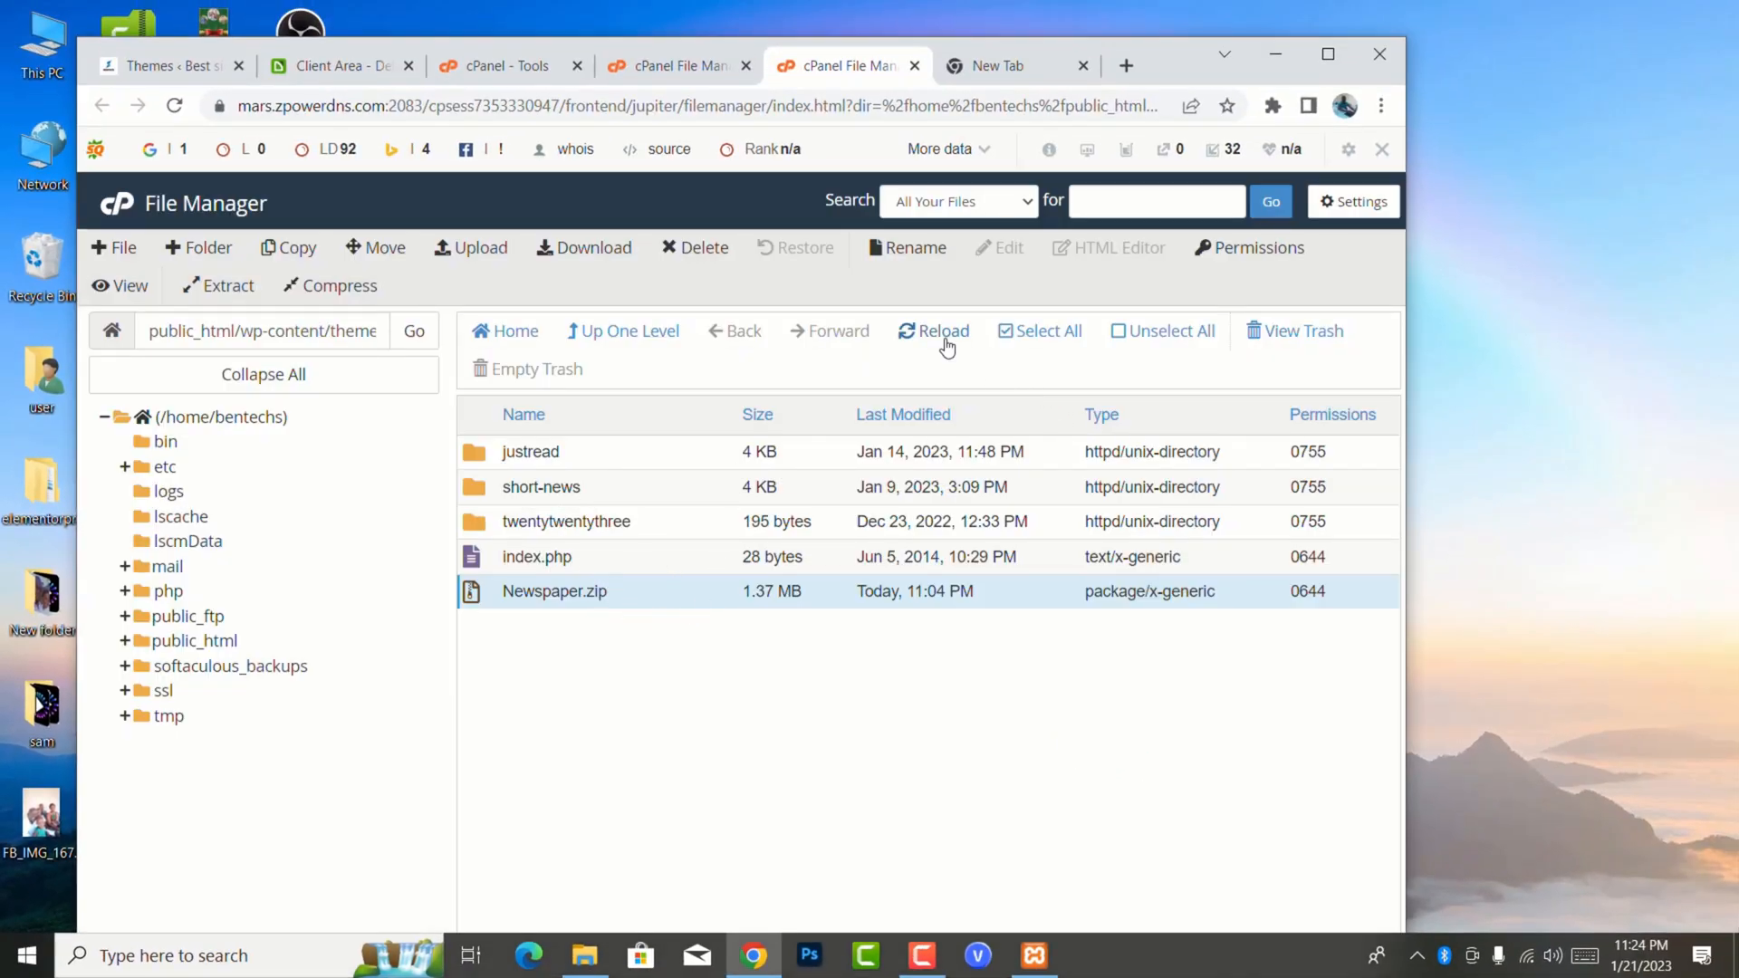
{"action": "left_click", "coordinate": [935, 330]}
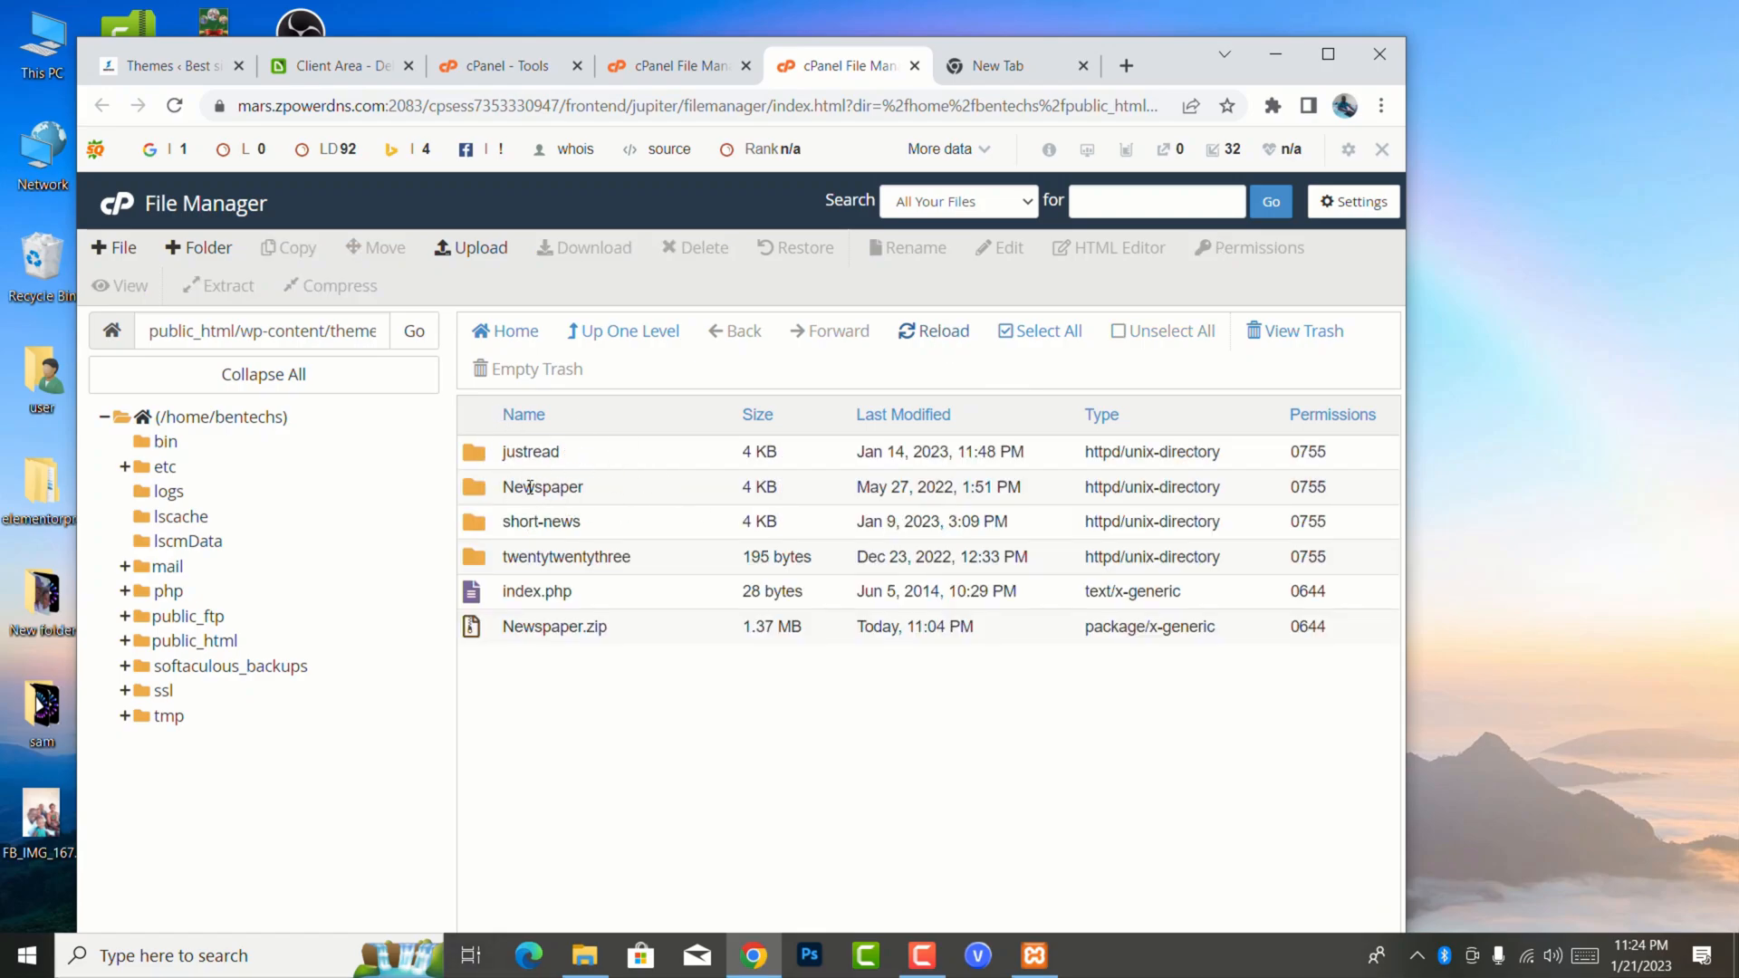
{"action": "left_click", "coordinate": [167, 65]}
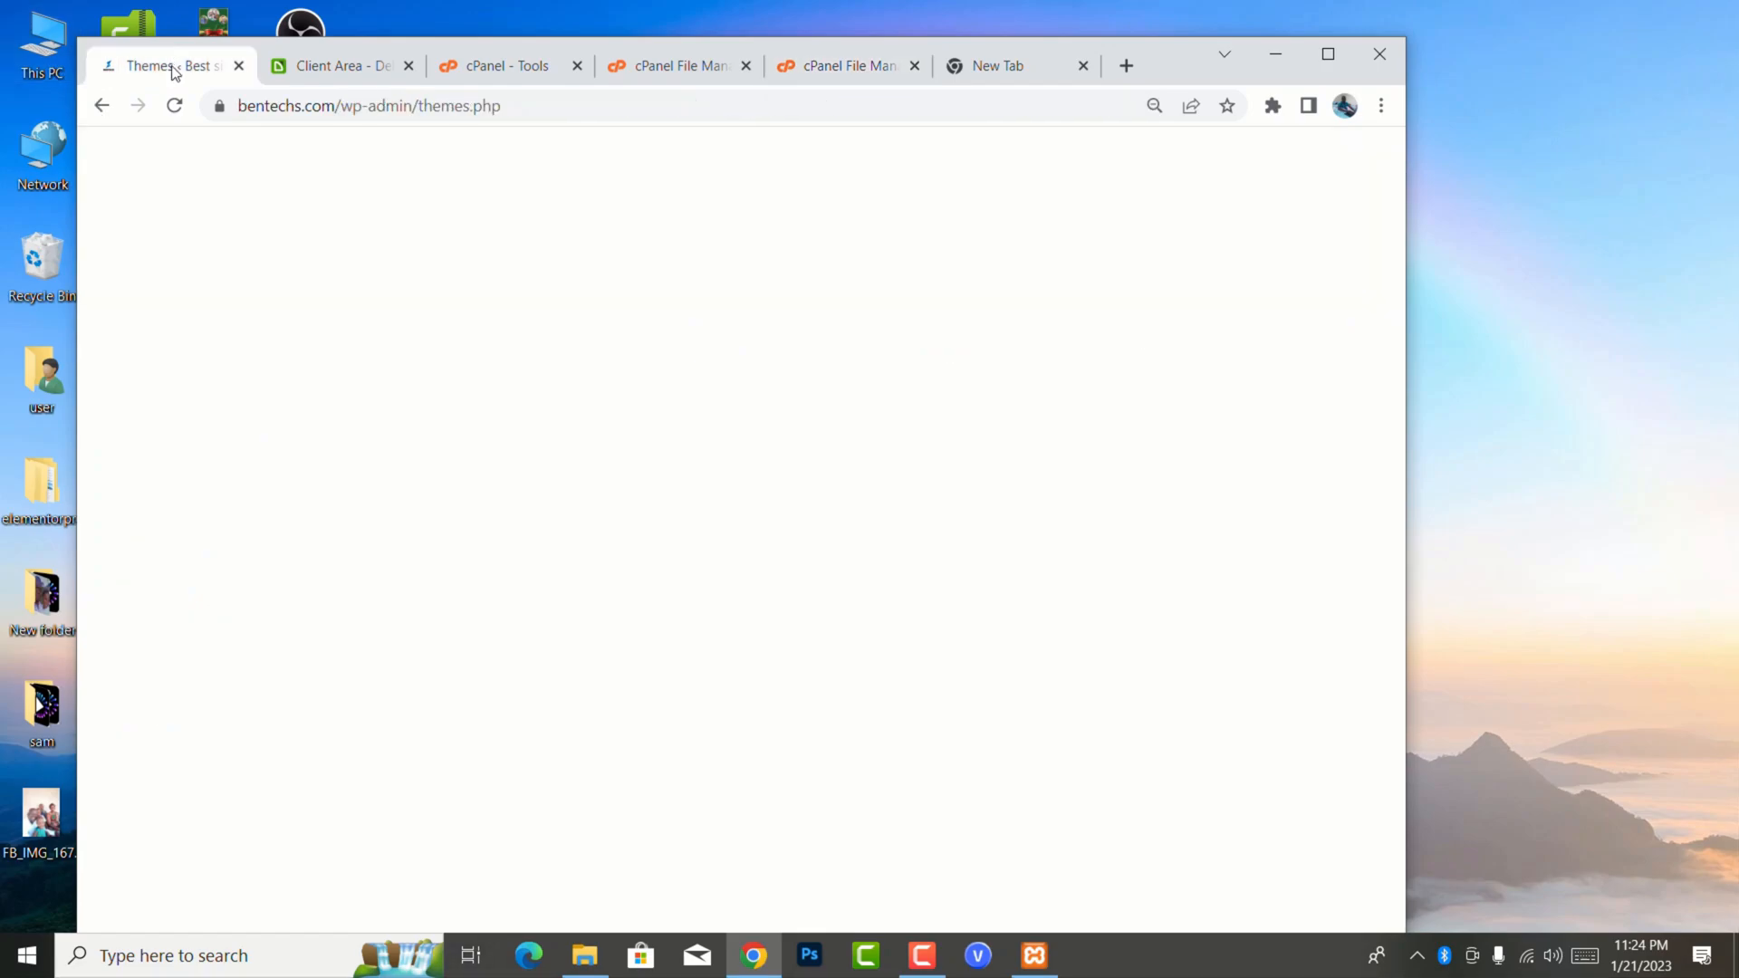
- Reload the WordPress Themes page so Newspaper appears among four installed themes
{"action": "left_click", "coordinate": [173, 105]}
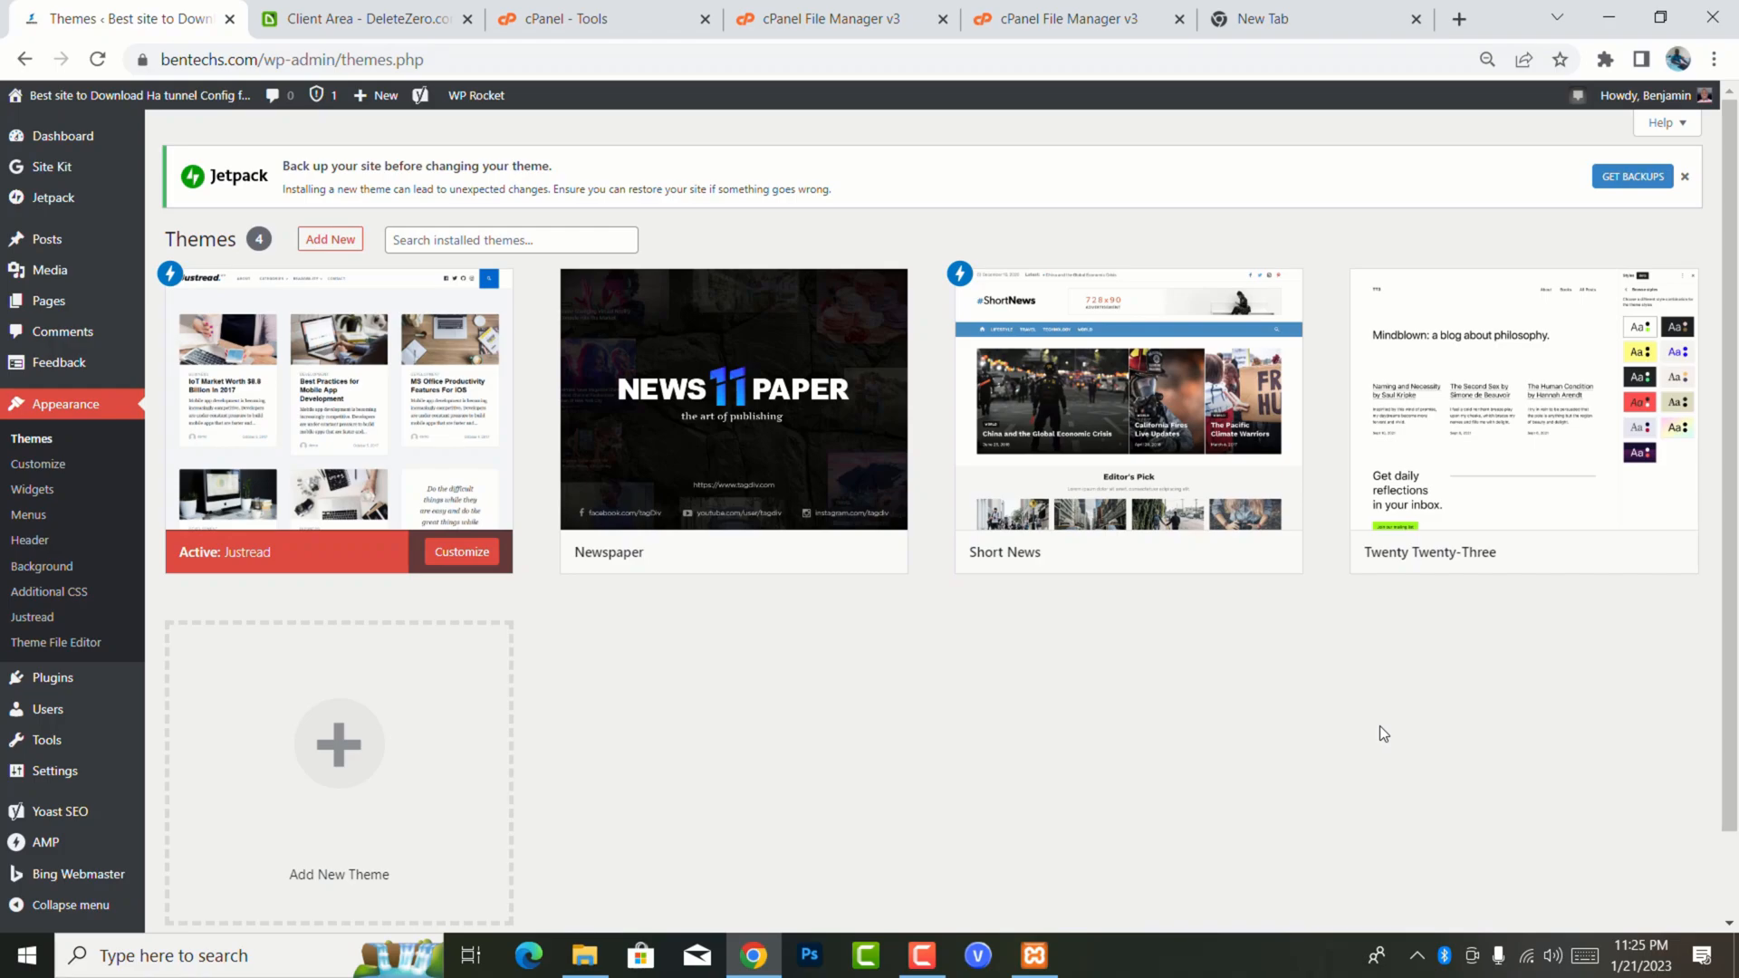
{"action": "mouse_move", "coordinate": [1342, 692]}
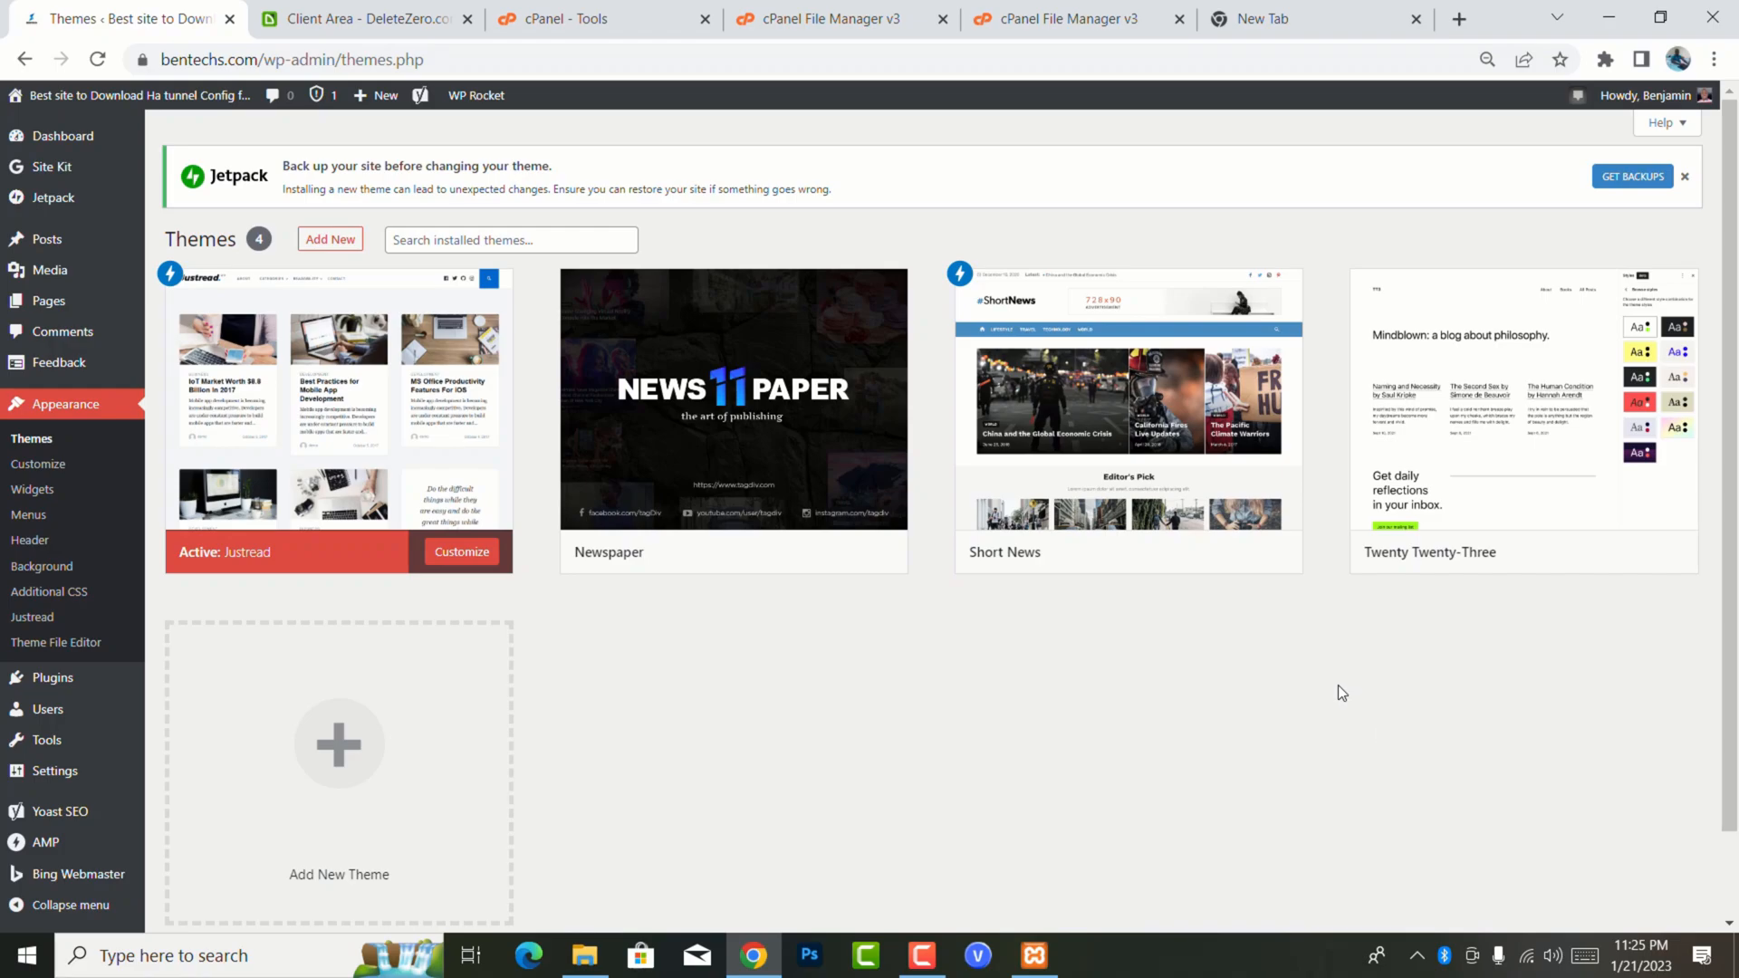